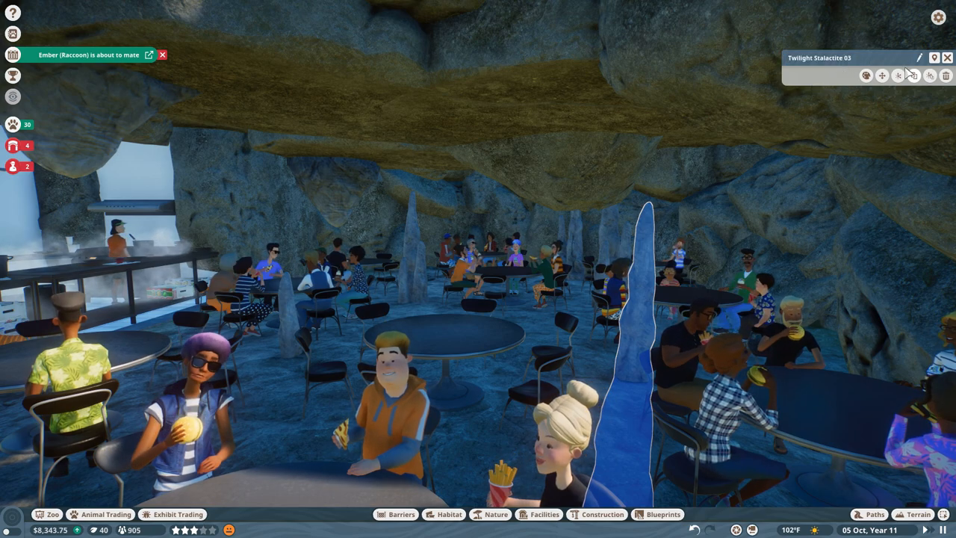
Recolour the Twilight Stalactite from glowing blue to a rocky brown via its Colour Editor
{"action": "left_click", "coordinate": [899, 74]}
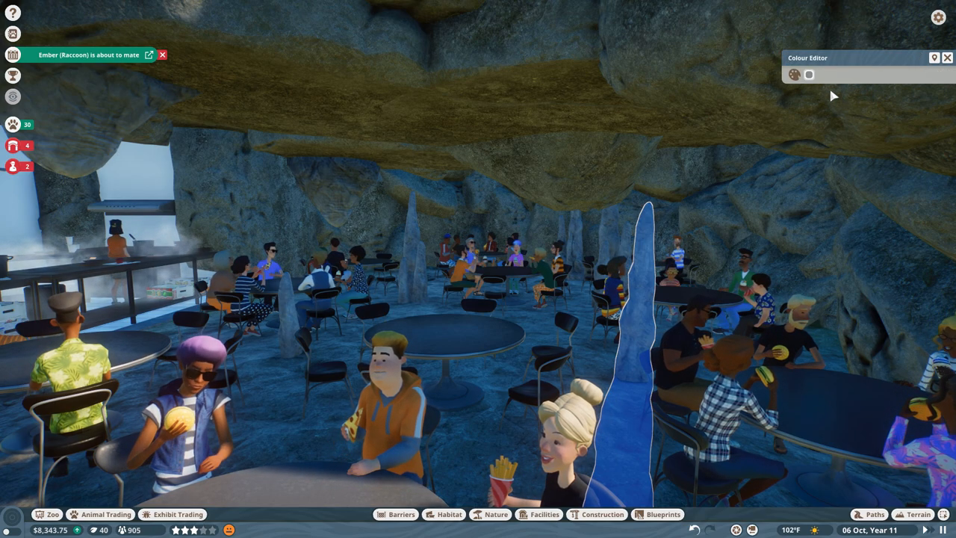
{"action": "left_click", "coordinate": [808, 75]}
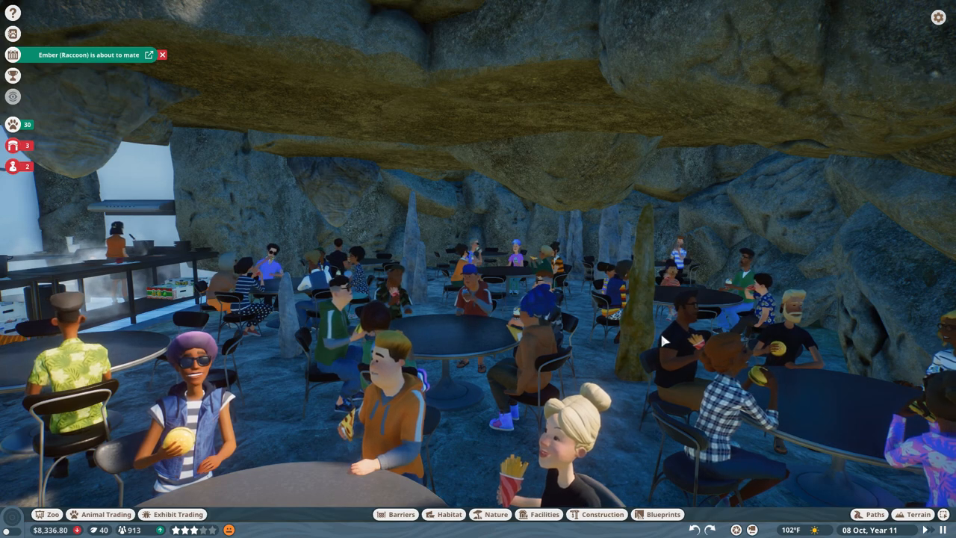
{"action": "left_click", "coordinate": [935, 528]}
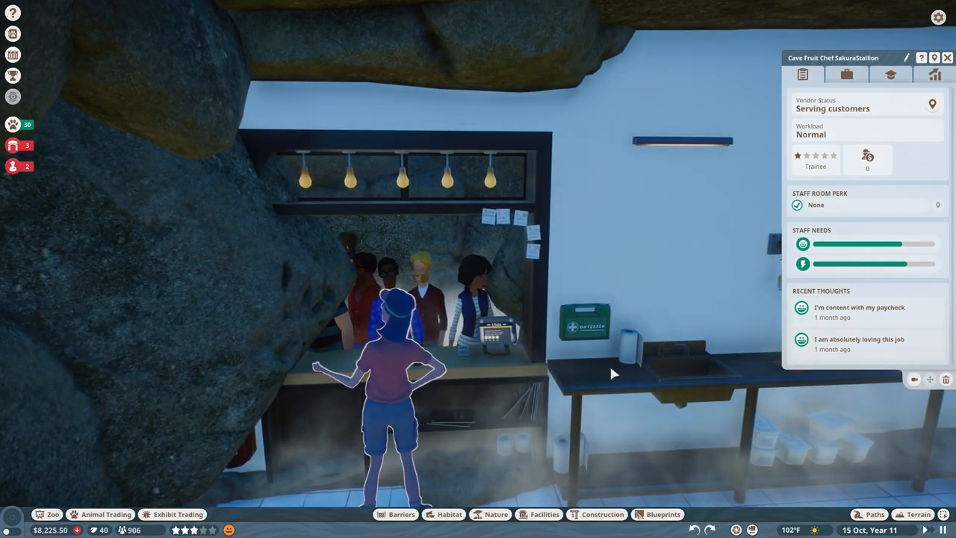
Review the fruit chef's salary and work zone, then the mushroom chef's staff training
{"action": "left_click", "coordinate": [845, 75]}
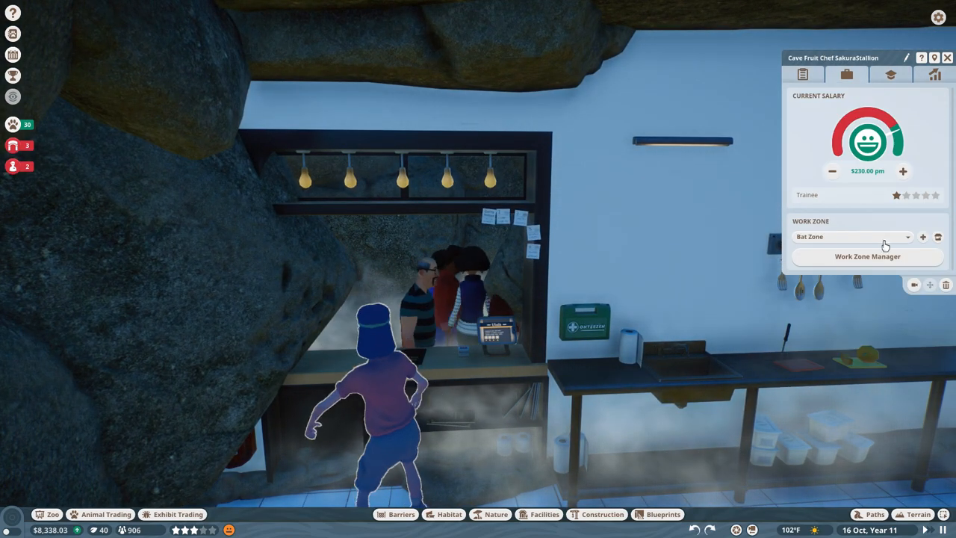
{"action": "left_click", "coordinate": [889, 75]}
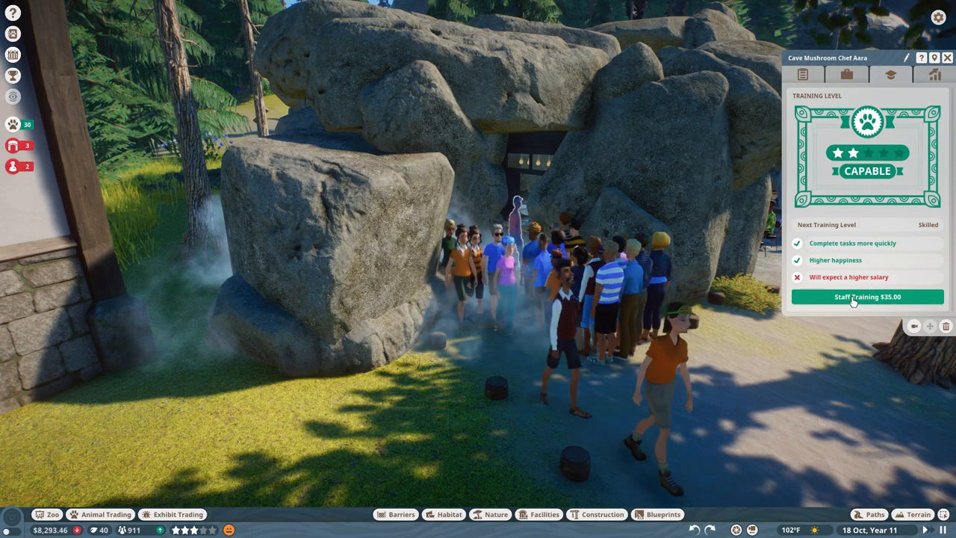
{"action": "left_click", "coordinate": [866, 295]}
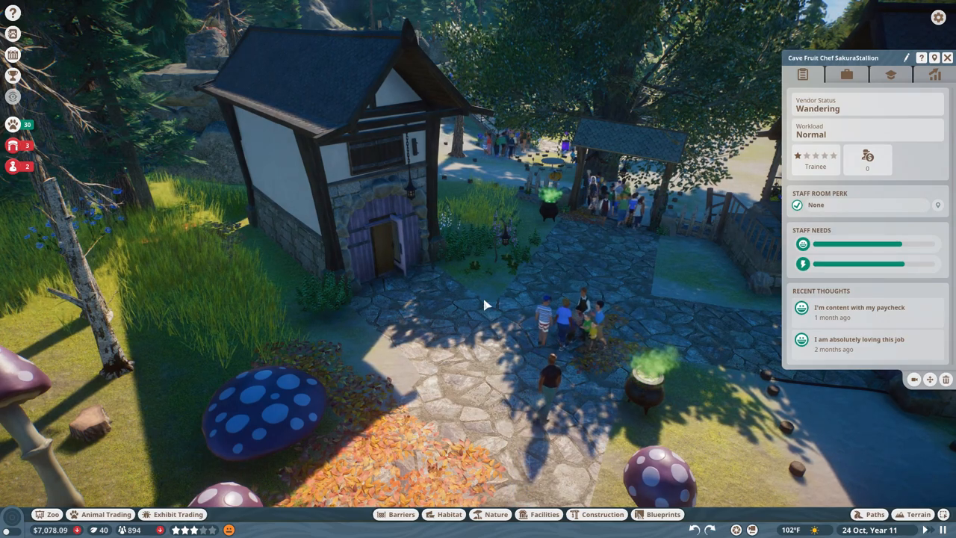
{"action": "mouse_move", "coordinate": [410, 289]}
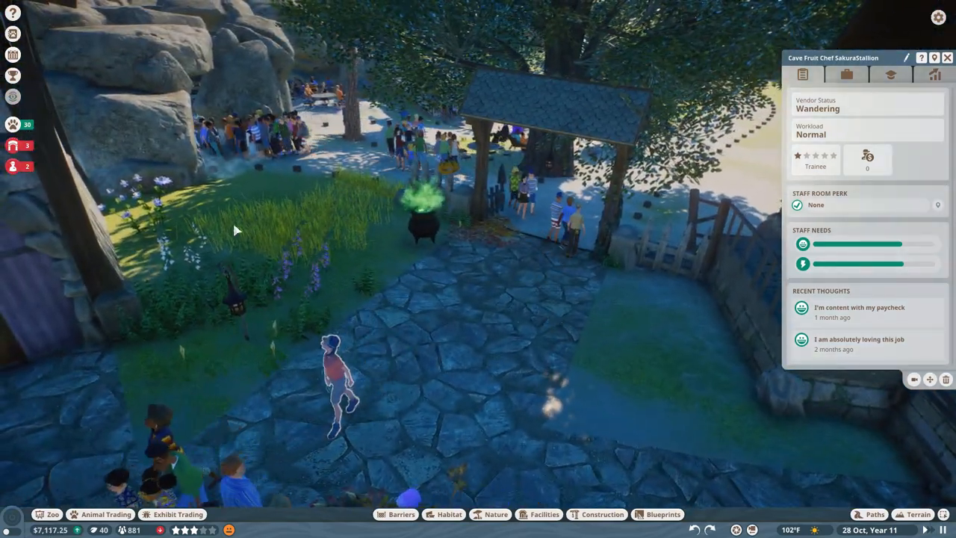
Acknowledge the completed Twilight Theme research from the zoo alerts list
{"action": "left_click", "coordinate": [12, 143]}
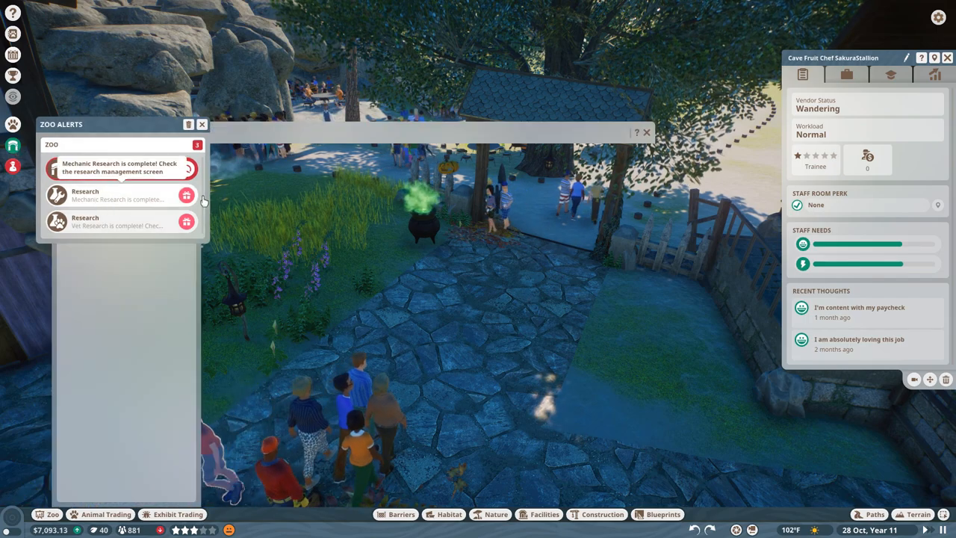
{"action": "left_click", "coordinate": [120, 167]}
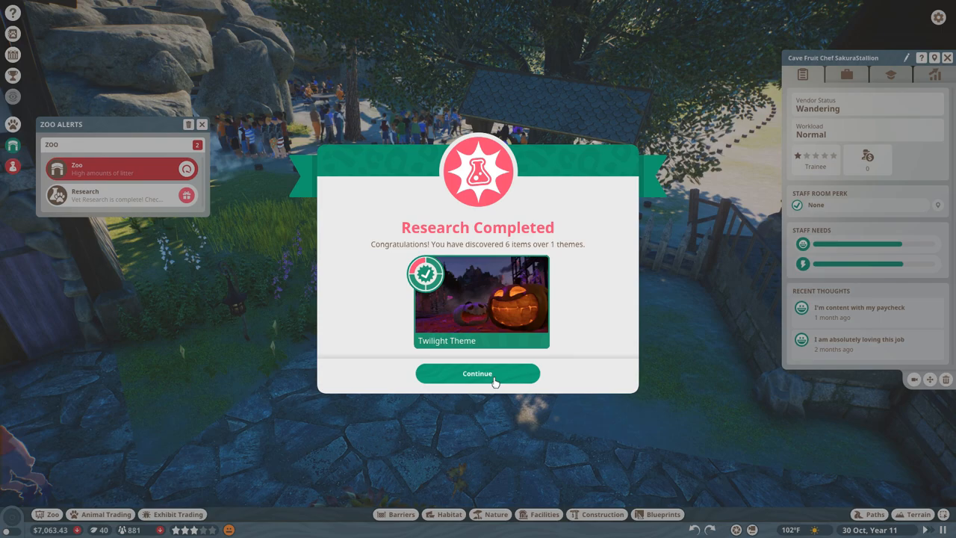
{"action": "left_click", "coordinate": [478, 374]}
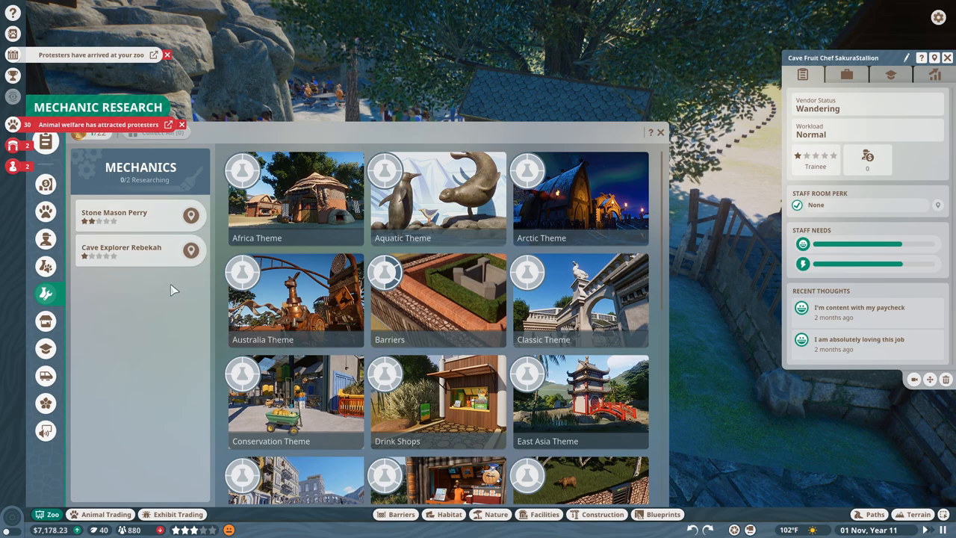
Browse the Mechanic Research grid and acknowledge the Egyptian Fruit Bat research result
{"action": "scroll", "scroll_direction": "down", "scroll_amount": 3}
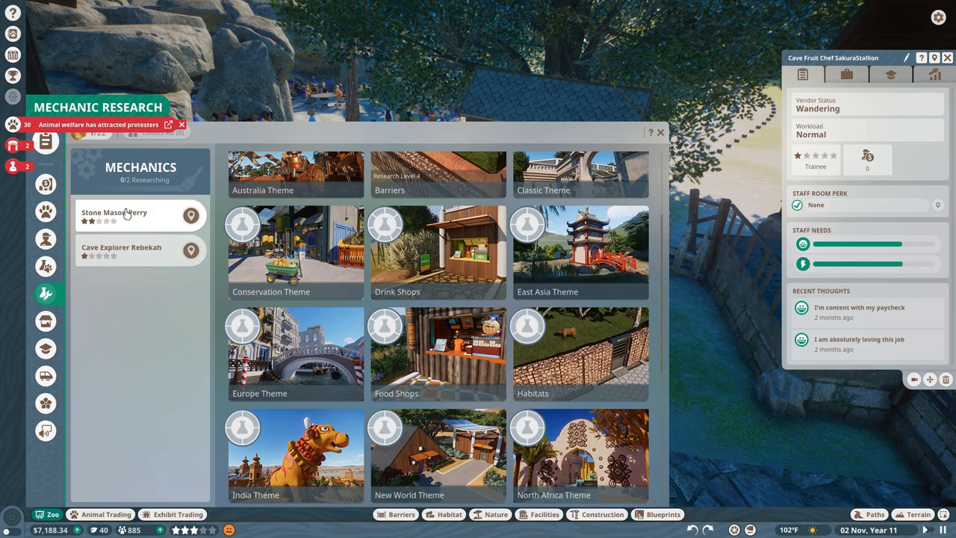
{"action": "scroll", "scroll_direction": "down", "scroll_amount": 3}
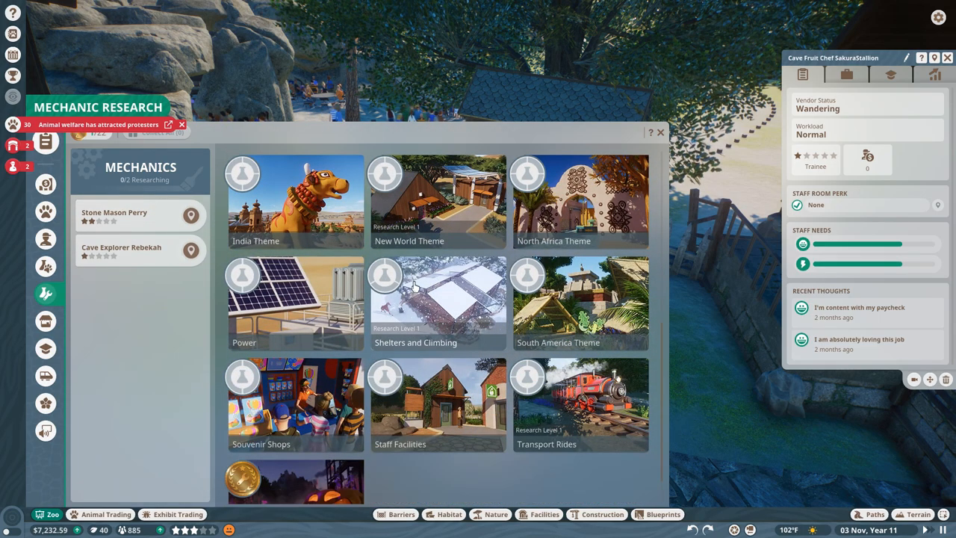
{"action": "scroll", "scroll_direction": "down", "scroll_amount": 3}
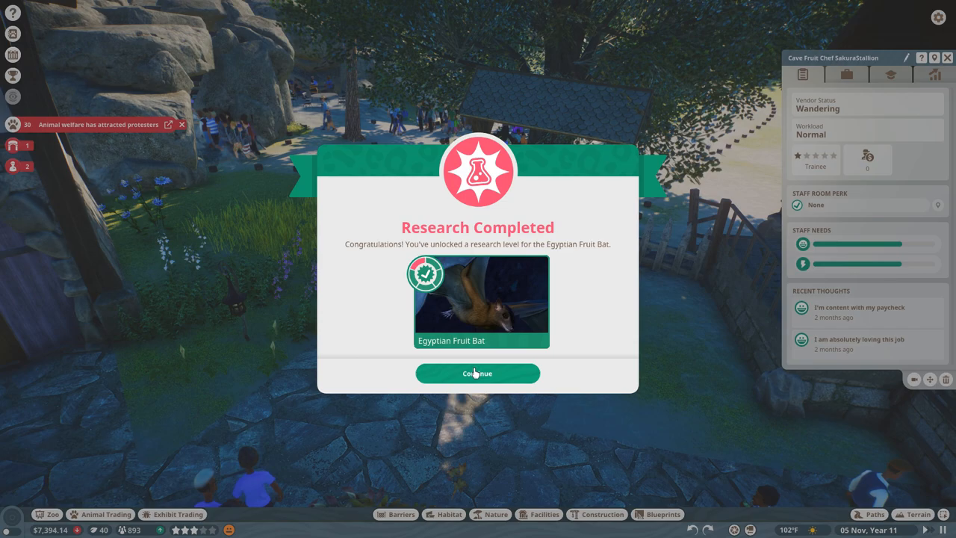
{"action": "left_click", "coordinate": [478, 374]}
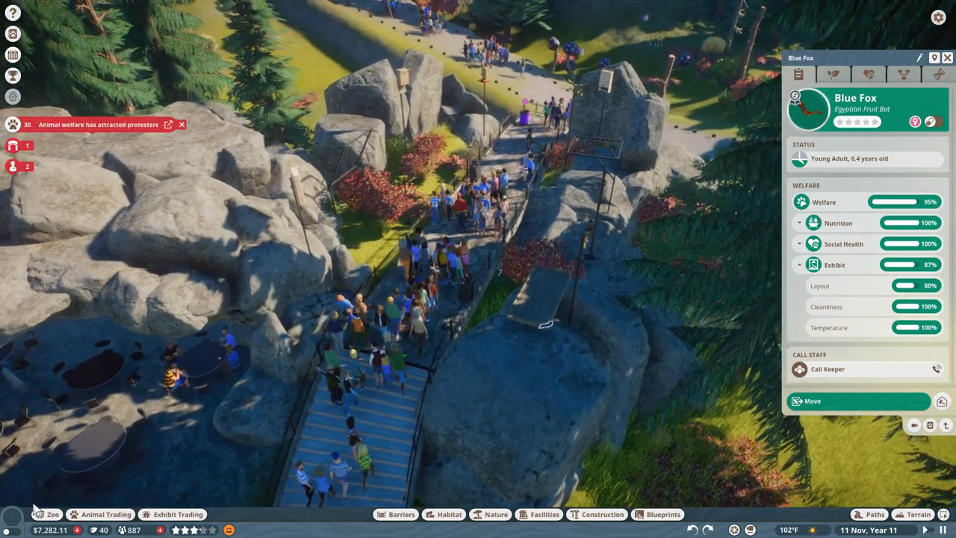
Bring up the Jurassic World fruit bat exhibit's details and its list of bats
{"action": "left_click", "coordinate": [45, 266]}
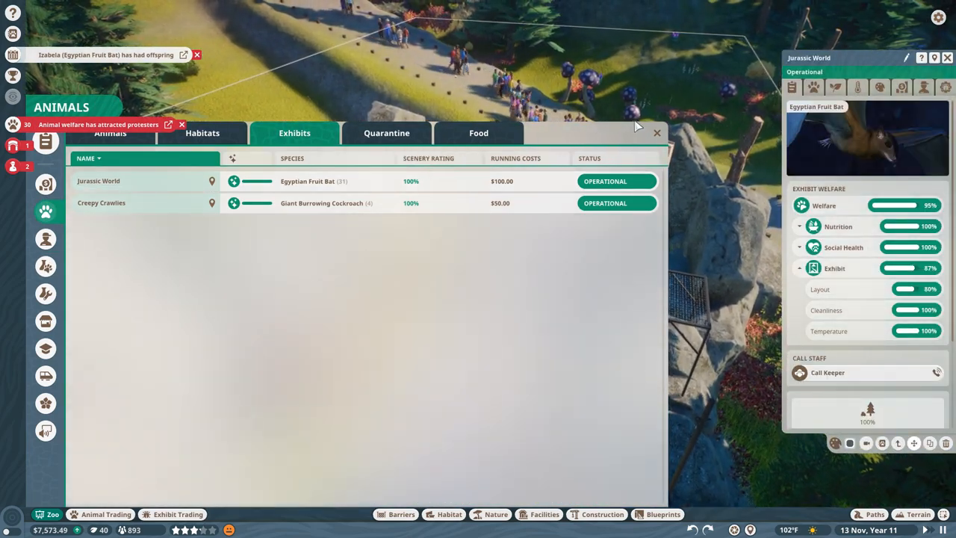
{"action": "left_click", "coordinate": [657, 131]}
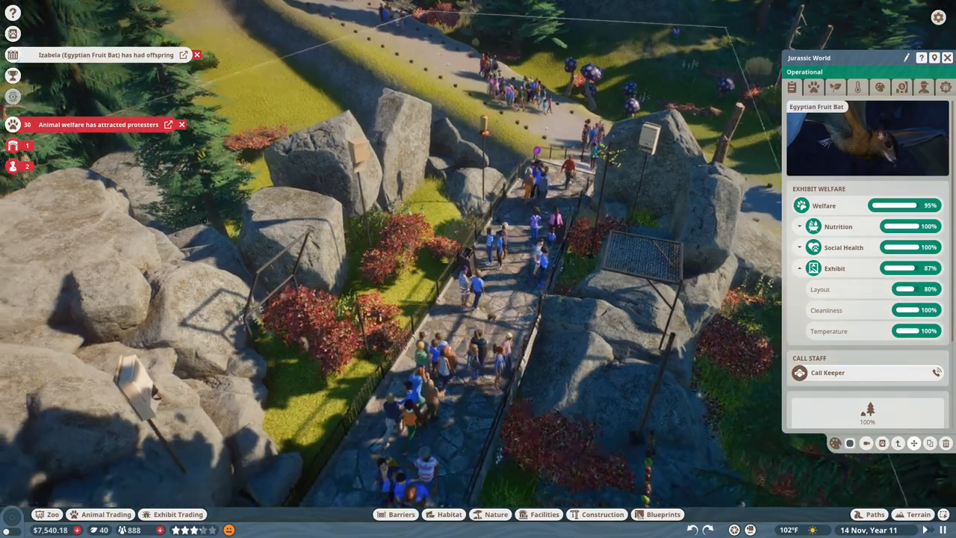
{"action": "left_click", "coordinate": [12, 126]}
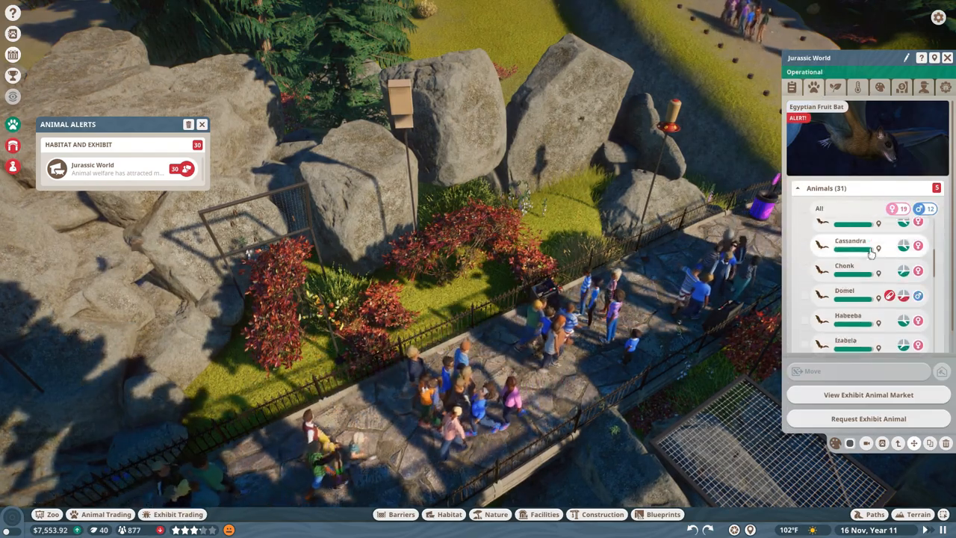
Look through the exhibit's bat roster and its enrichment items
{"action": "scroll", "scroll_direction": "down", "scroll_amount": 3}
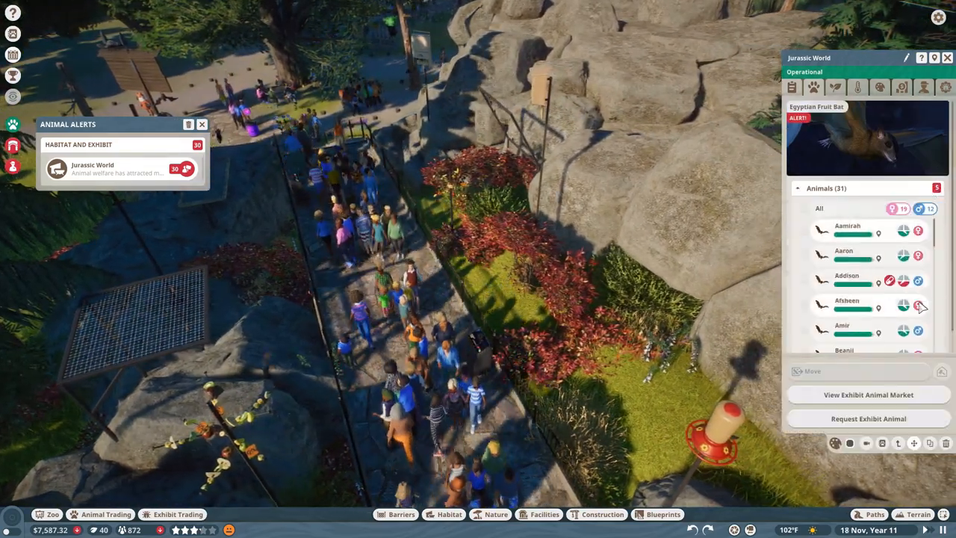
{"action": "scroll", "scroll_direction": "down", "scroll_amount": 3}
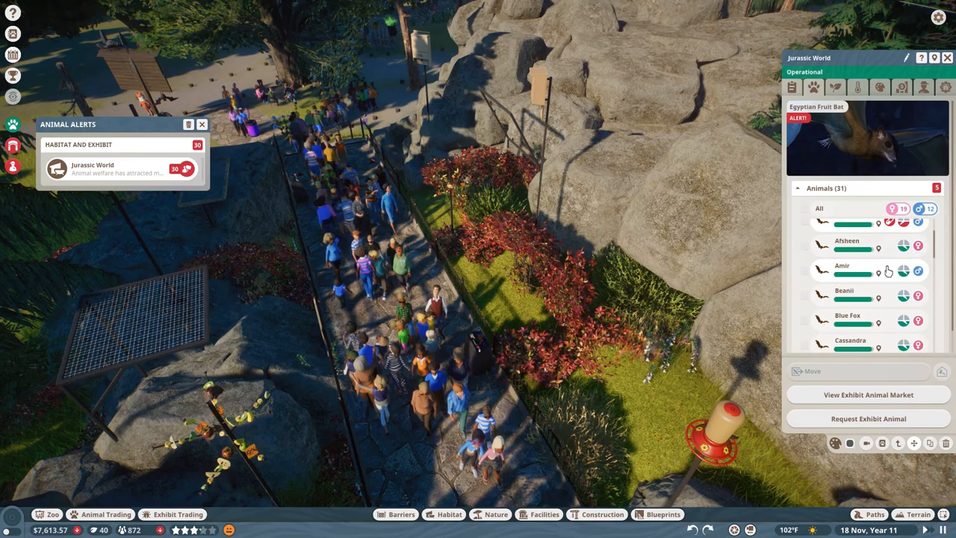
{"action": "scroll", "scroll_direction": "down", "scroll_amount": 3}
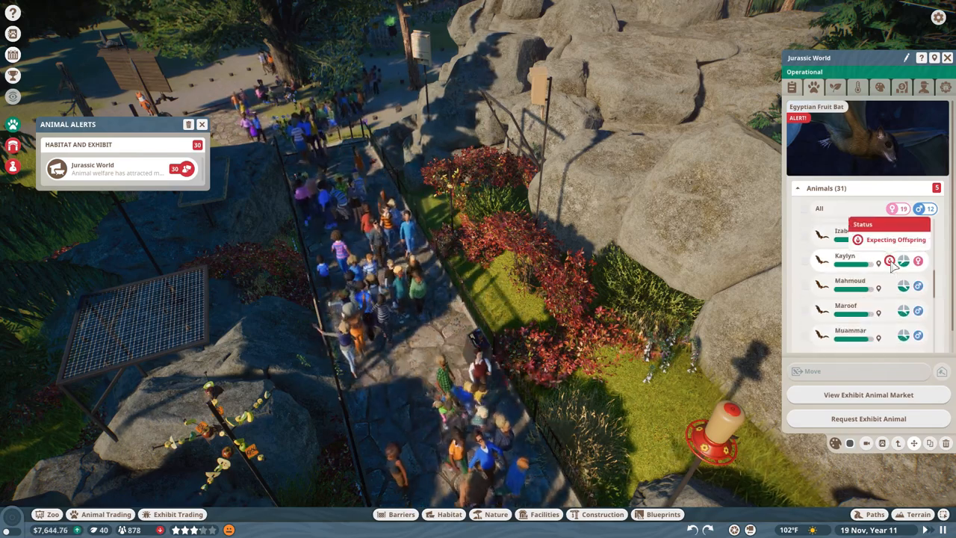
{"action": "scroll", "scroll_direction": "down", "scroll_amount": 3}
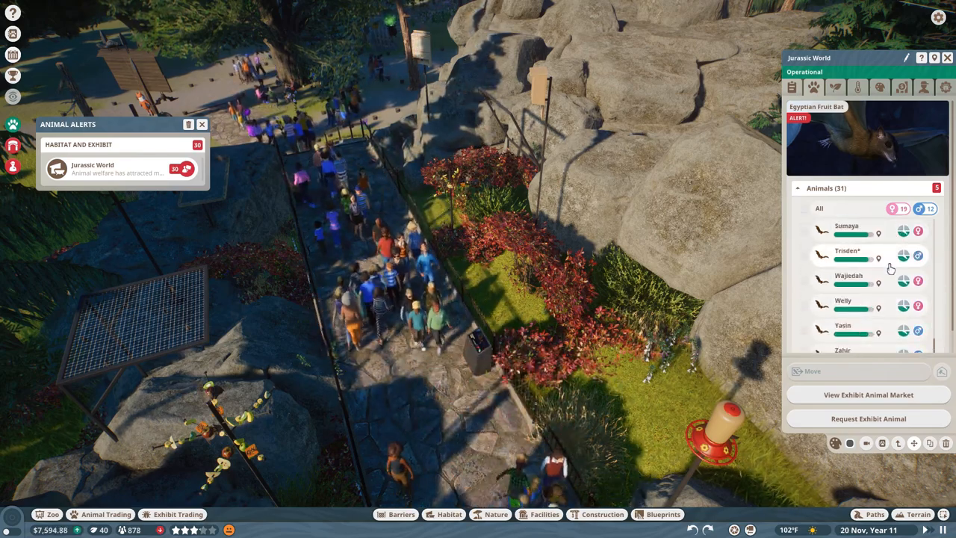
{"action": "left_click", "coordinate": [848, 275]}
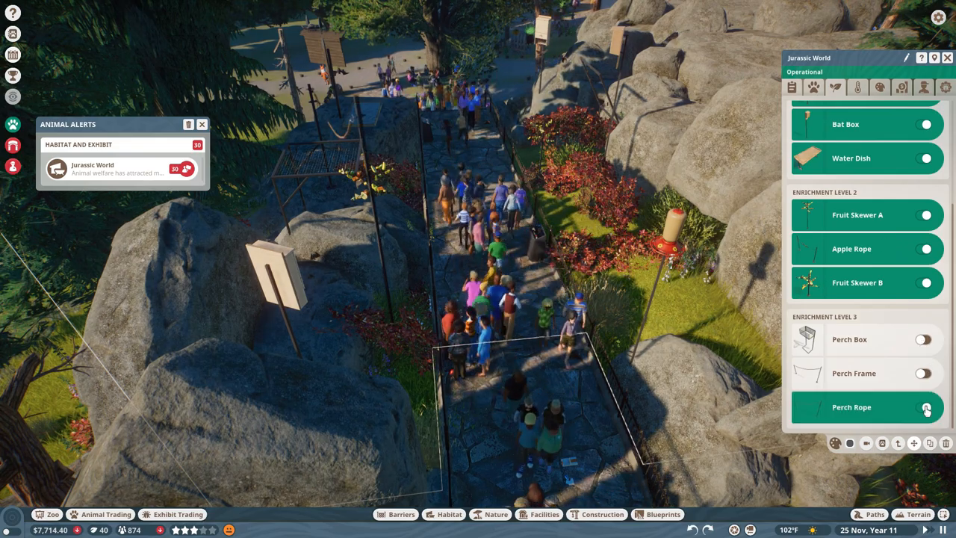
{"action": "left_click", "coordinate": [925, 407]}
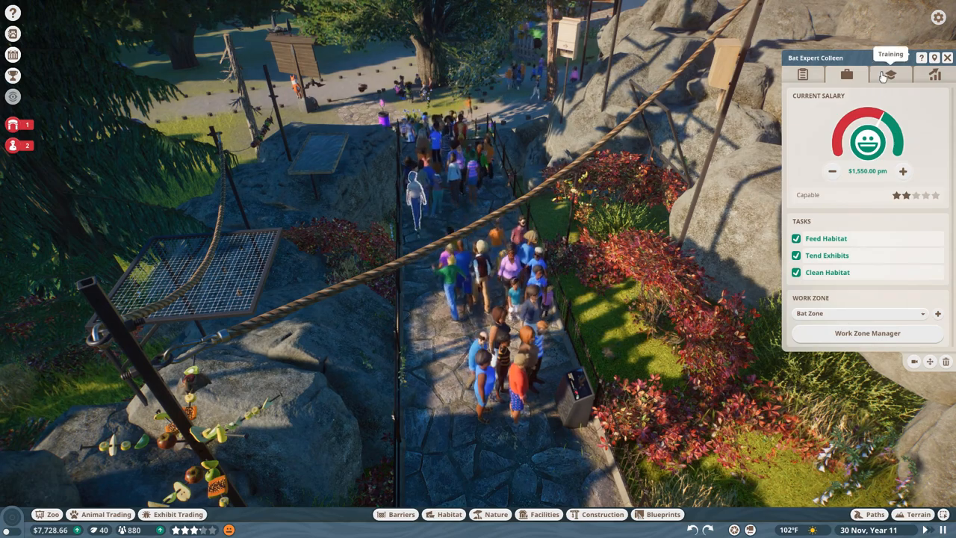
Check the bat keeper's training, then the Bat Zone caretaker's salary, tasks and work zone
{"action": "left_click", "coordinate": [890, 75]}
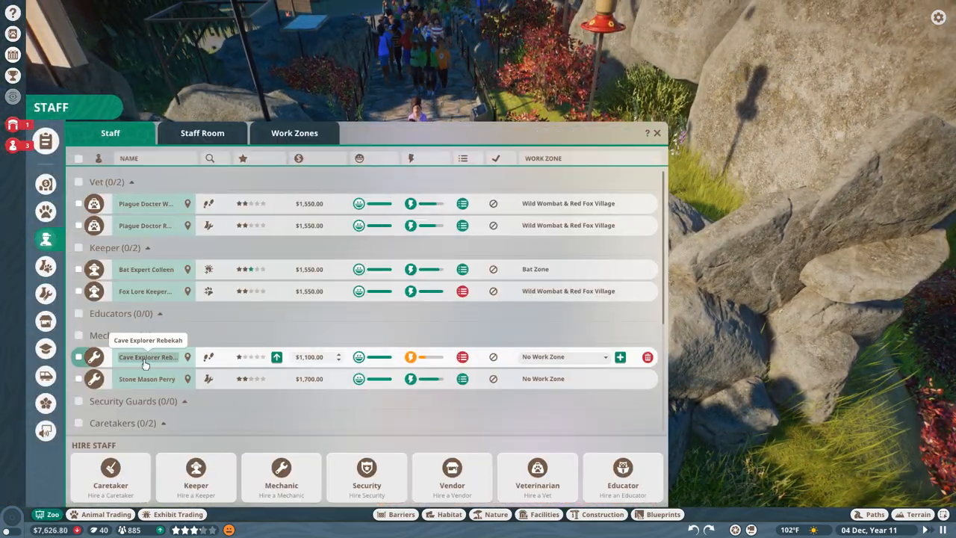
{"action": "scroll", "scroll_direction": "down", "scroll_amount": 3}
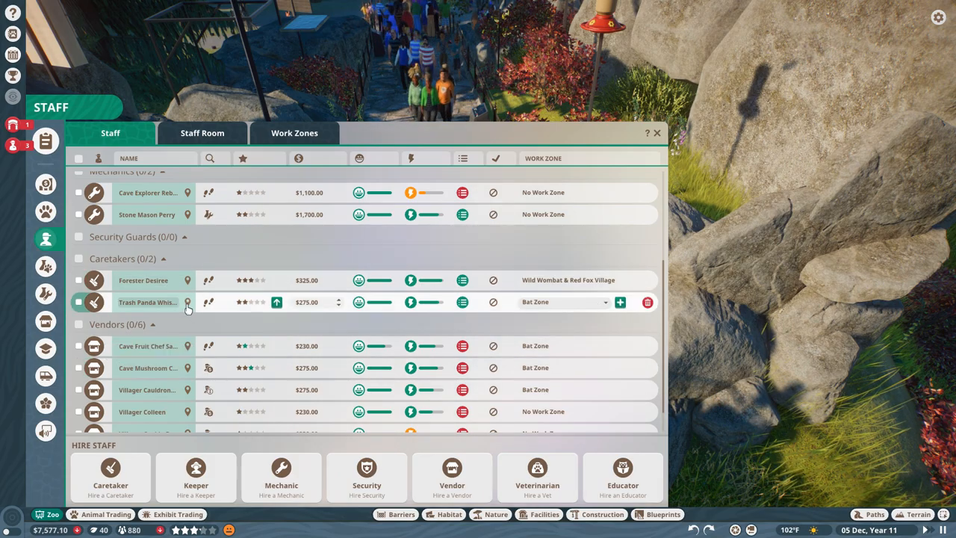
{"action": "left_click", "coordinate": [146, 302]}
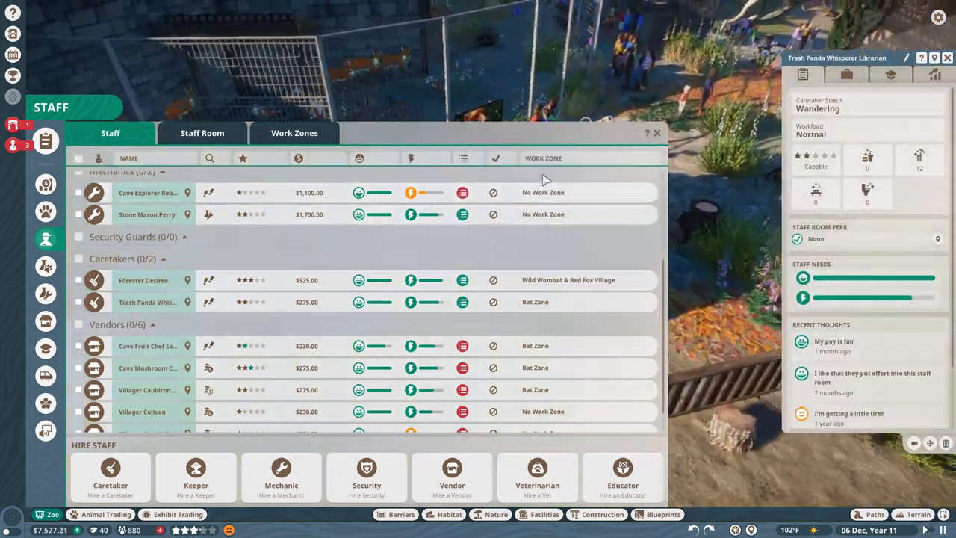
{"action": "left_click", "coordinate": [657, 133]}
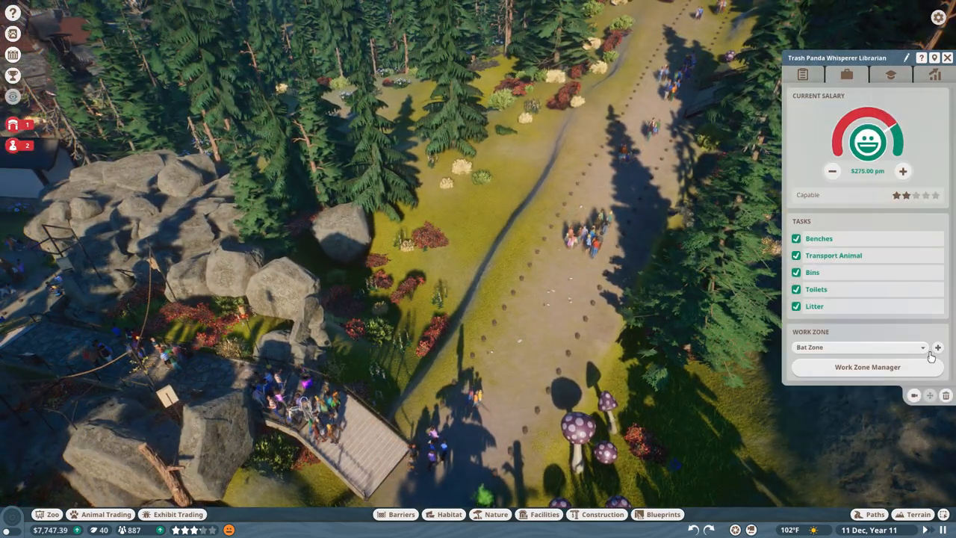
{"action": "left_click", "coordinate": [866, 367]}
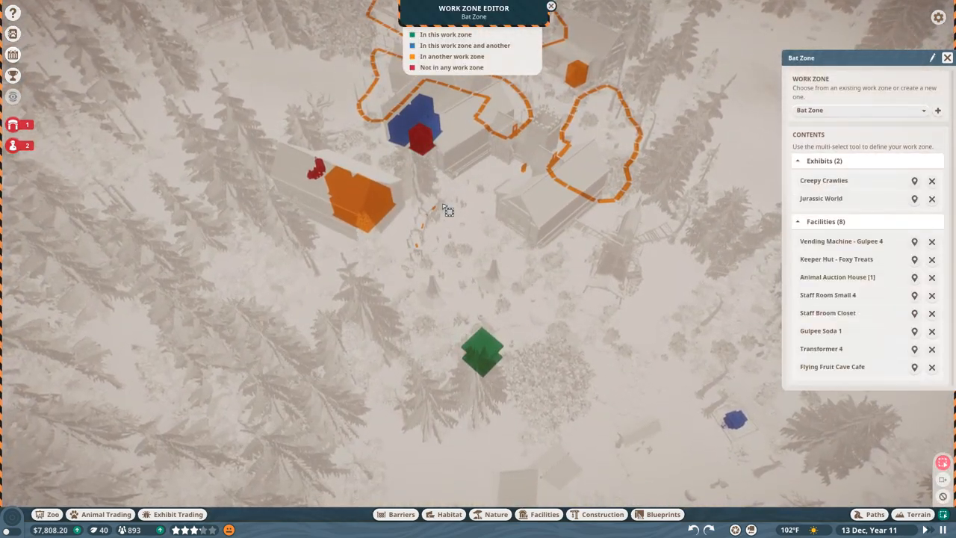
Move the camera down to the Flying Fruit Cave Cafe dining area
{"action": "scroll", "scroll_direction": "down", "scroll_amount": 3}
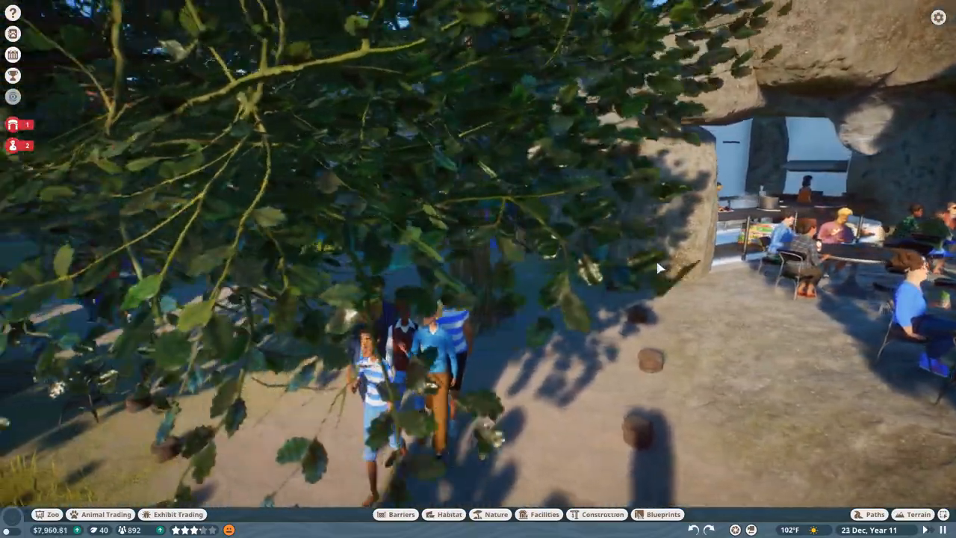
{"action": "left_click_drag", "start_coordinate": [657, 268], "coordinate": [493, 336]}
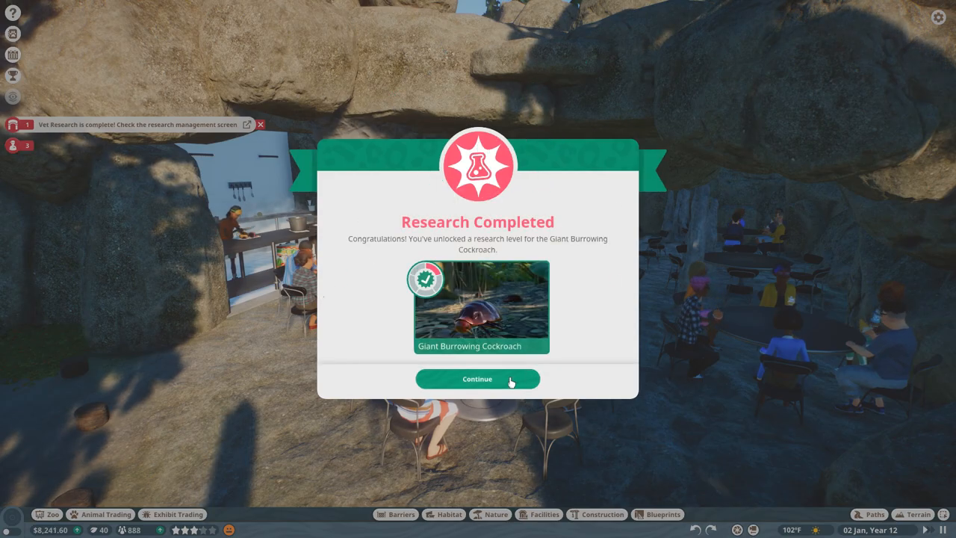
{"action": "left_click", "coordinate": [476, 379]}
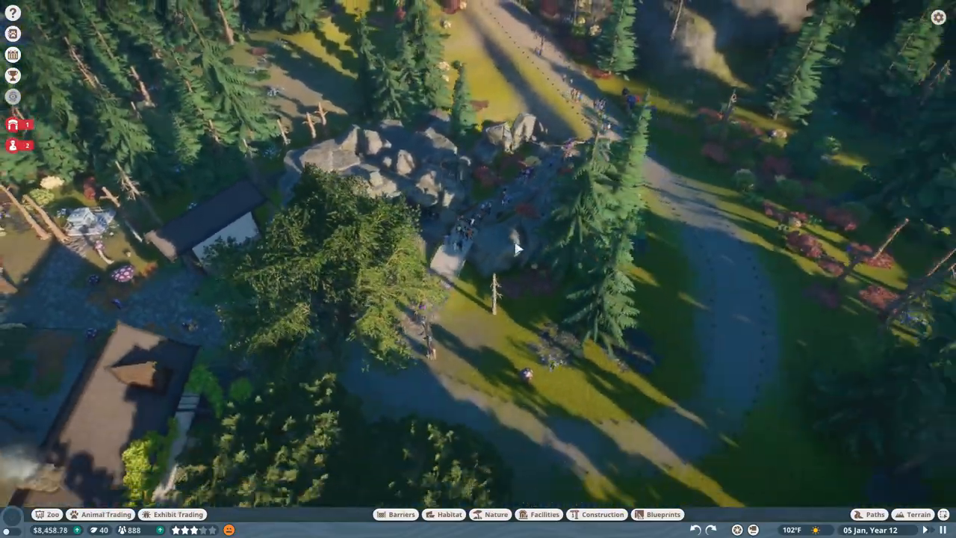
{"action": "left_click_drag", "start_coordinate": [518, 247], "coordinate": [603, 260]}
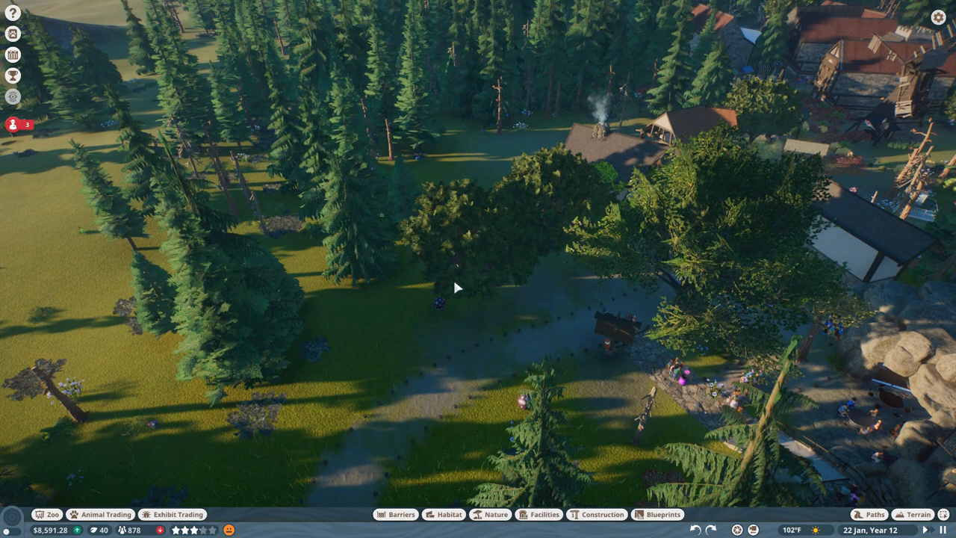
Review the Bronze and Silver scenario objectives
{"action": "left_click", "coordinate": [12, 75]}
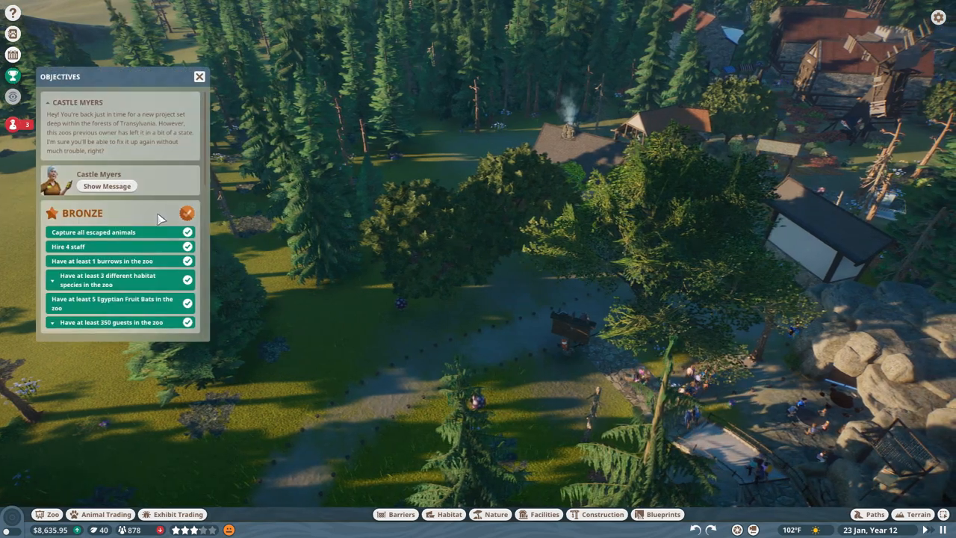
{"action": "left_click", "coordinate": [187, 212]}
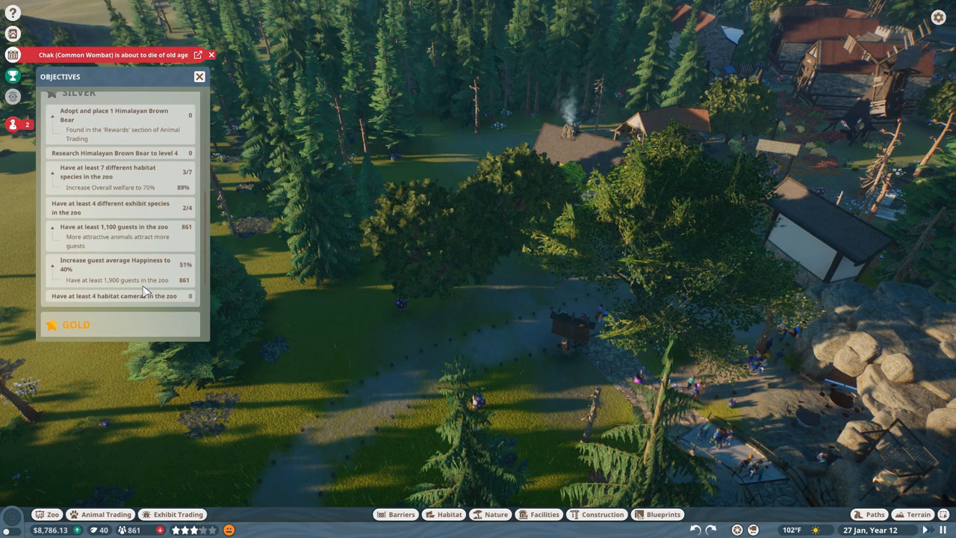
{"action": "scroll", "scroll_direction": "down", "scroll_amount": 3}
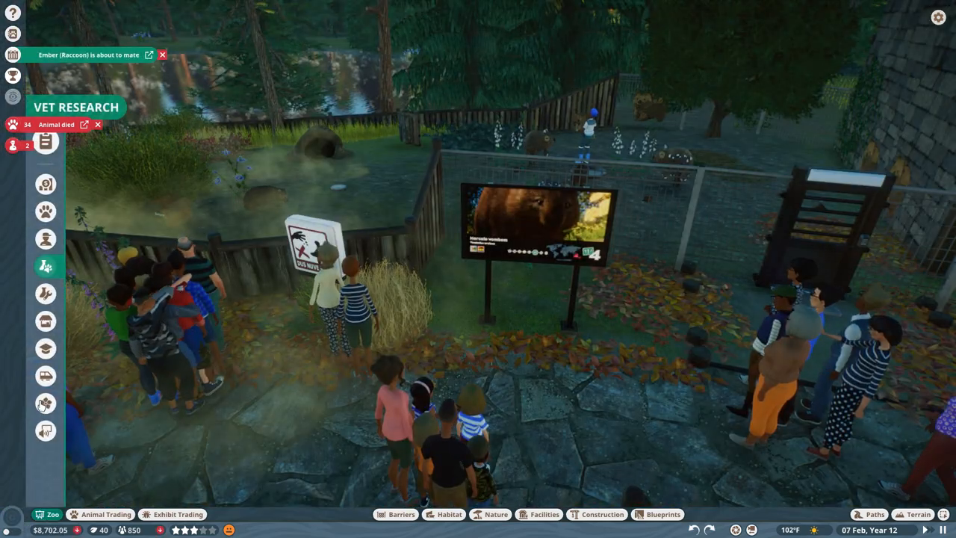
Create a brass editable memorial plaque for Chak the wombat beside the habitat fence
{"action": "left_click", "coordinate": [45, 403]}
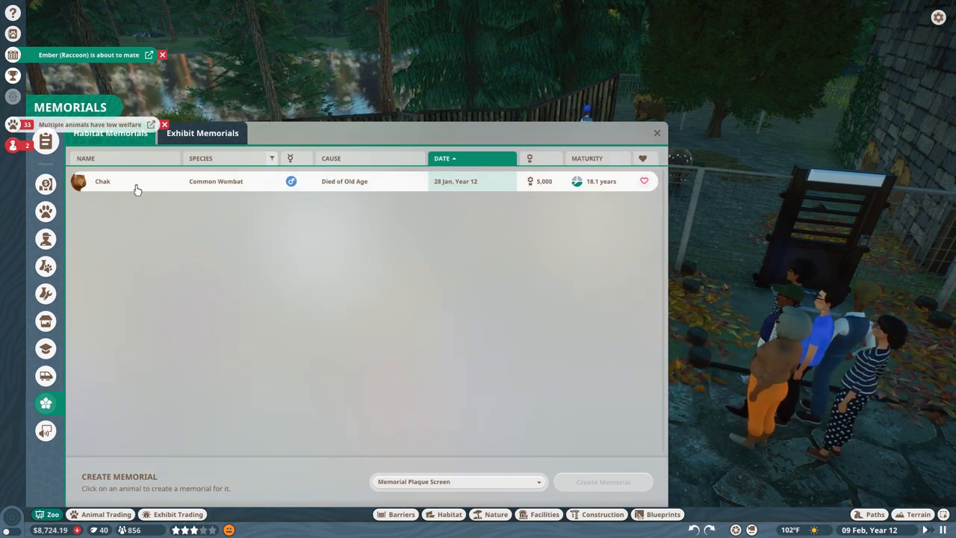
{"action": "left_click", "coordinate": [457, 481]}
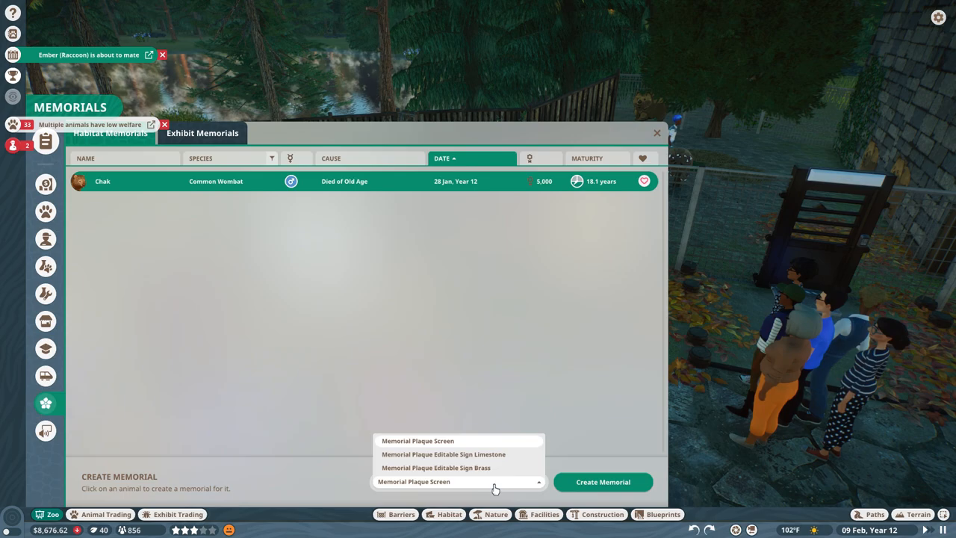
{"action": "left_click", "coordinate": [436, 467]}
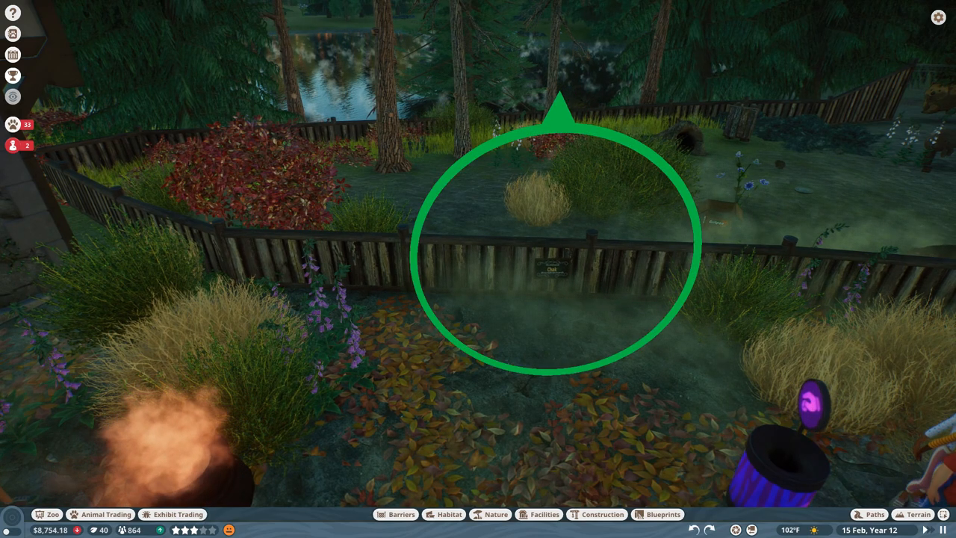
{"action": "left_click", "coordinate": [553, 270]}
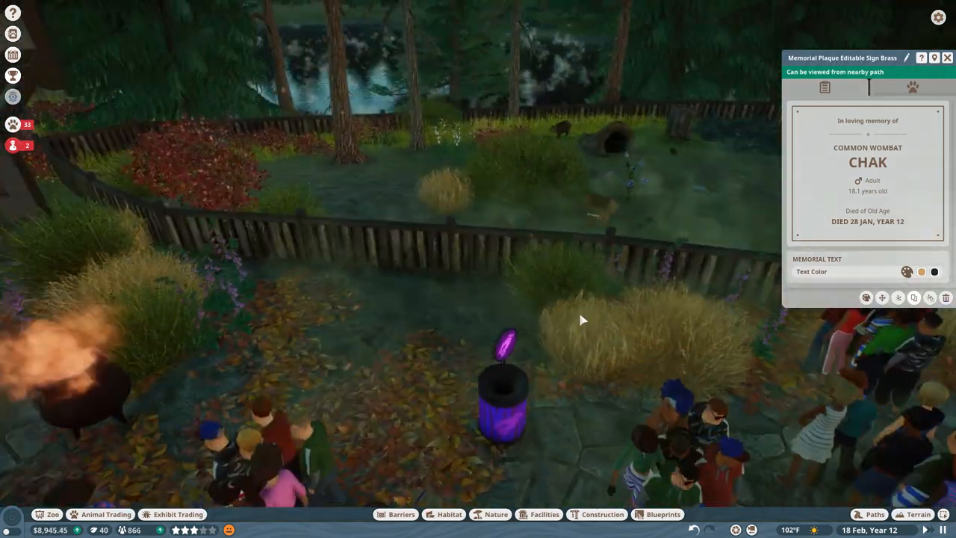
Review the editable memorial fields on Chak's plaque
{"action": "left_click", "coordinate": [824, 86]}
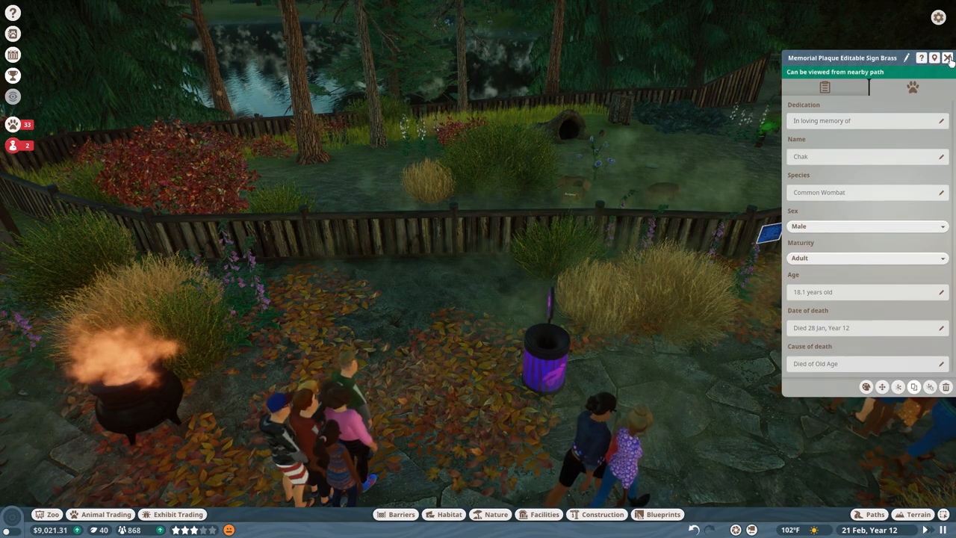
{"action": "left_click", "coordinate": [948, 57]}
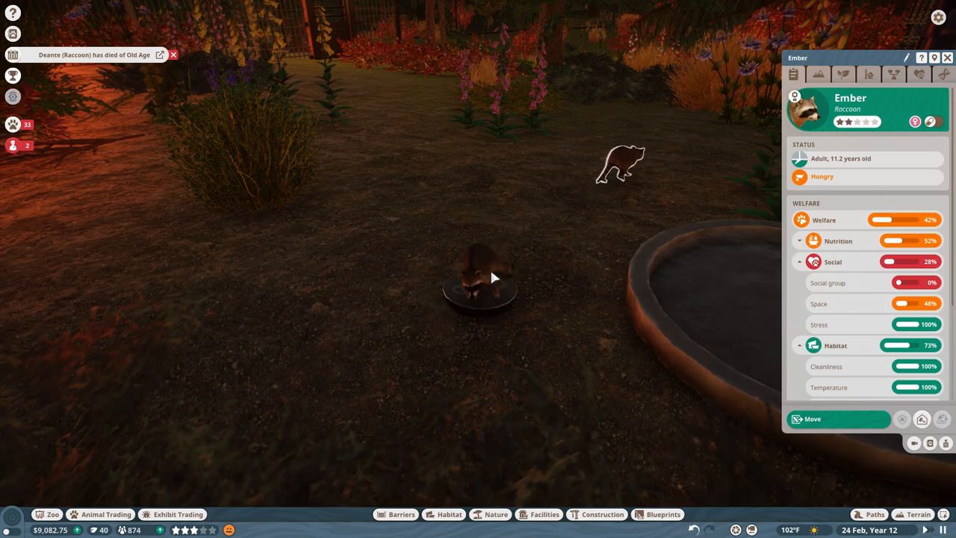
Create a brass editable memorial plaque for Deanie the raccoon on the enclosure fence
{"action": "left_click", "coordinate": [466, 281]}
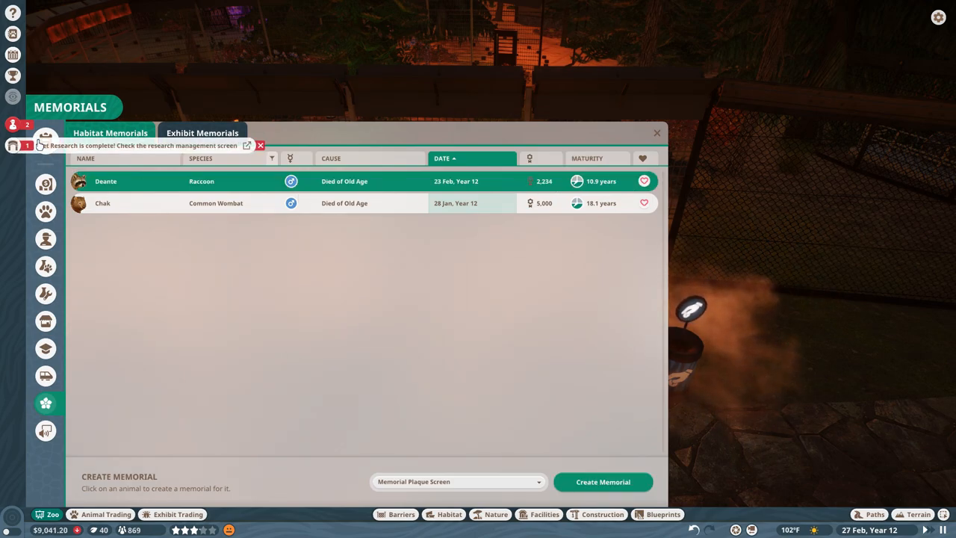
{"action": "left_click", "coordinate": [457, 480]}
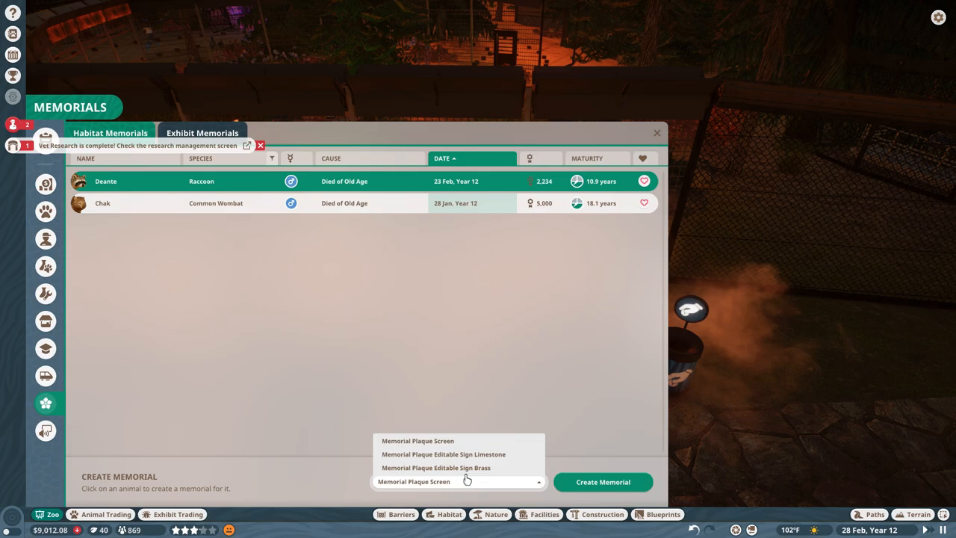
{"action": "left_click", "coordinate": [657, 131]}
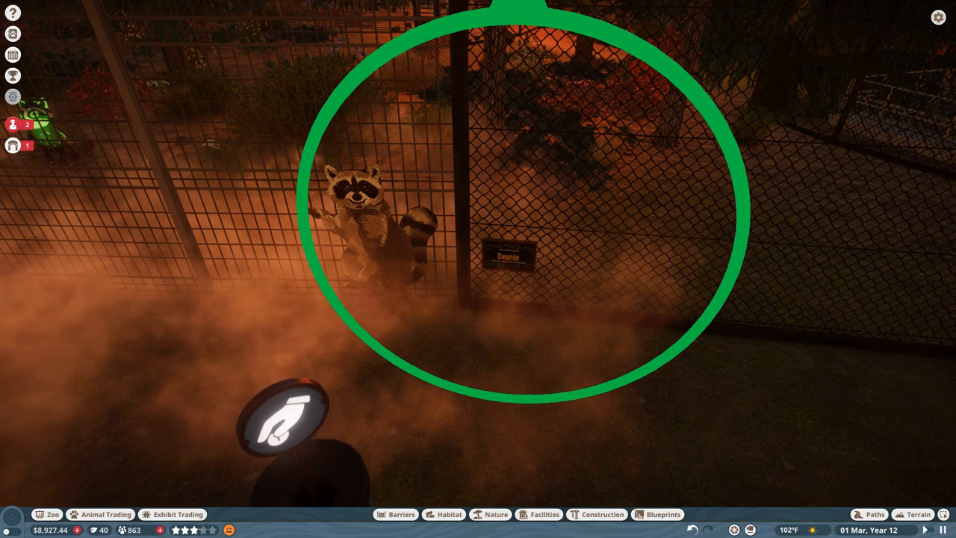
{"action": "left_click", "coordinate": [509, 254]}
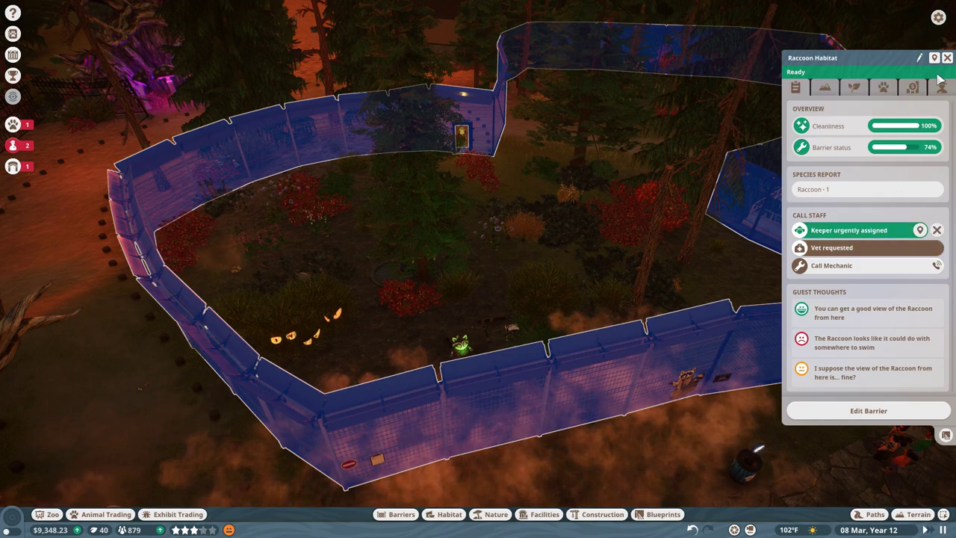
Leave the Raccoon Habitat panel and bring up the animal market with red fox listings
{"action": "left_click", "coordinate": [947, 57]}
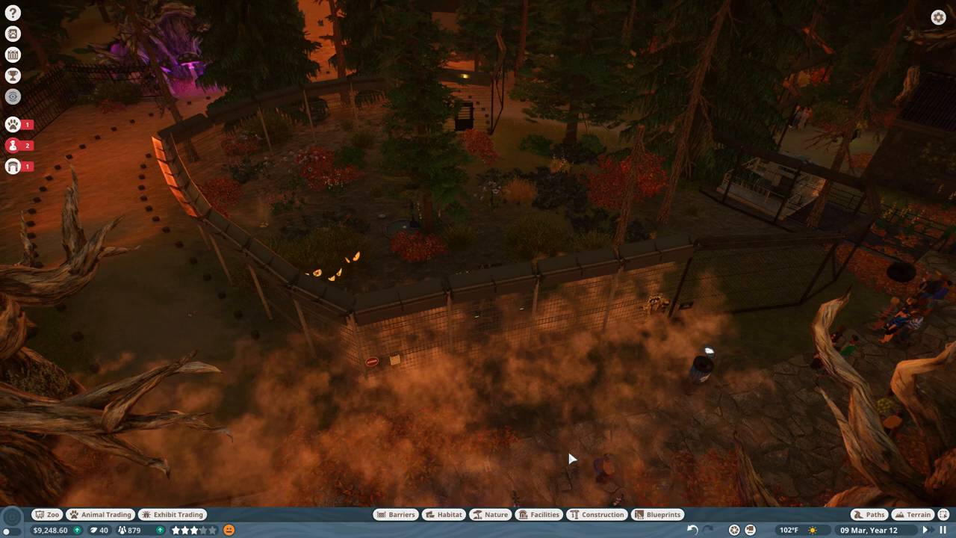
{"action": "mouse_move", "coordinate": [720, 251]}
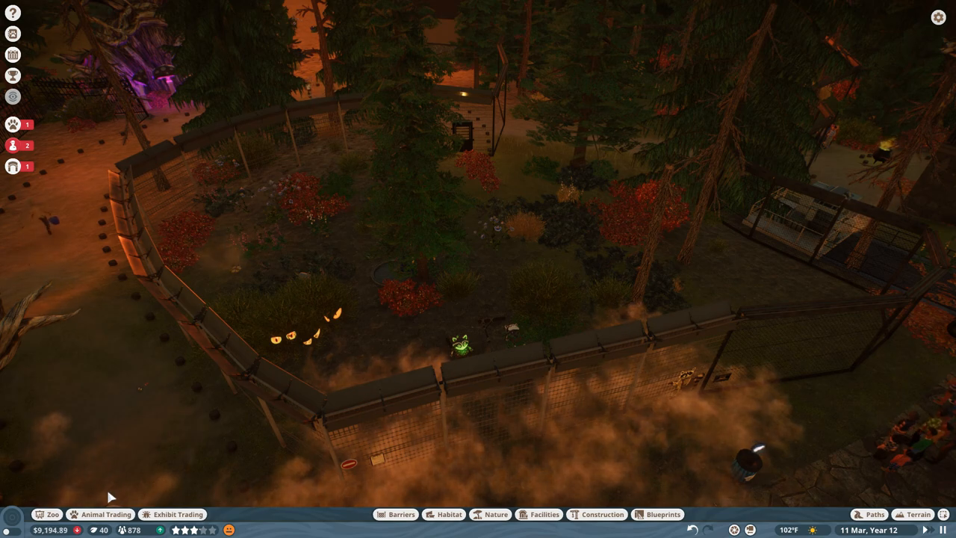
{"action": "left_click", "coordinate": [98, 514]}
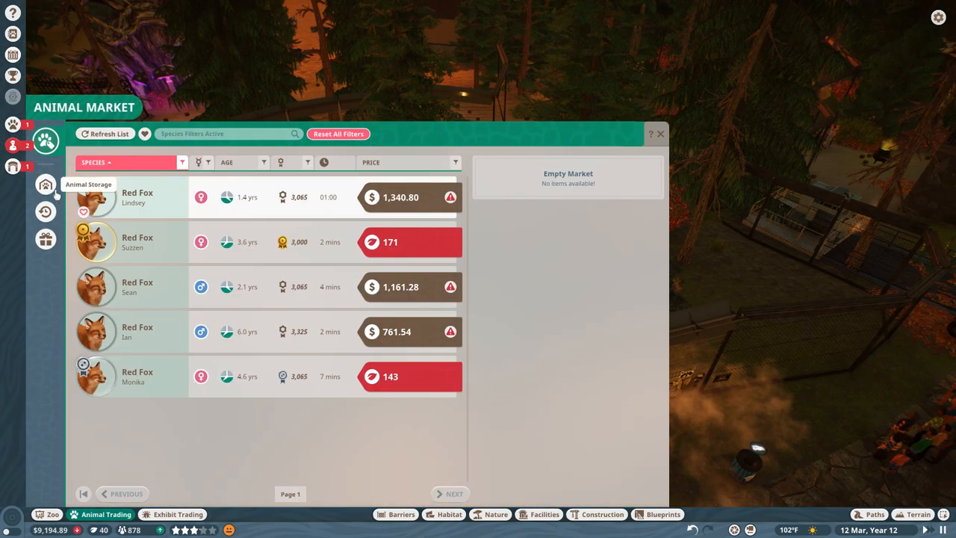
Filter the animal market listings from Red Fox to Raccoon
{"action": "left_click", "coordinate": [127, 161]}
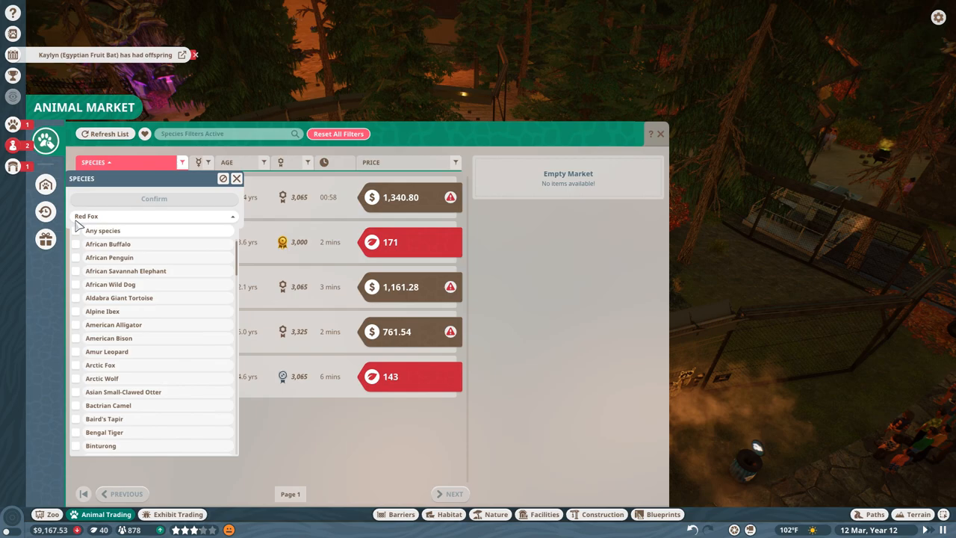
{"action": "scroll", "scroll_direction": "down", "scroll_amount": 3}
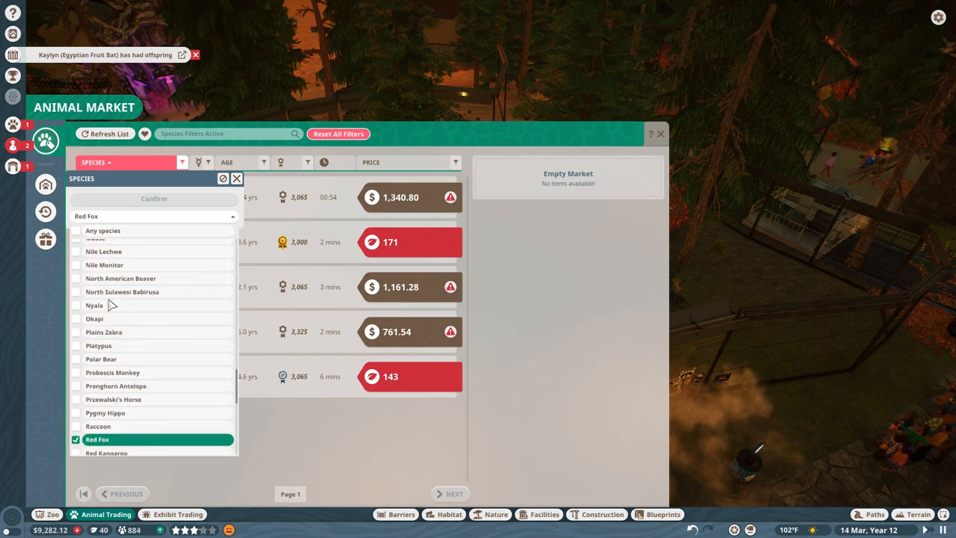
{"action": "left_click", "coordinate": [98, 426]}
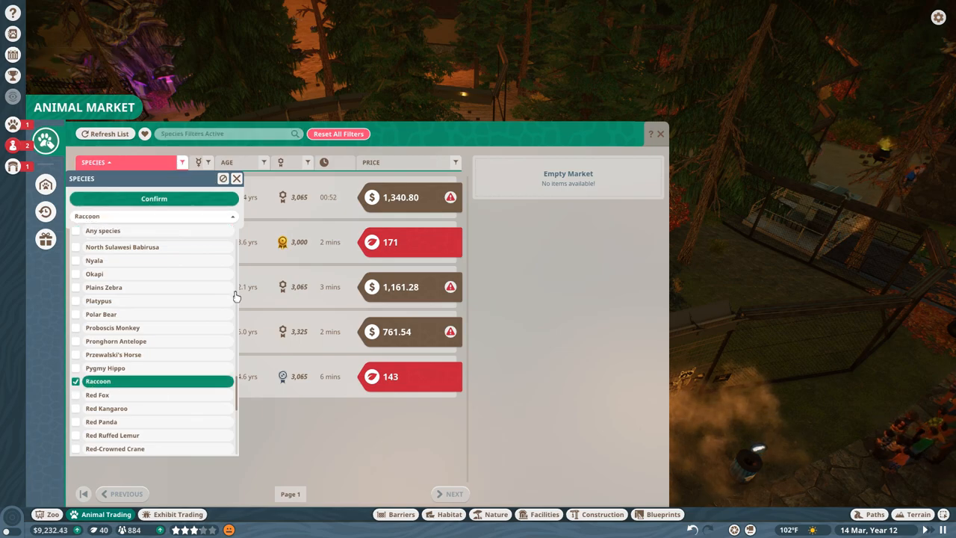
{"action": "left_click", "coordinate": [154, 198]}
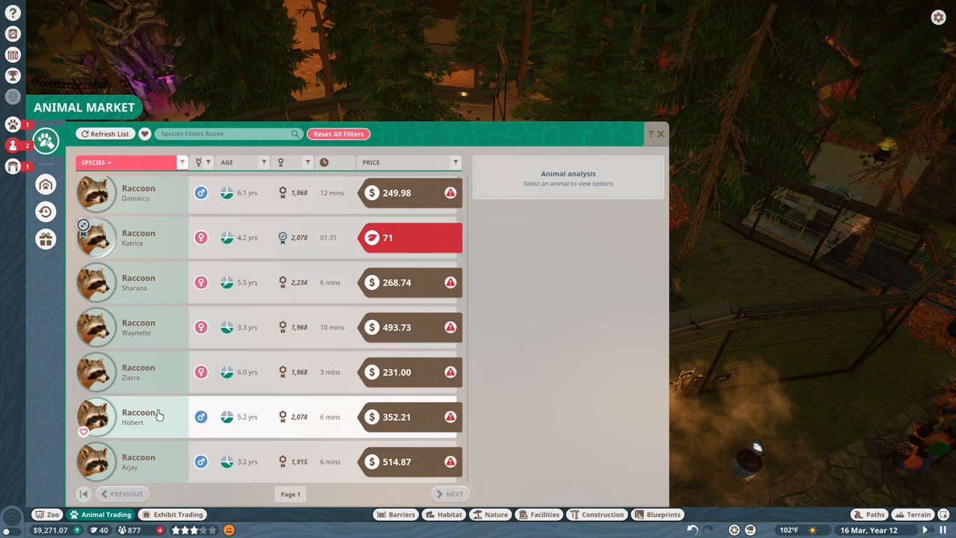
Review Hobert the raccoon's genetics listing, then return to the Raccoon Habitat overview
{"action": "left_click", "coordinate": [137, 460]}
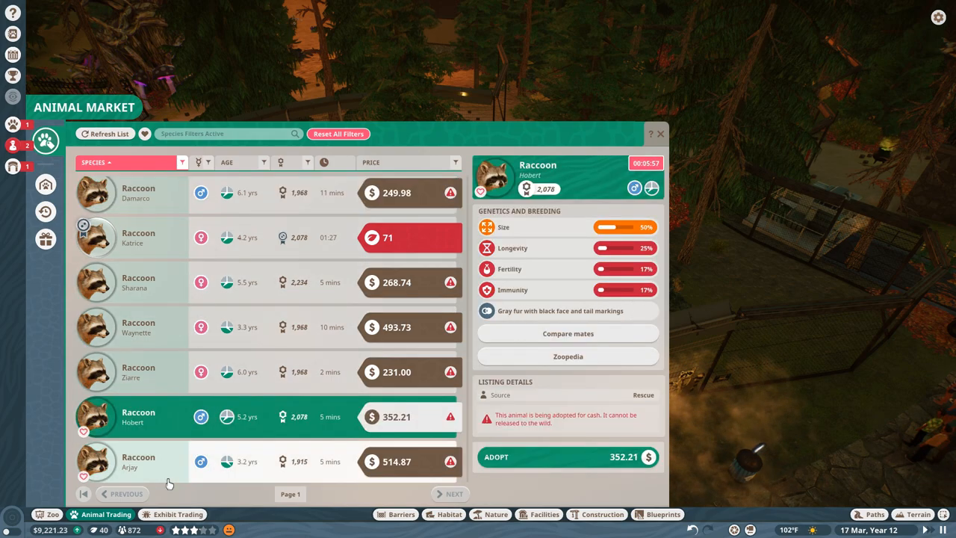
{"action": "left_click", "coordinate": [138, 459]}
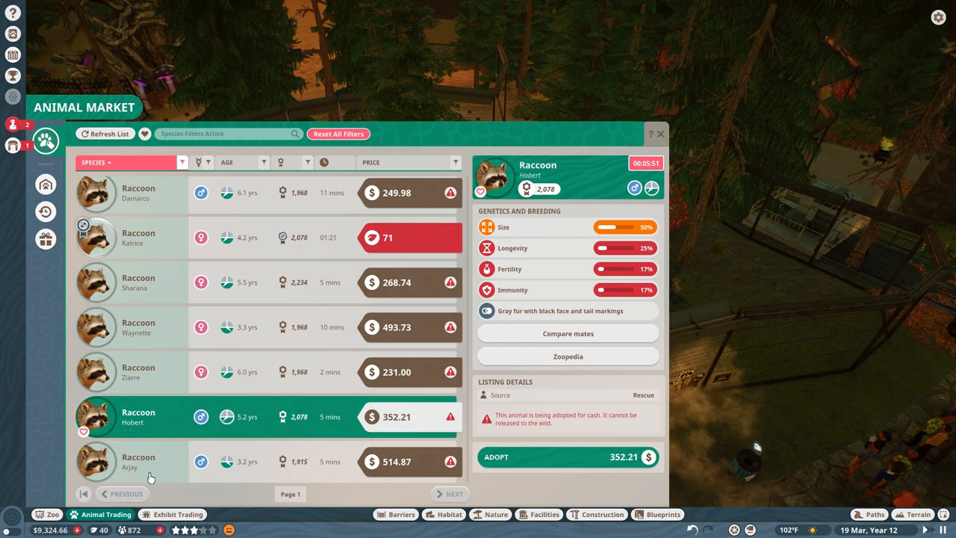
{"action": "left_click", "coordinate": [137, 460]}
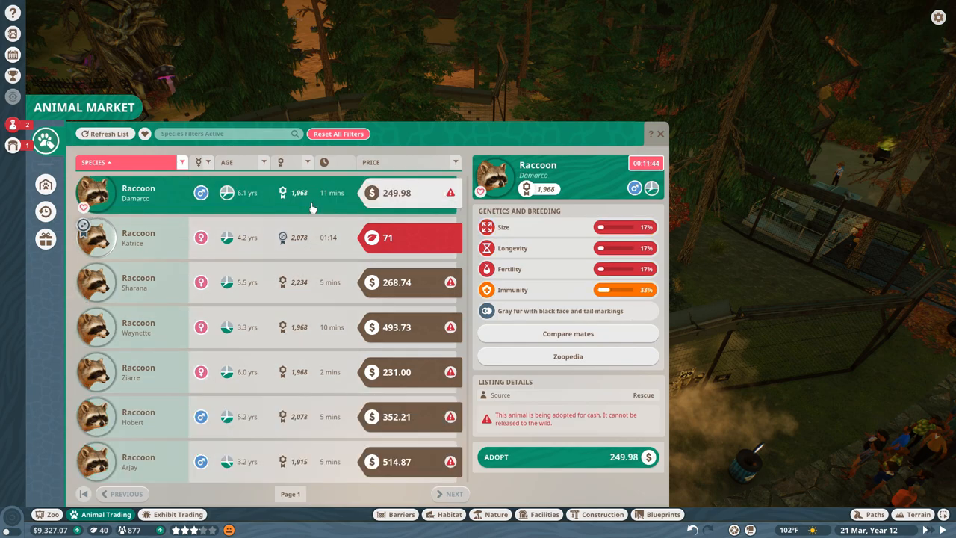
{"action": "mouse_move", "coordinate": [314, 417]}
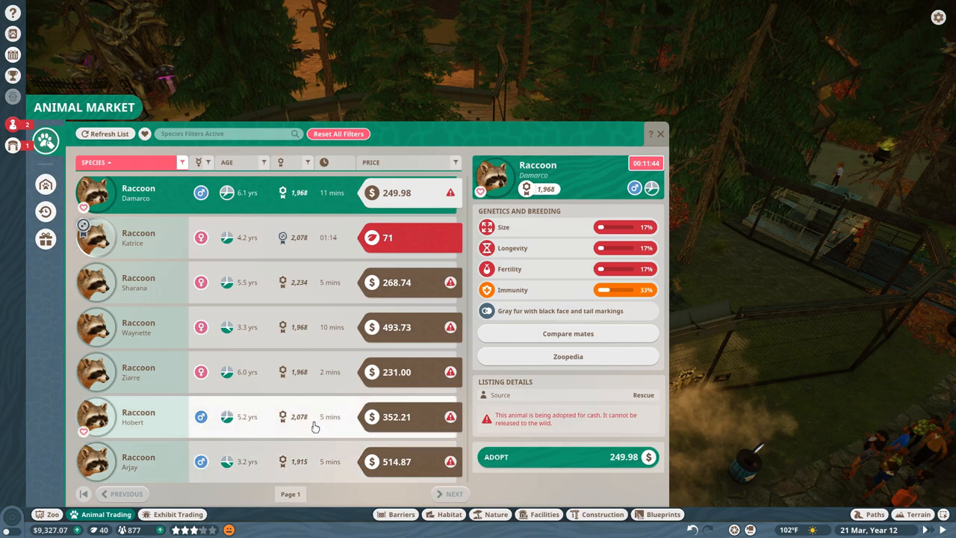
{"action": "mouse_move", "coordinate": [310, 427]}
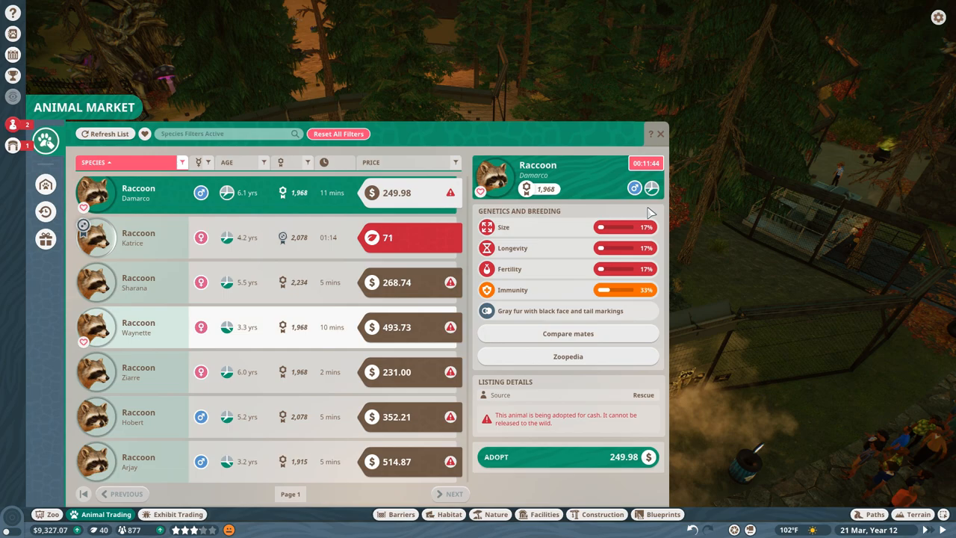
{"action": "left_click", "coordinate": [660, 134]}
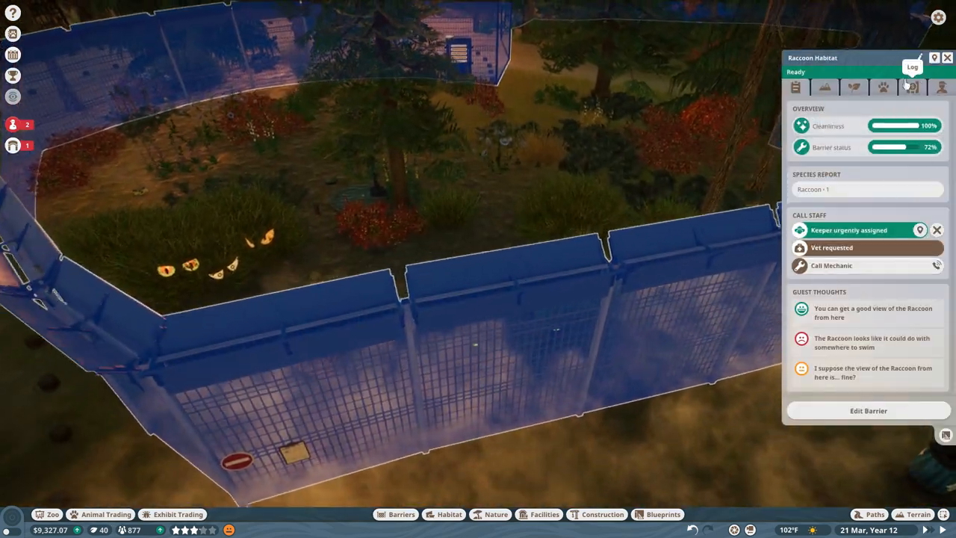
Inspect Ember the raccoon's welfare up close and bring up its Zoopedia entry
{"action": "left_click", "coordinate": [881, 87]}
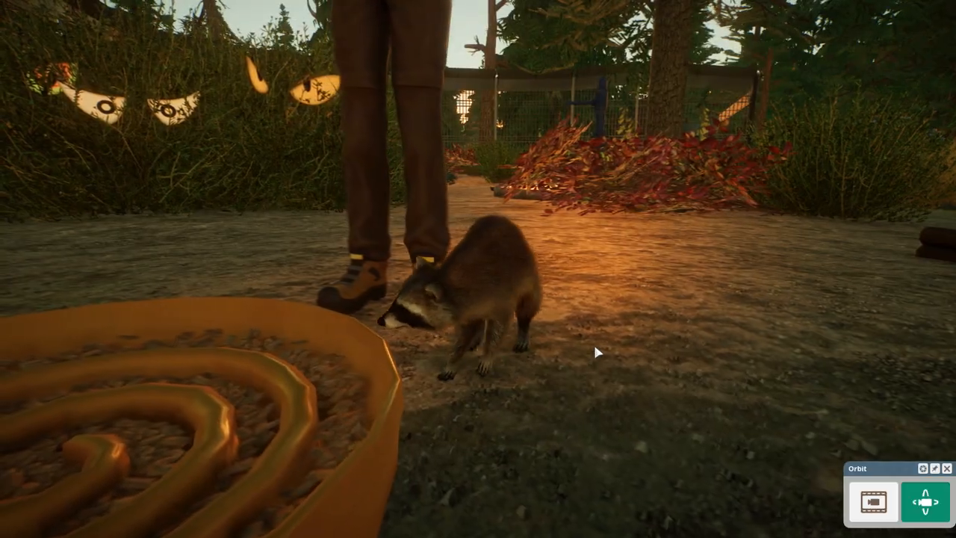
{"action": "left_click", "coordinate": [481, 306]}
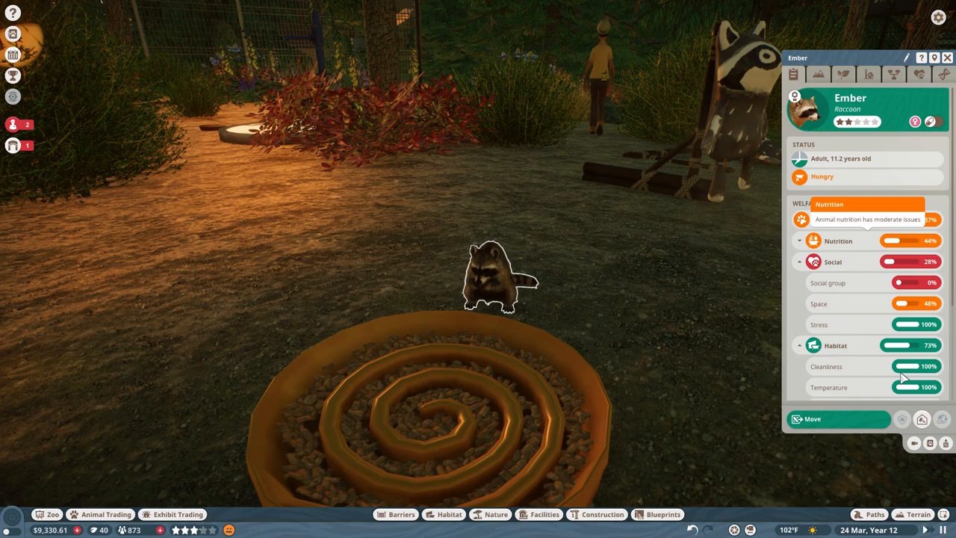
{"action": "mouse_move", "coordinate": [930, 442]}
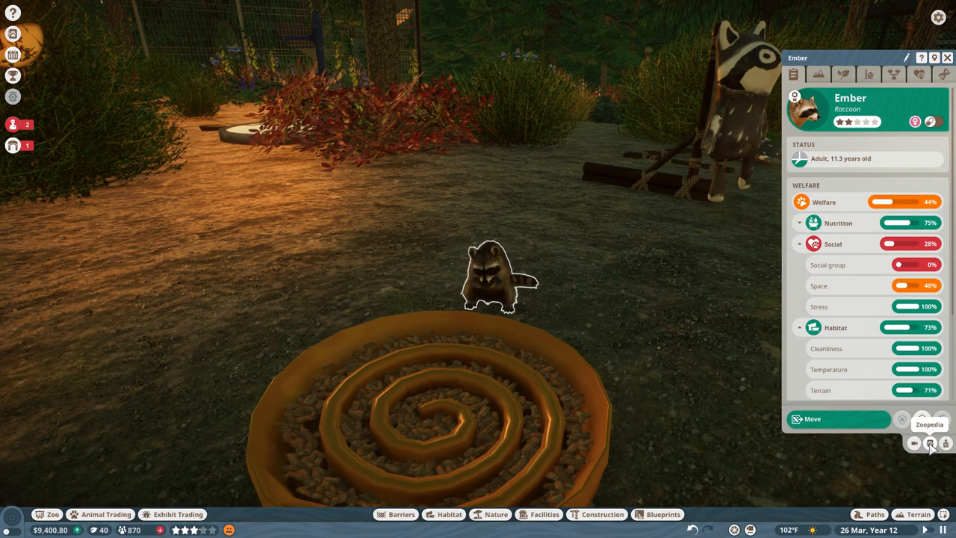
{"action": "left_click", "coordinate": [929, 442]}
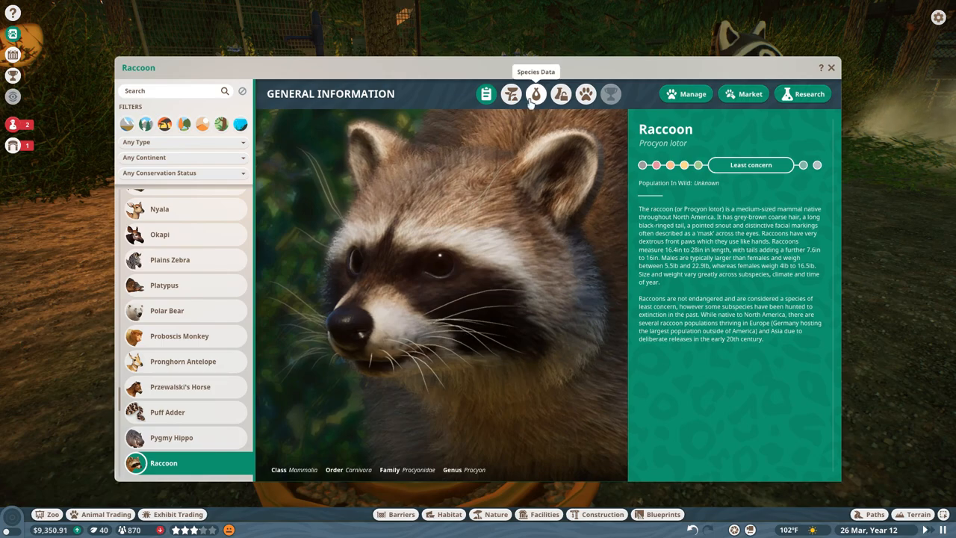
Review the raccoon's Species Data on social needs, reproduction and lifespan, then leave the Zoopedia
{"action": "left_click", "coordinate": [535, 92]}
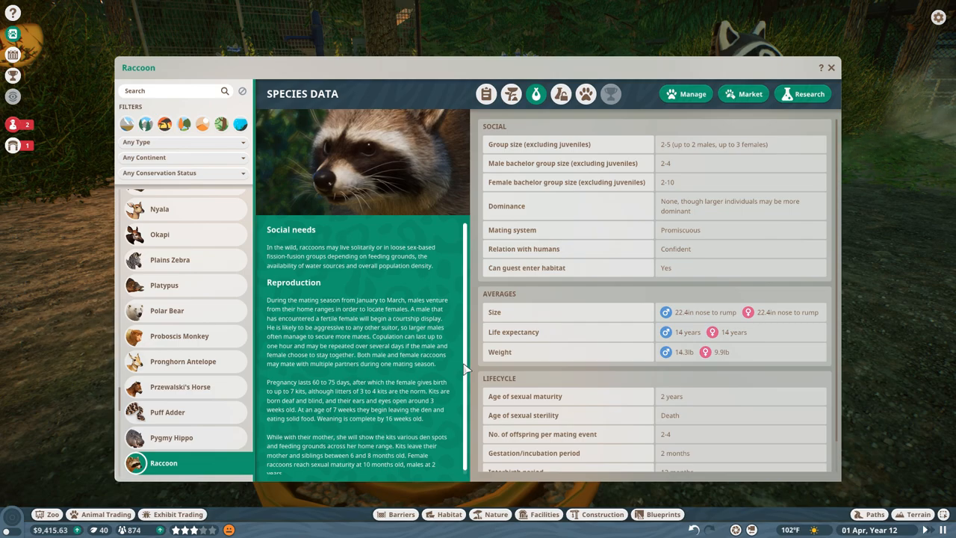
{"action": "left_click", "coordinate": [830, 68]}
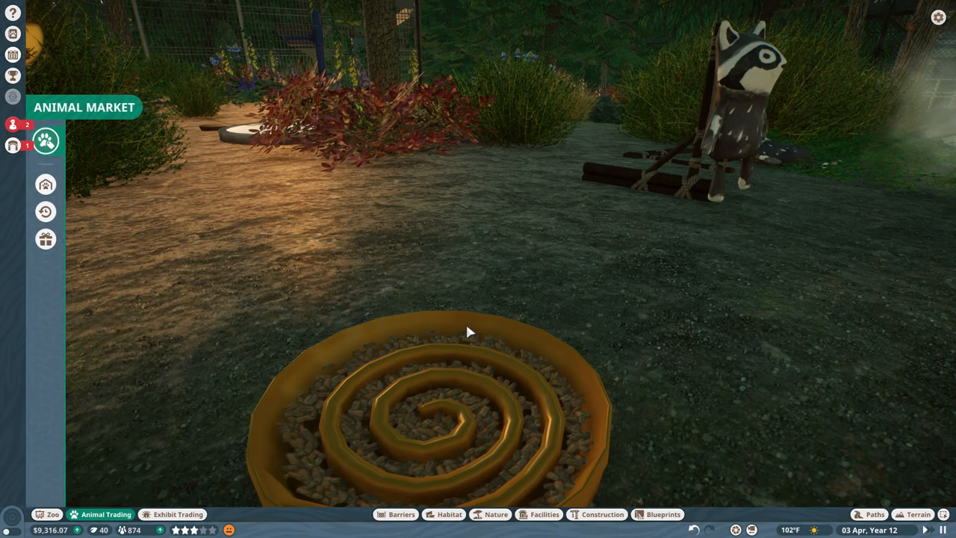
Adopt the 3.3-year-old raccoon at $493.73 with delivery scheduled, returning to the habitat details
{"action": "left_click", "coordinate": [45, 141]}
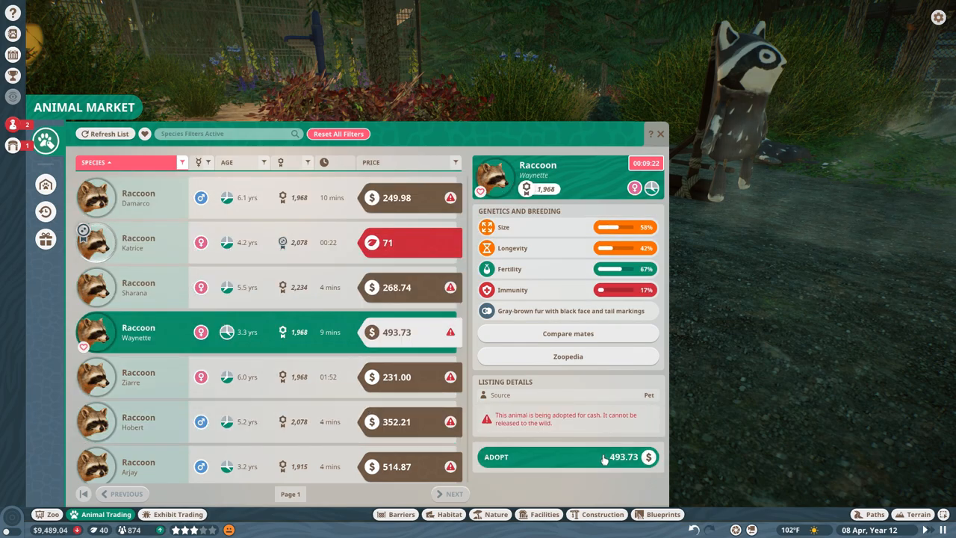
{"action": "left_click", "coordinate": [567, 457]}
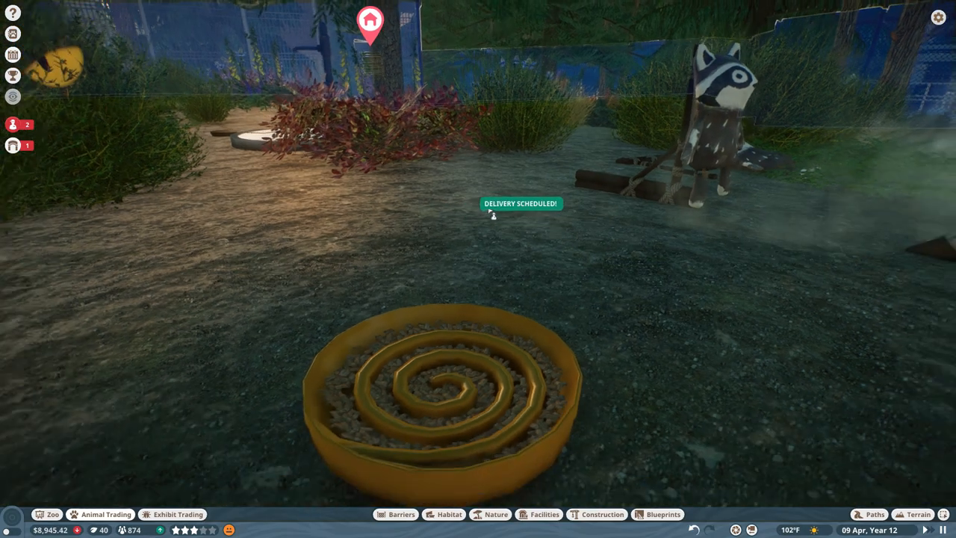
{"action": "left_click", "coordinate": [106, 513]}
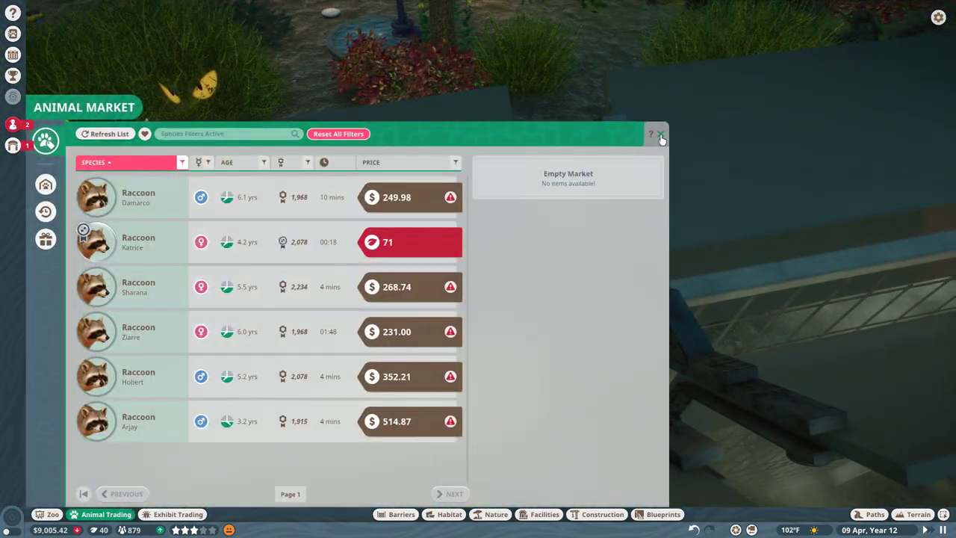
{"action": "left_click", "coordinate": [660, 134]}
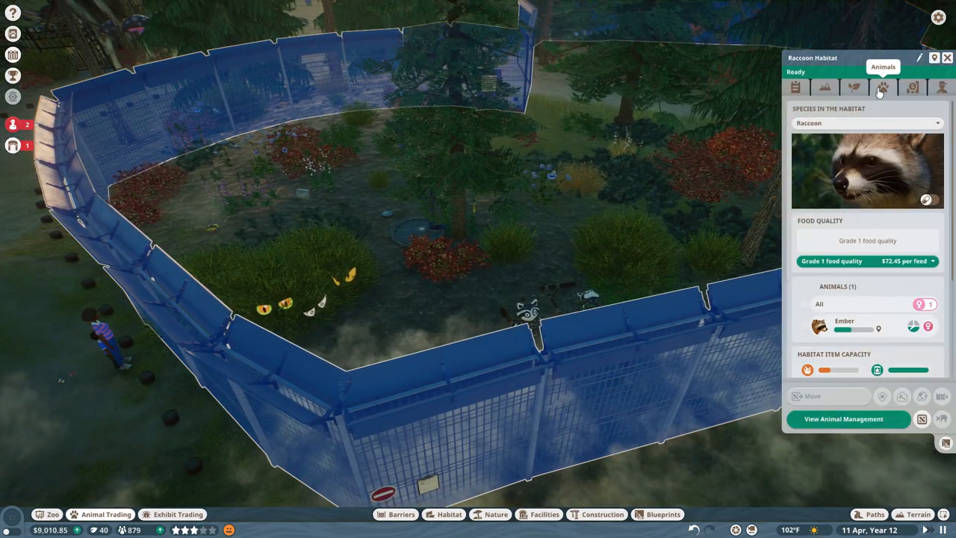
Review raccoon Interspecies Enrichment showing beaver and striped skunk as compatible, then leave the Zoopedia
{"action": "left_click", "coordinate": [843, 325]}
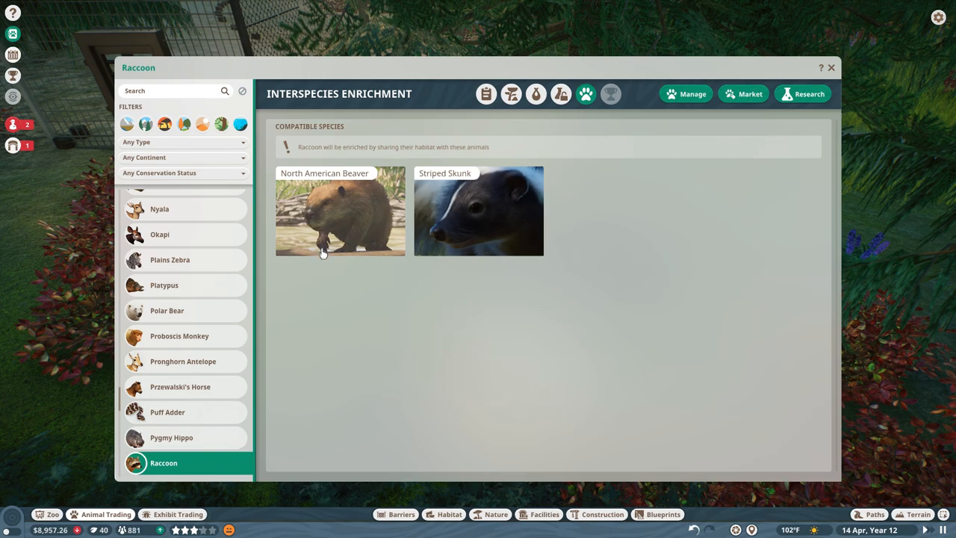
{"action": "mouse_move", "coordinate": [666, 282]}
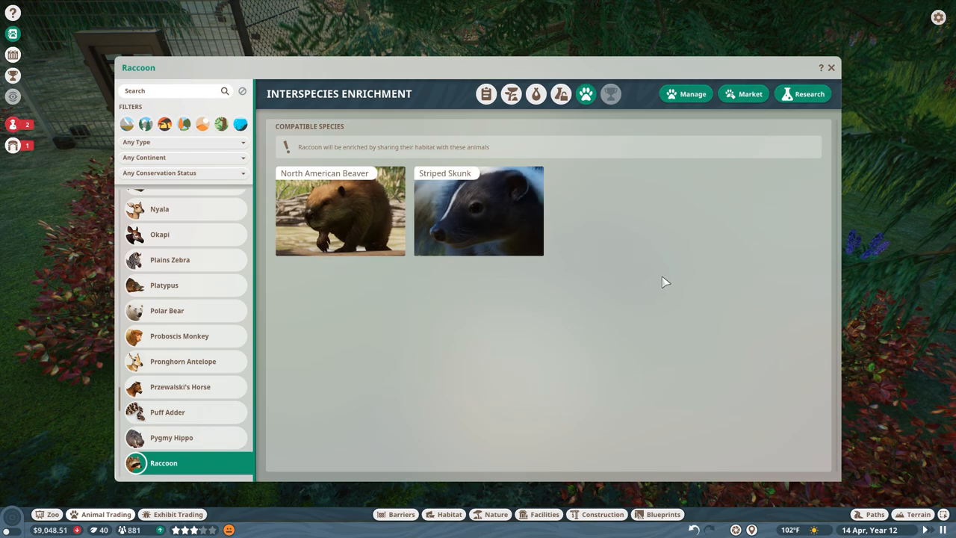
{"action": "left_click", "coordinate": [830, 67]}
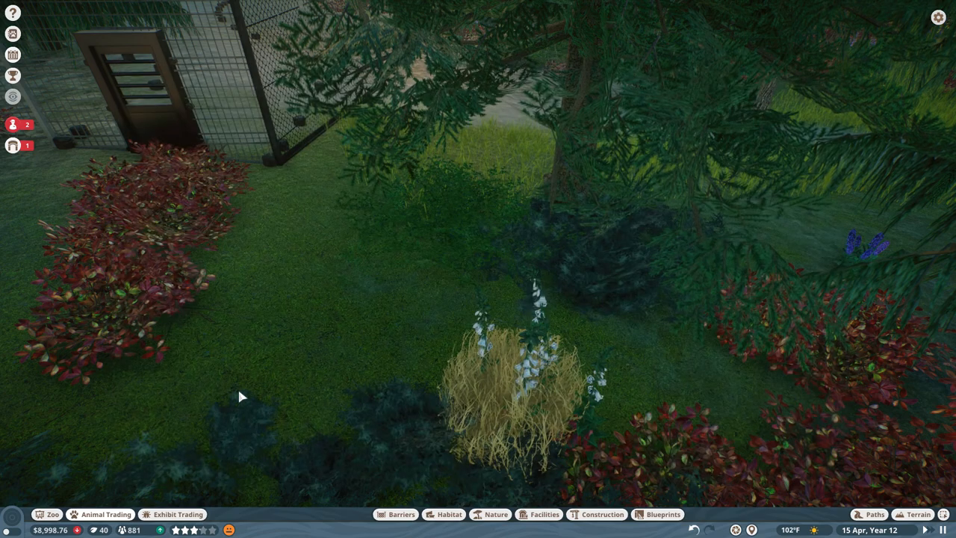
Adopt the $652.47 raccoon Suthley and send it to the zoo, returning to the species filter
{"action": "left_click", "coordinate": [106, 514]}
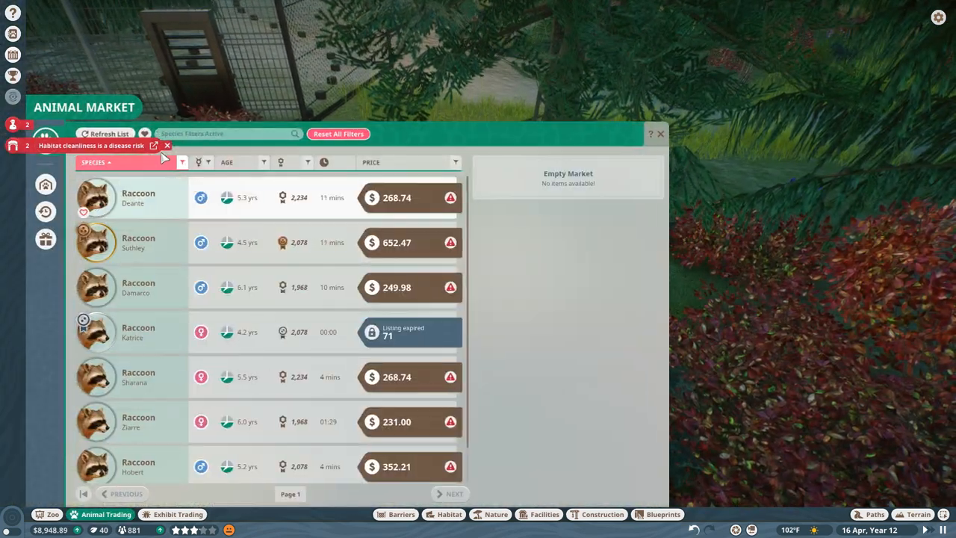
{"action": "mouse_move", "coordinate": [200, 242]}
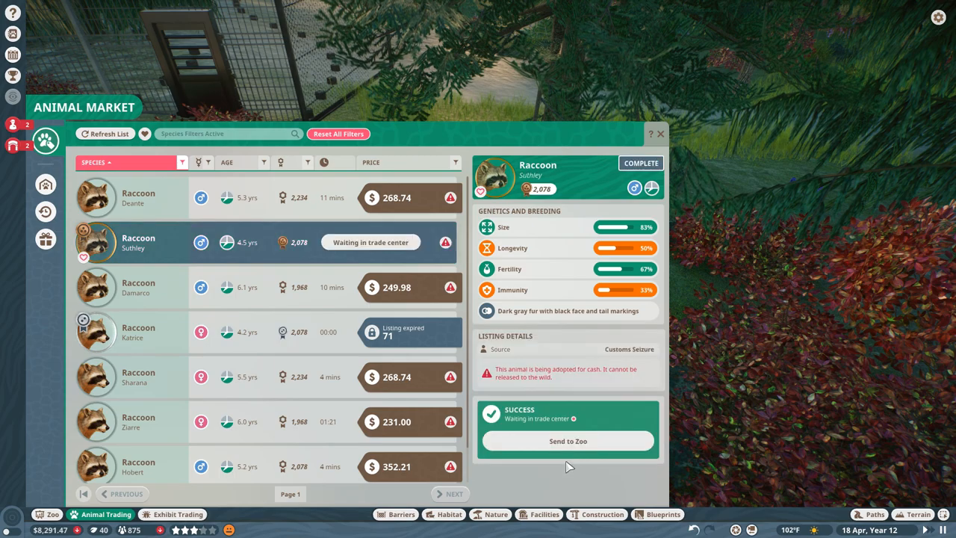
{"action": "left_click", "coordinate": [567, 440]}
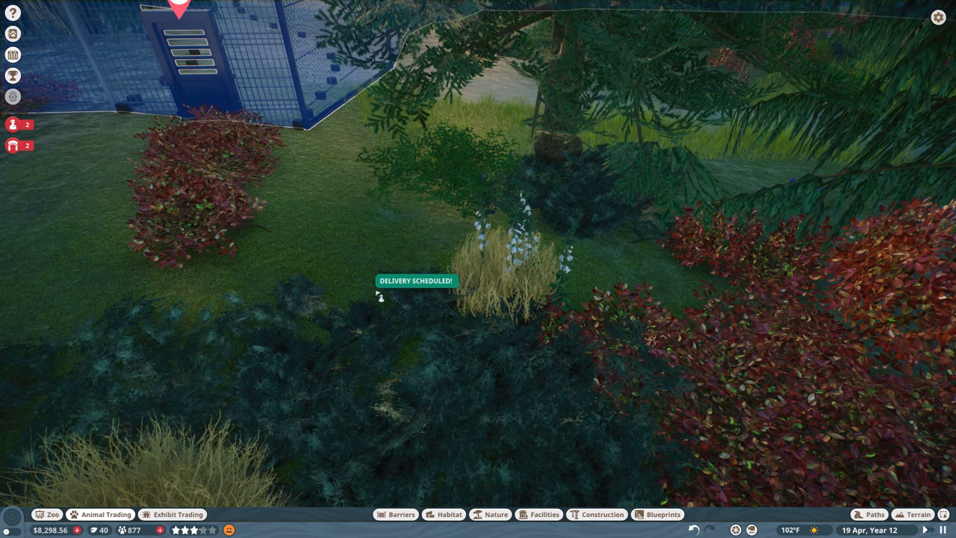
{"action": "left_click", "coordinate": [106, 513]}
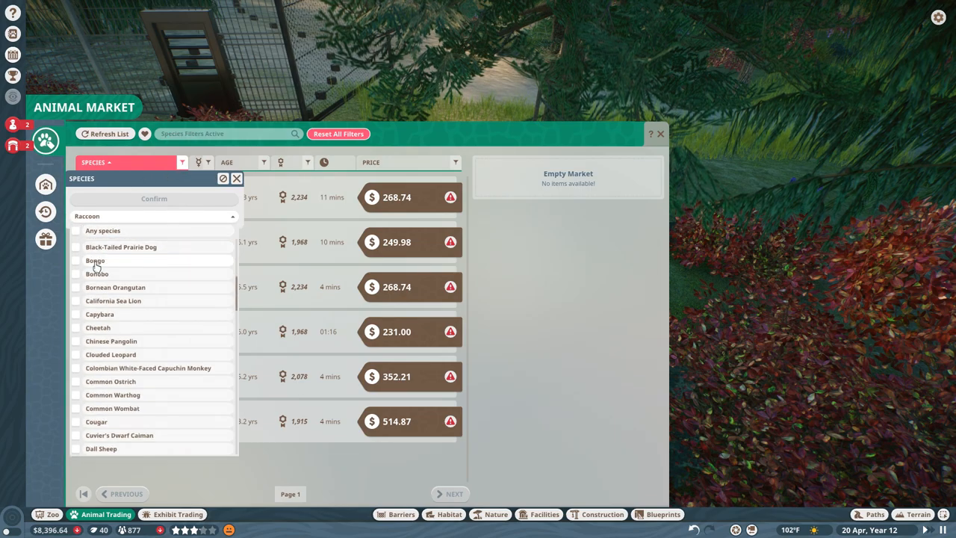
Filter the market to Striped Skunk only and adopt the skunk Catori listed at $582.18
{"action": "scroll", "scroll_direction": "down", "scroll_amount": 3}
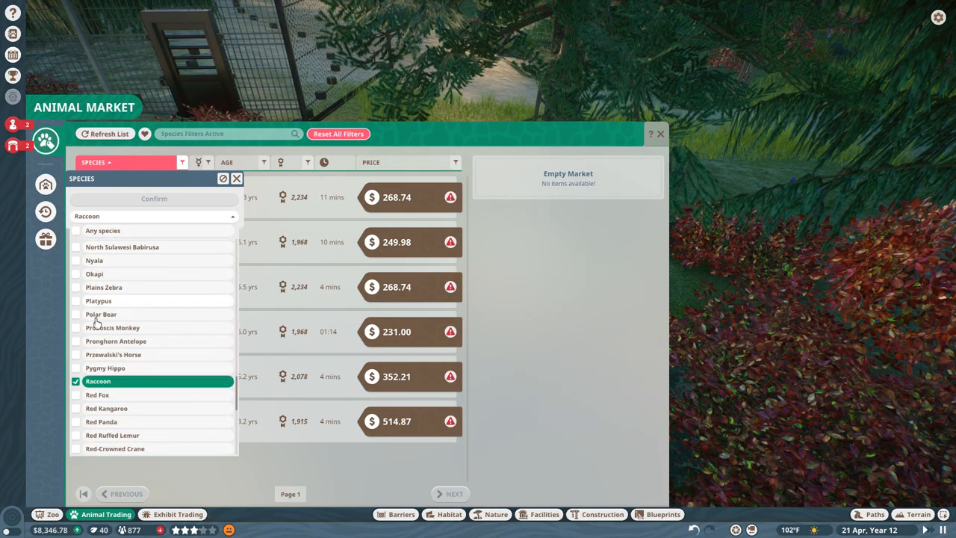
{"action": "left_click", "coordinate": [103, 230]}
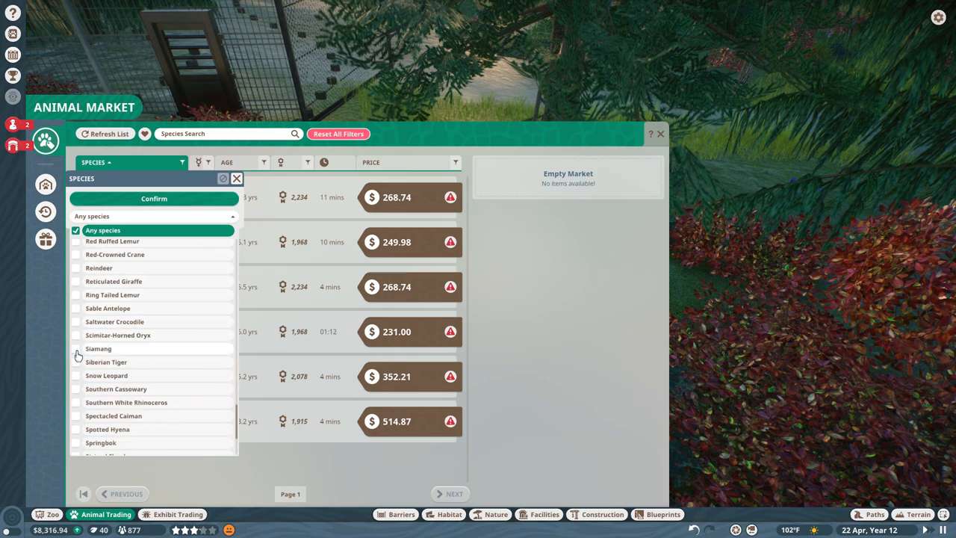
{"action": "scroll", "scroll_direction": "down", "scroll_amount": 3}
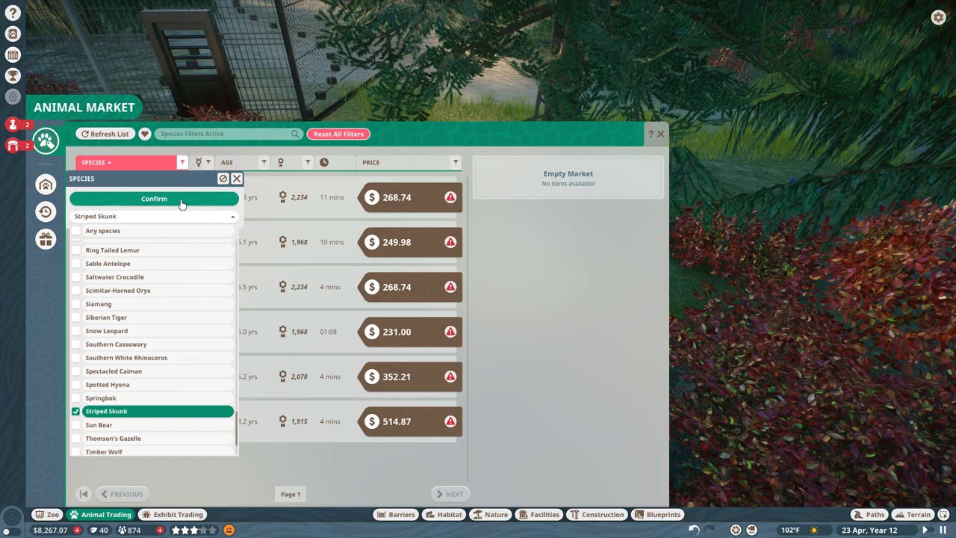
{"action": "left_click", "coordinate": [154, 197]}
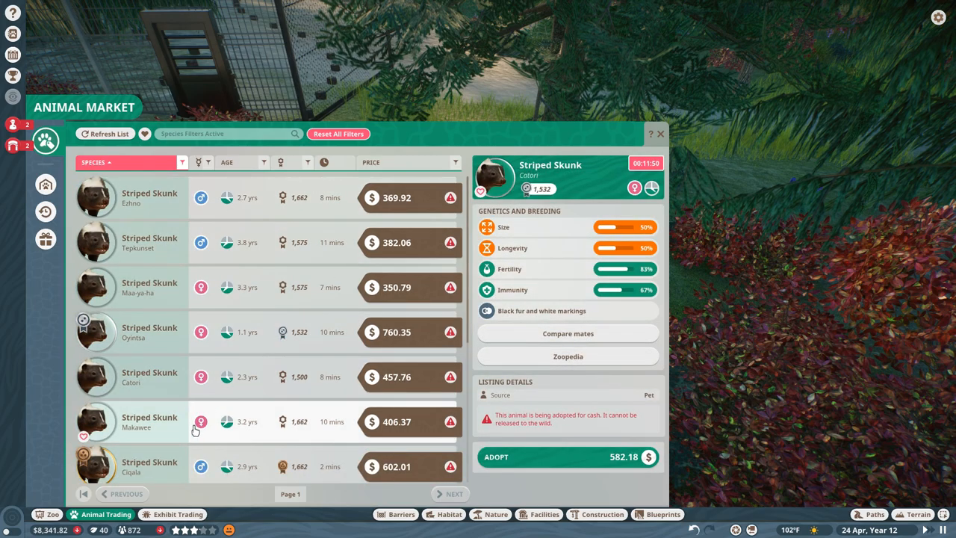
{"action": "scroll", "scroll_direction": "down", "scroll_amount": 3}
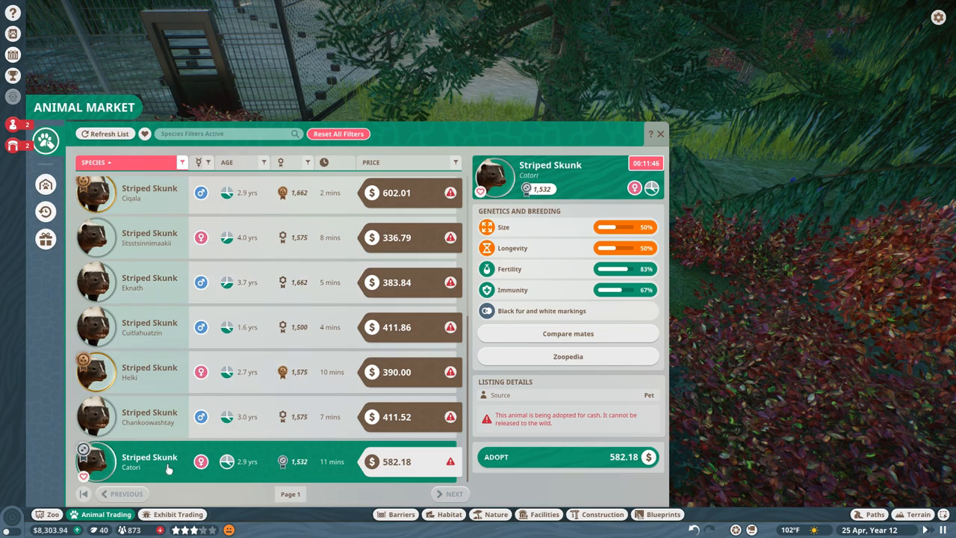
{"action": "mouse_move", "coordinate": [227, 461]}
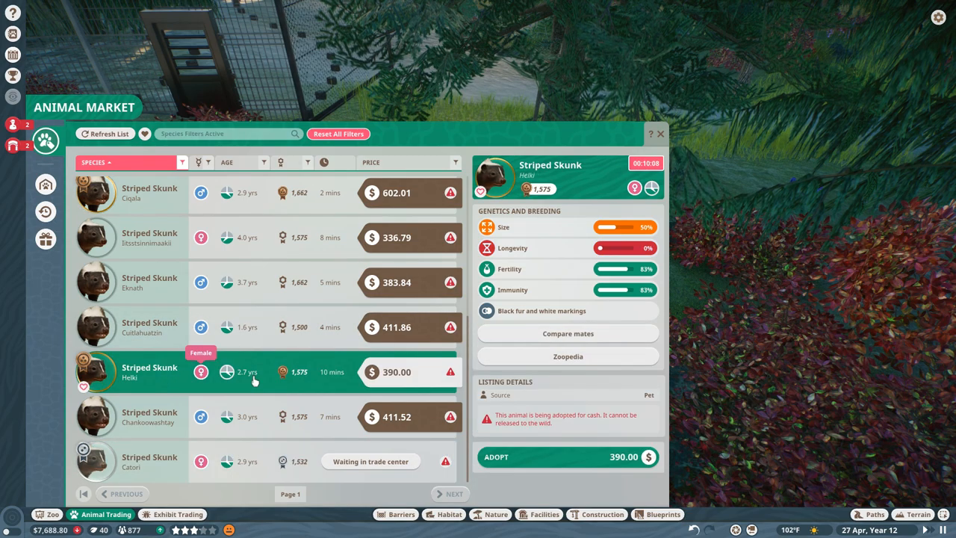
{"action": "left_click", "coordinate": [149, 193]}
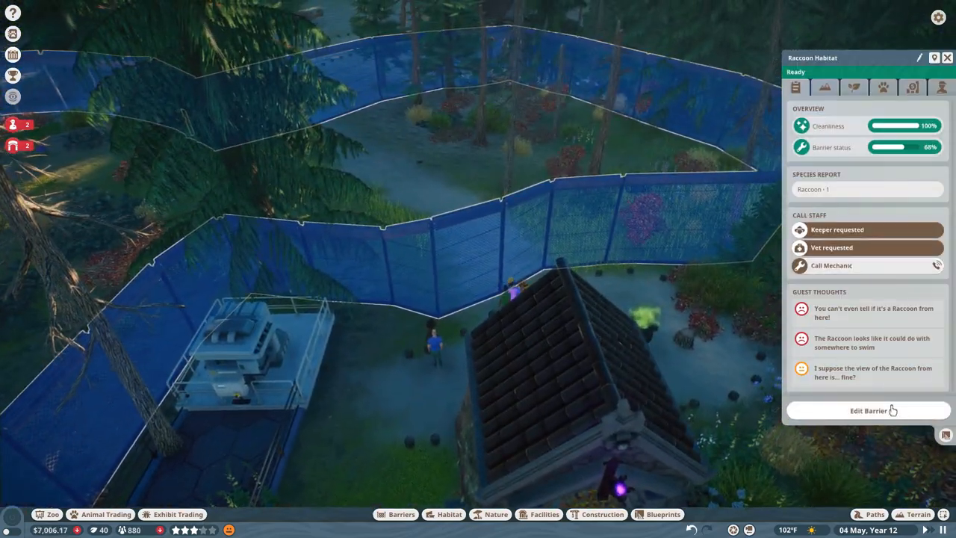
Start editing the raccoon Habitat 11 barrier fence in the barrier editor
{"action": "left_click", "coordinate": [866, 409]}
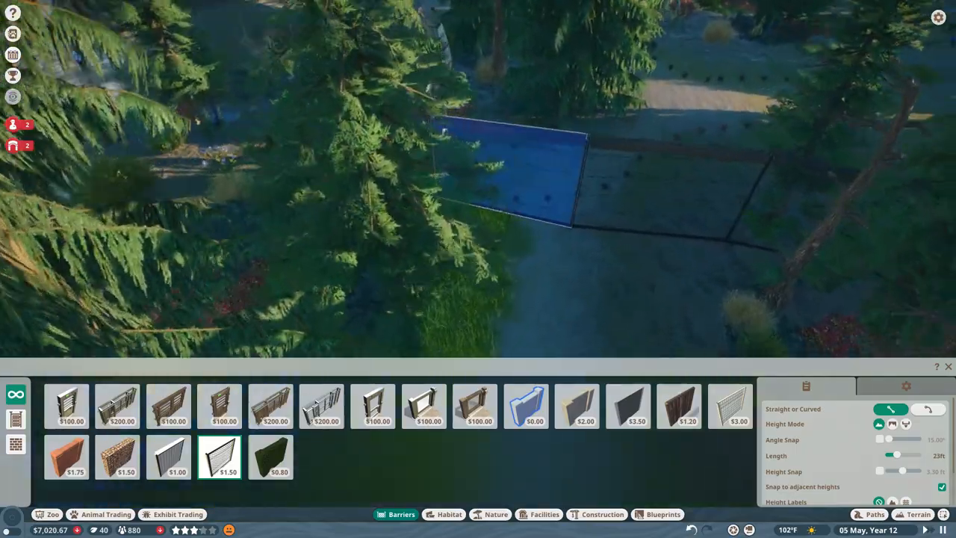
{"action": "left_click", "coordinate": [728, 406]}
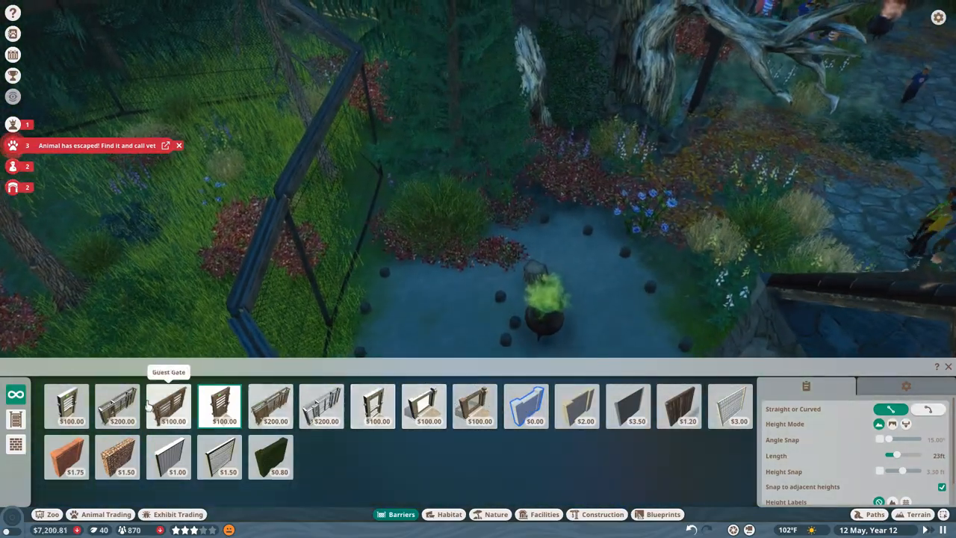
{"action": "mouse_move", "coordinate": [372, 406]}
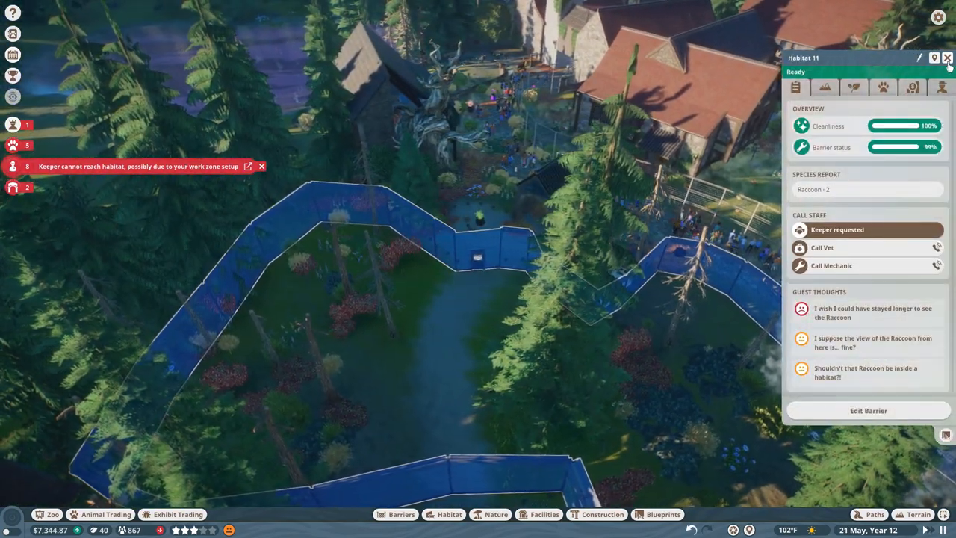
Edit the Wild Wombat & Red Fox Village work zone via Staff > Work Zones to include a third habitat
{"action": "left_click", "coordinate": [45, 403]}
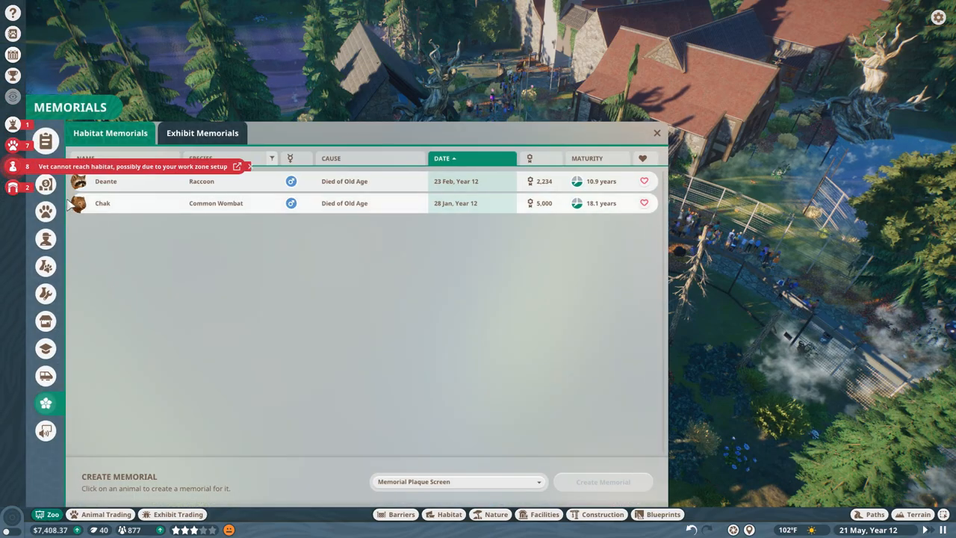
{"action": "mouse_move", "coordinate": [45, 212]}
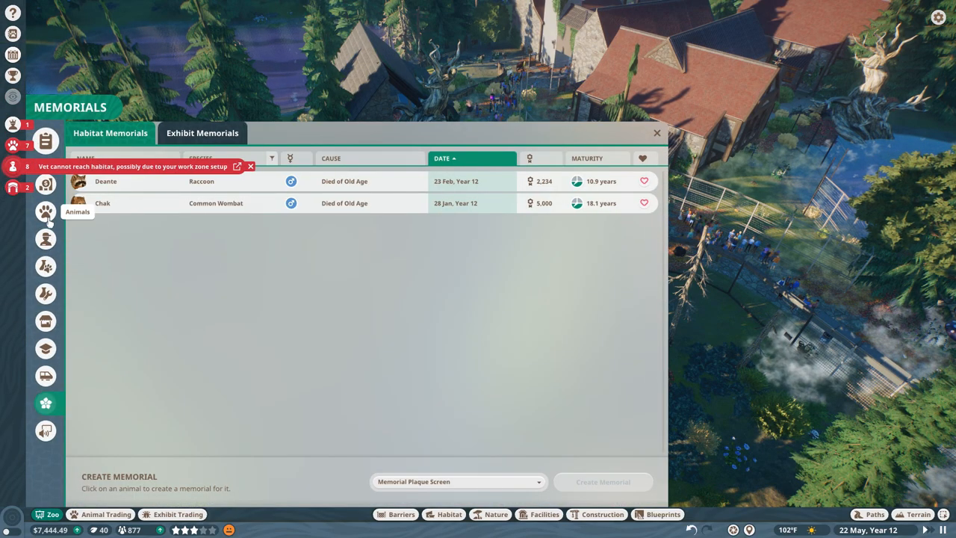
{"action": "left_click", "coordinate": [45, 239]}
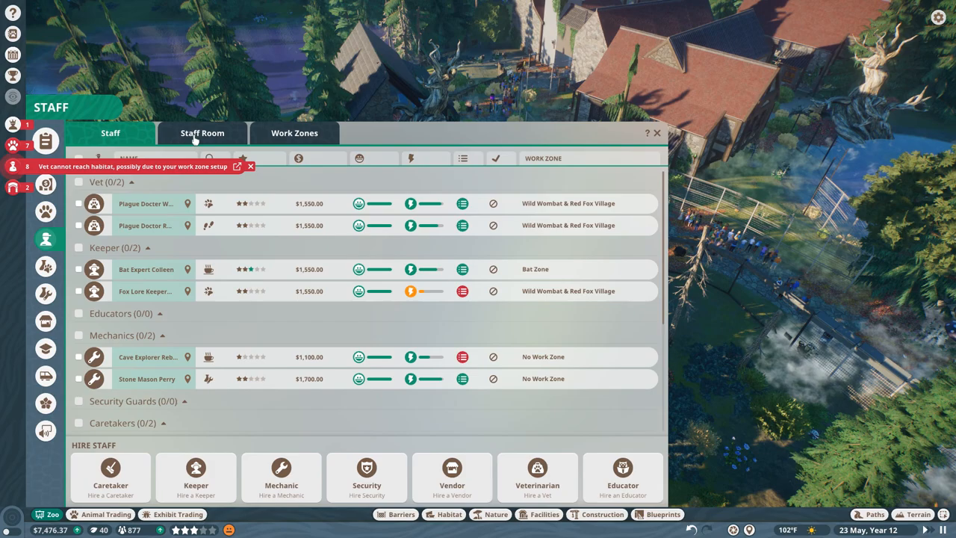
{"action": "left_click", "coordinate": [294, 133]}
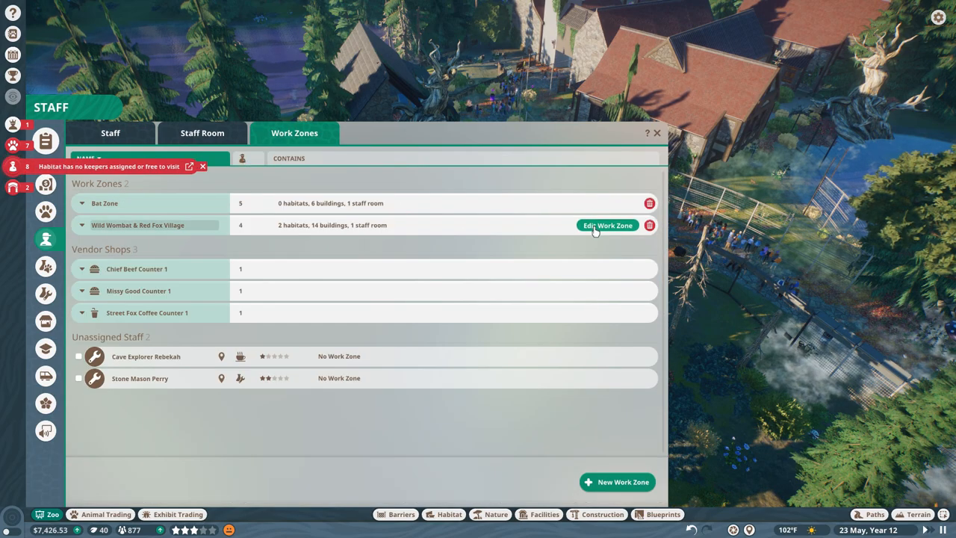
{"action": "left_click", "coordinate": [607, 224]}
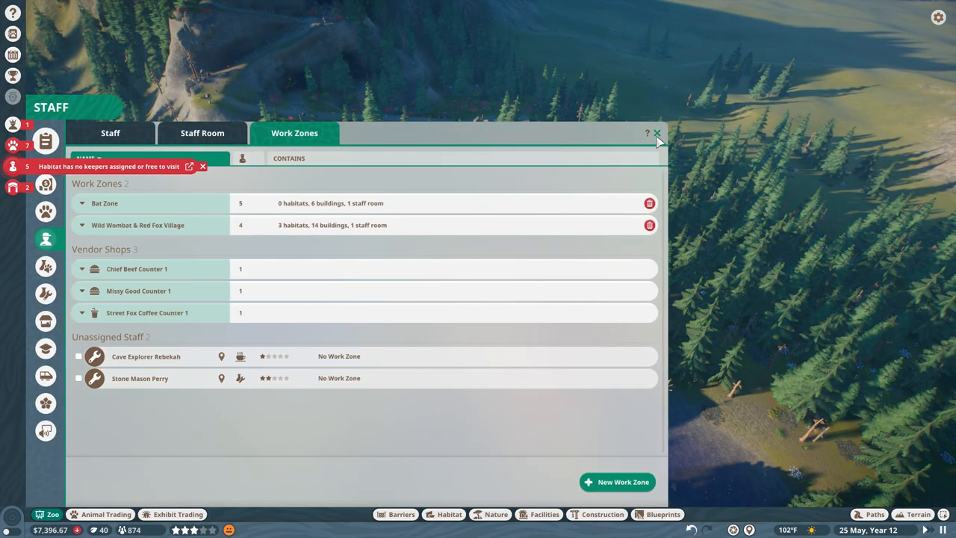
{"action": "left_click", "coordinate": [657, 133]}
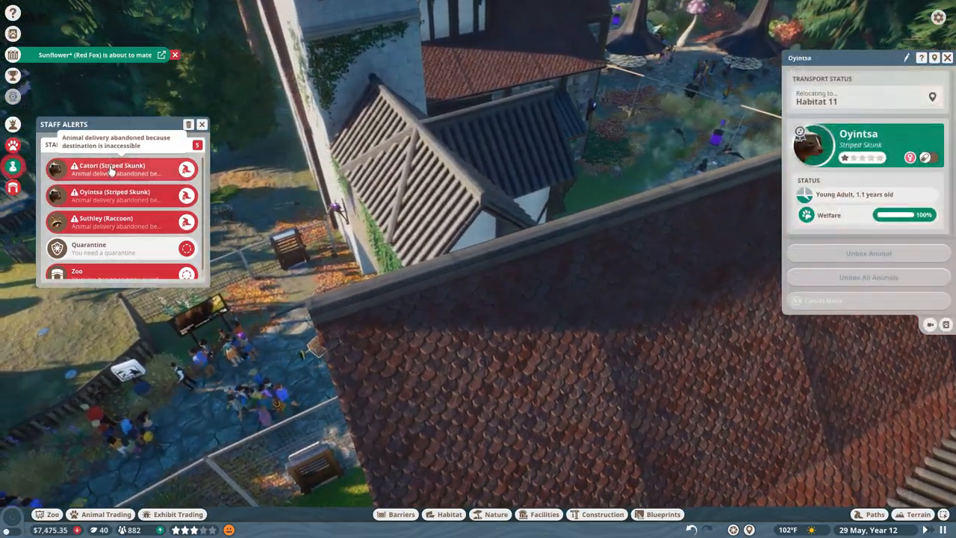
Relocate abandoned skunks Catori and Oyintsa from Staff Alerts into Habitat 11
{"action": "left_click", "coordinate": [116, 170]}
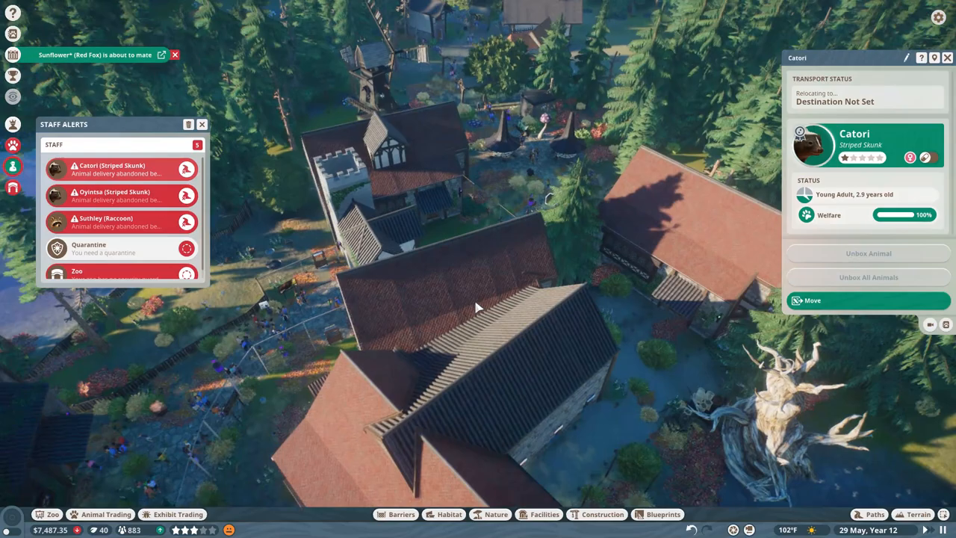
{"action": "left_click", "coordinate": [867, 298]}
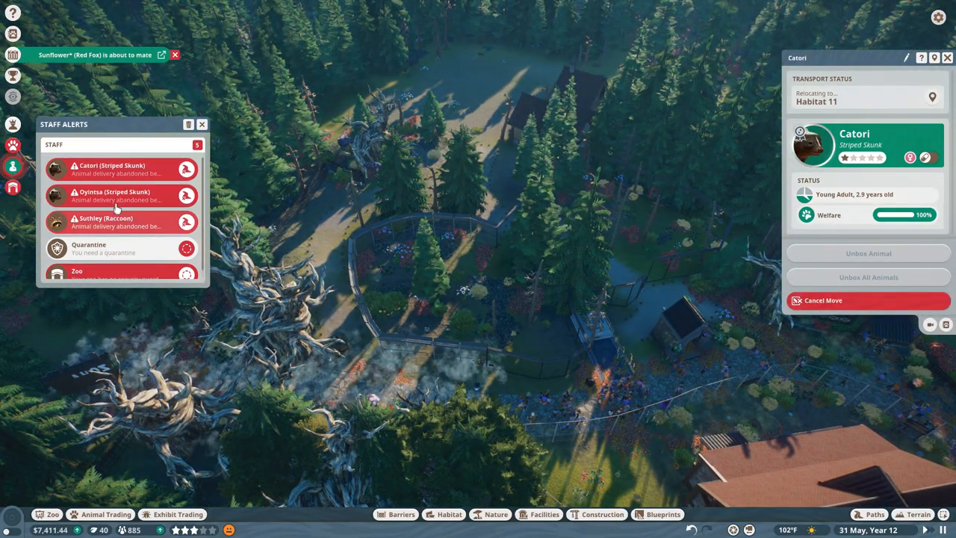
{"action": "left_click", "coordinate": [112, 221]}
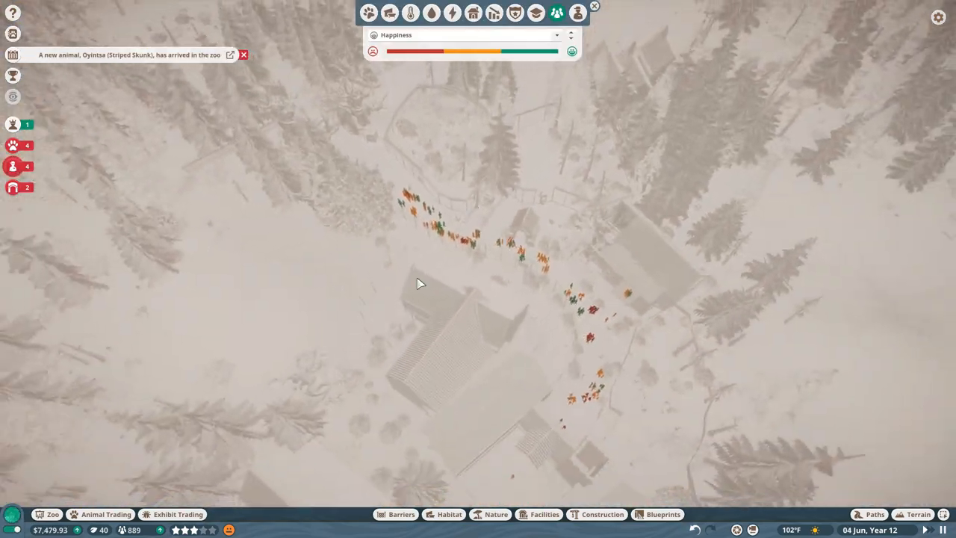
Switch the heatmap to power coverage, inspect Transformer 3's status, then dismiss its panel
{"action": "left_click", "coordinate": [452, 12]}
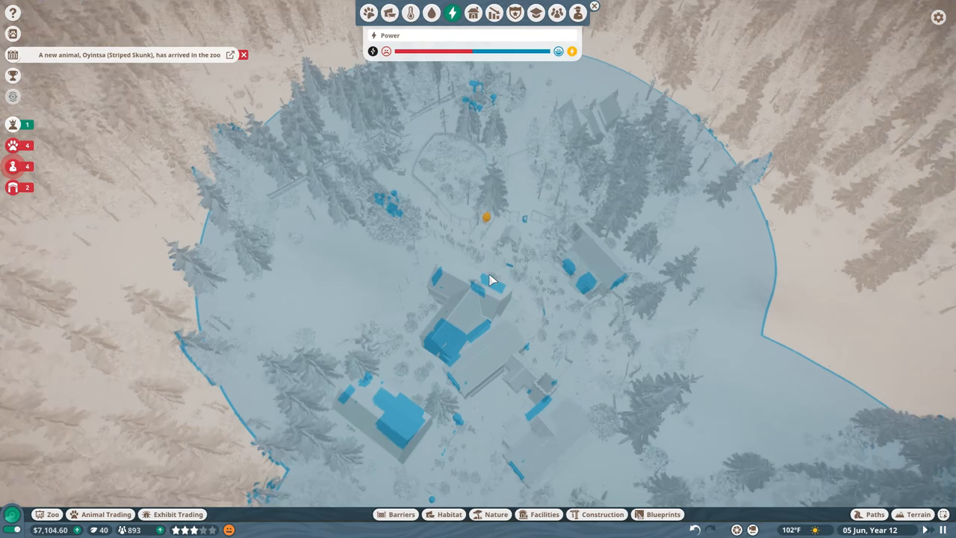
{"action": "left_click", "coordinate": [485, 217]}
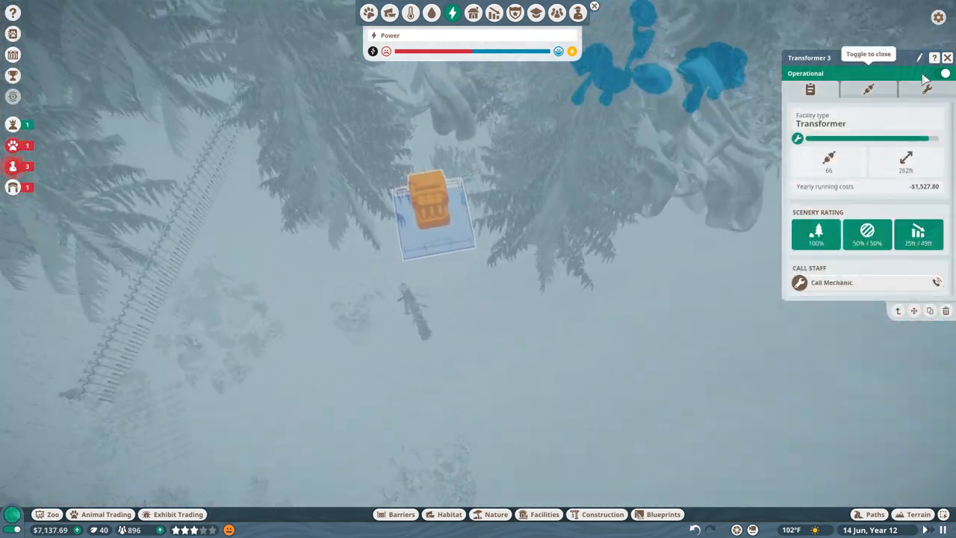
{"action": "left_click", "coordinate": [947, 57]}
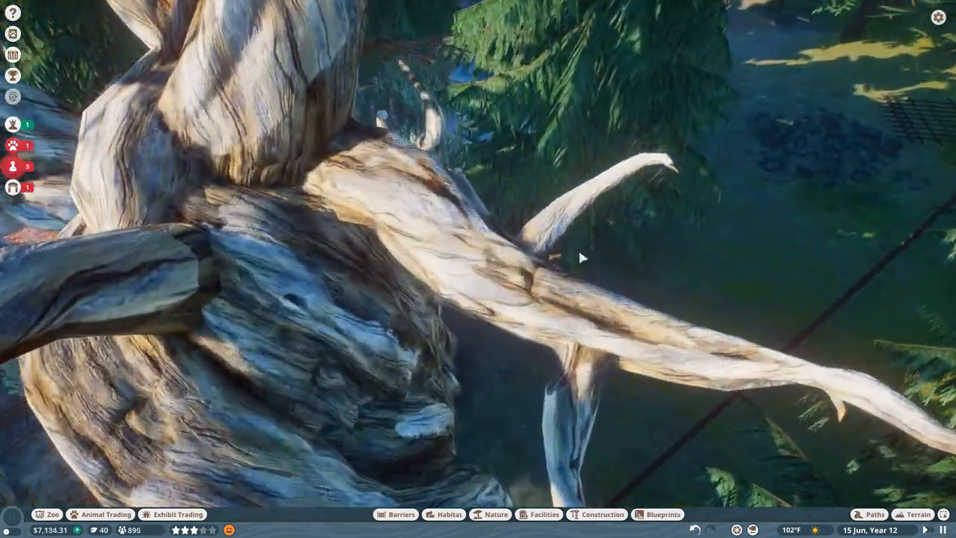
{"action": "left_click", "coordinate": [873, 514]}
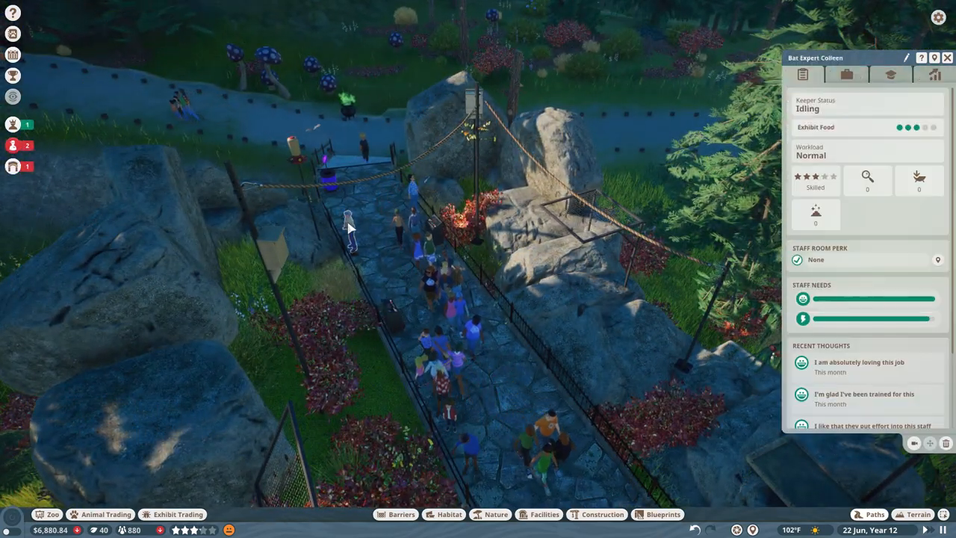
{"action": "mouse_move", "coordinate": [854, 260]}
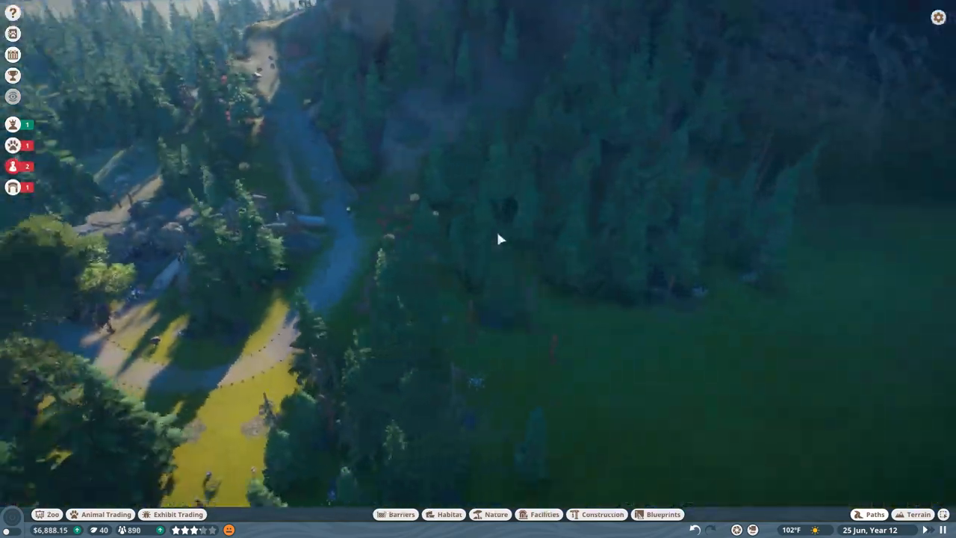
{"action": "left_click", "coordinate": [12, 145]}
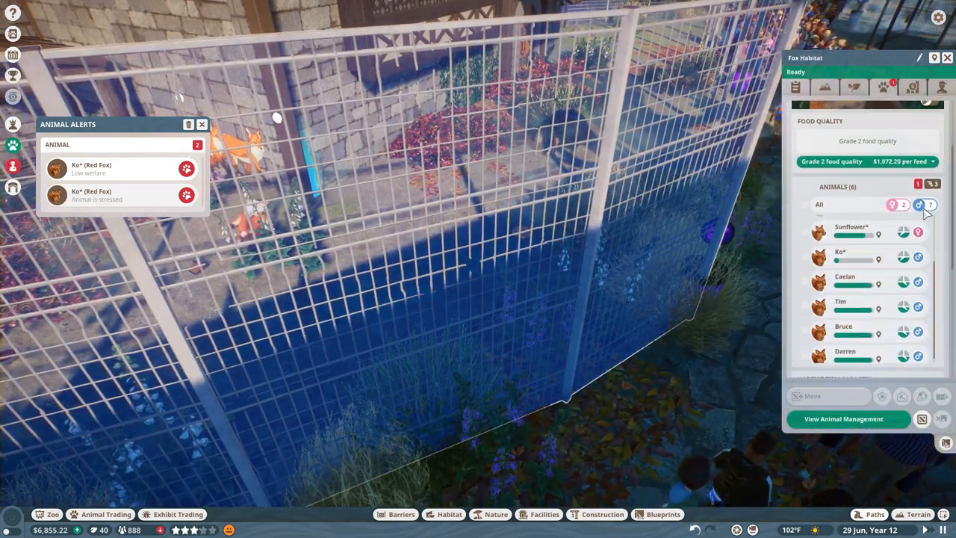
Check welfare details for the remaining foxes Ko and Sunflower in the Fox Habitat list
{"action": "scroll", "scroll_direction": "down", "scroll_amount": 3}
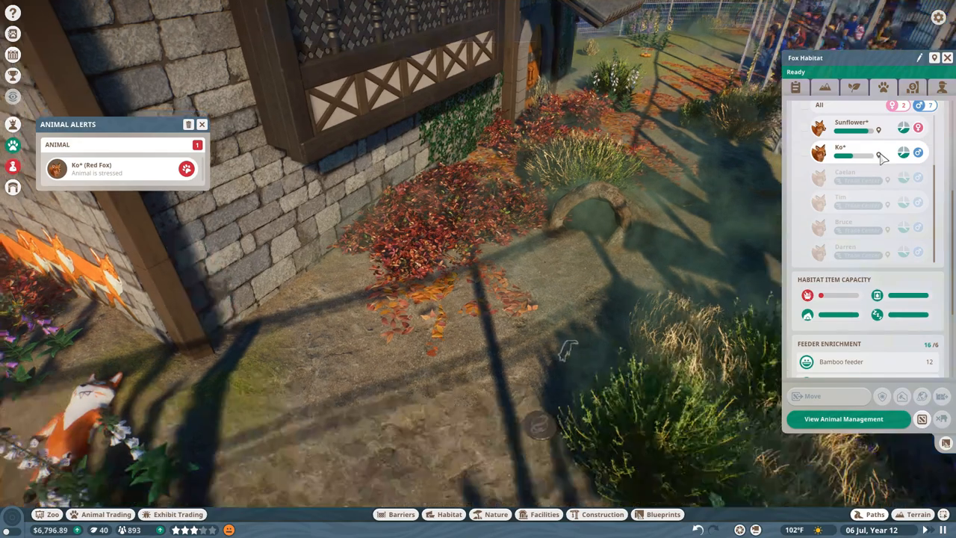
{"action": "left_click", "coordinate": [840, 148]}
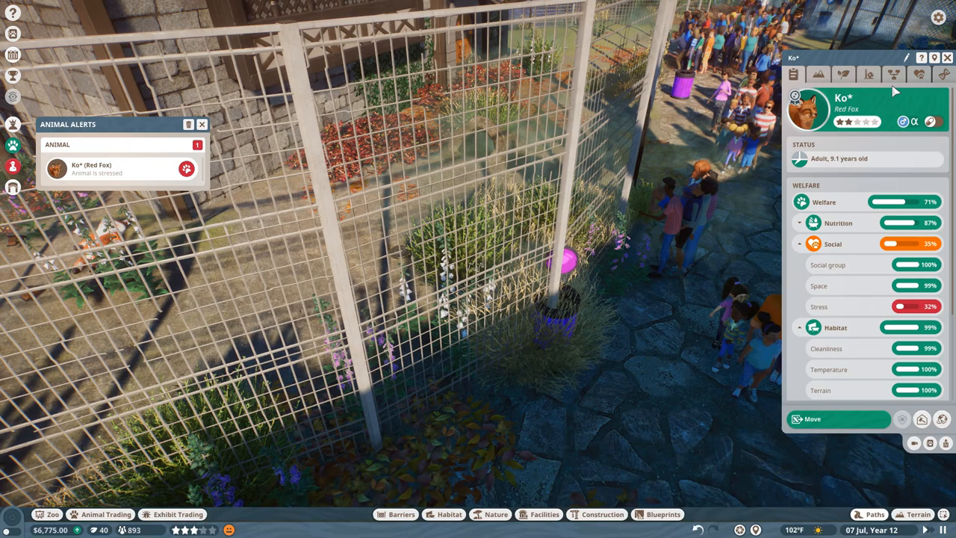
{"action": "mouse_move", "coordinate": [894, 75]}
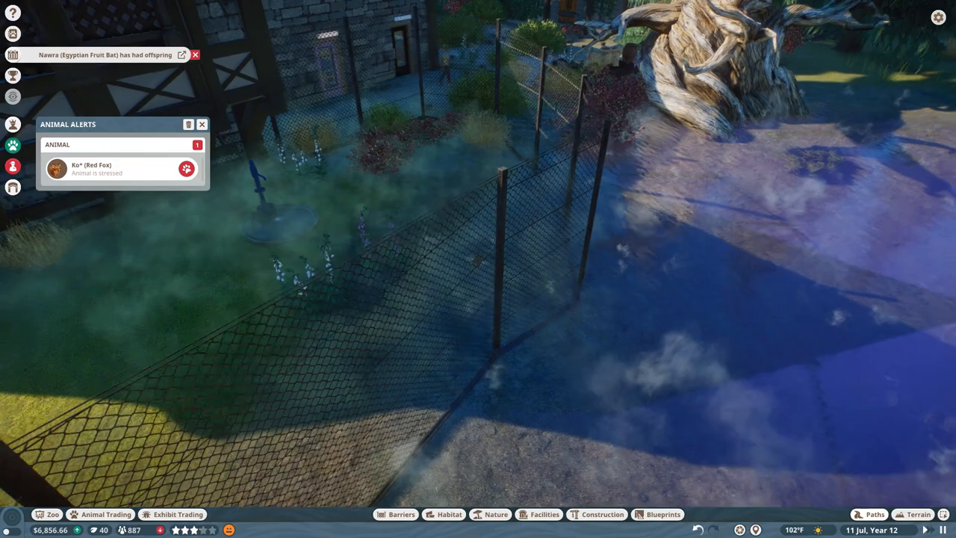
{"action": "left_click", "coordinate": [481, 298]}
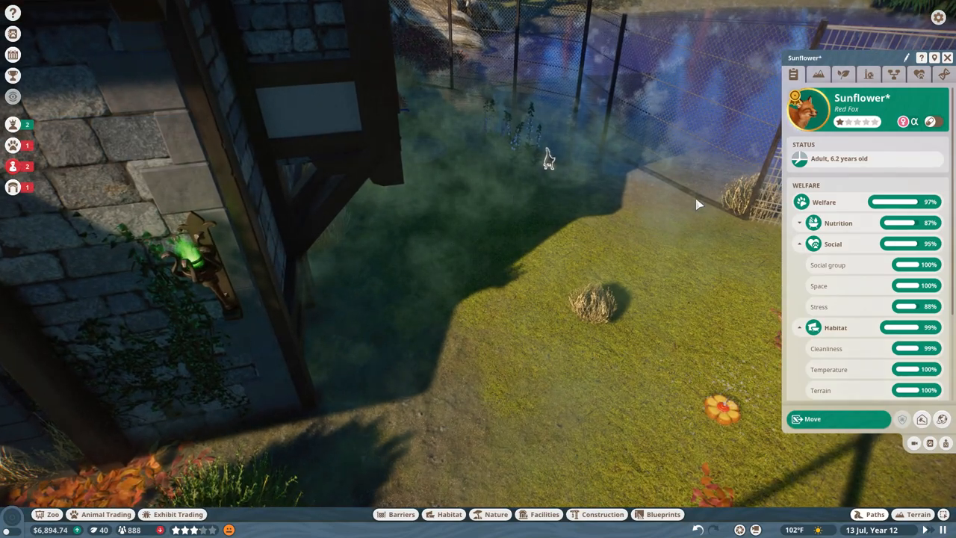
{"action": "mouse_move", "coordinate": [931, 443]}
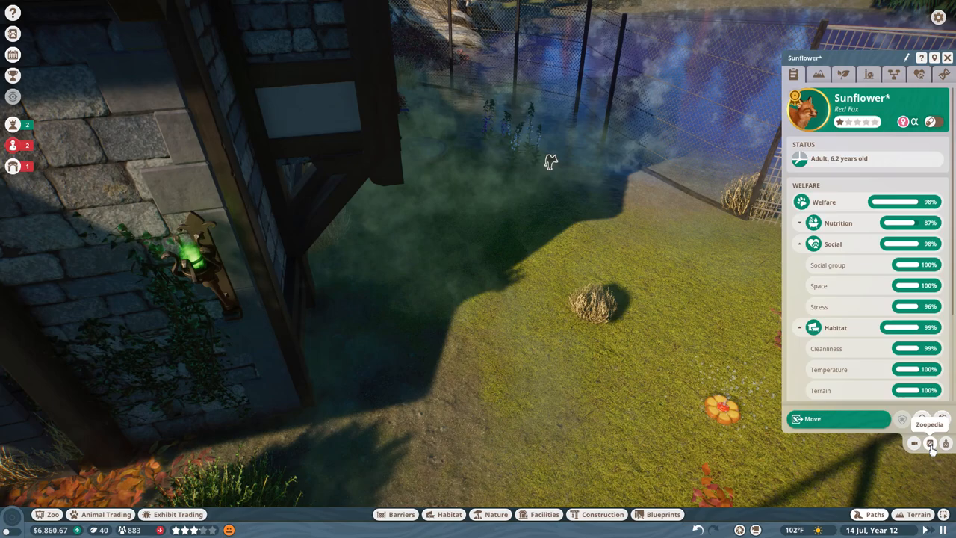
Look up the Red Fox Zoopedia entry and review the habitat's food quality
{"action": "left_click", "coordinate": [929, 442]}
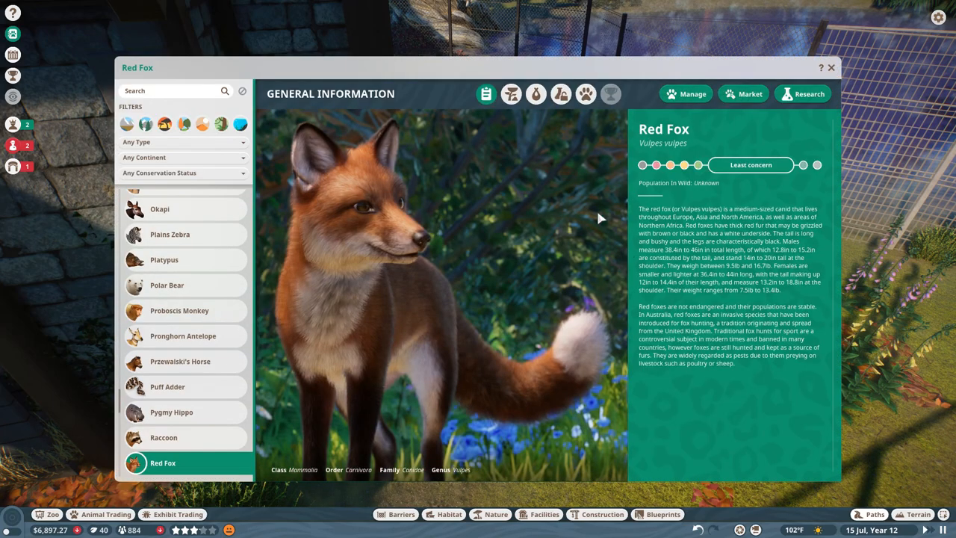
{"action": "left_click", "coordinate": [535, 93]}
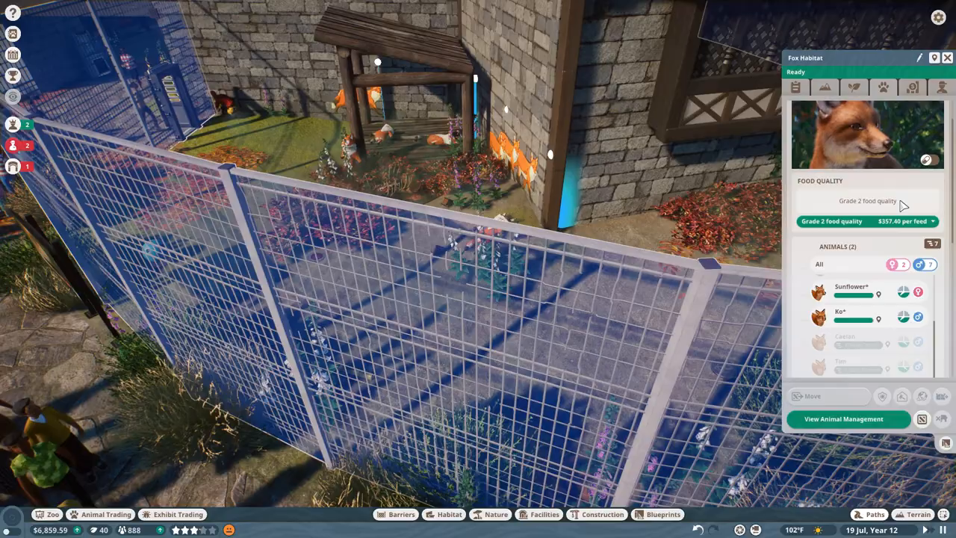
{"action": "left_click", "coordinate": [839, 313]}
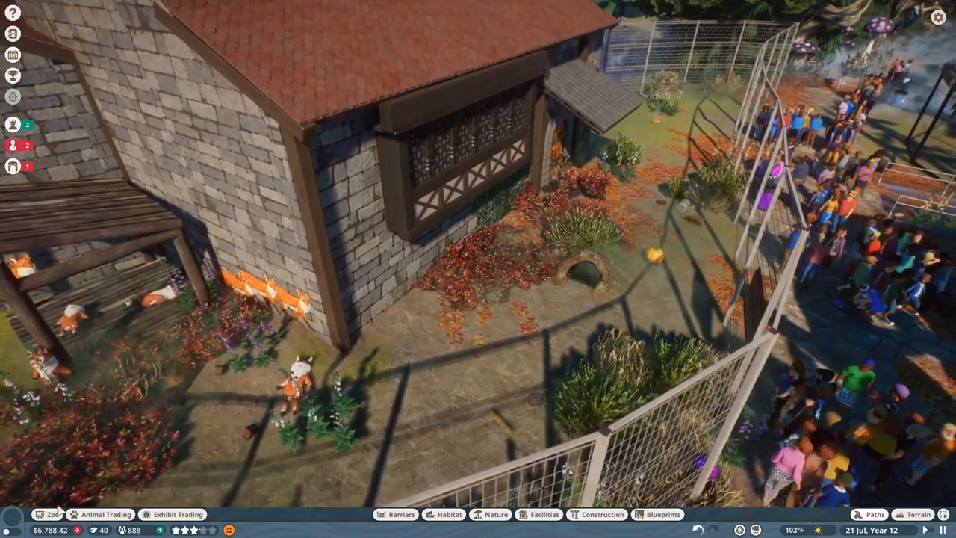
Quick-trade the four stored red fox cubs for $5,041.96 from Animal Storage
{"action": "left_click", "coordinate": [106, 514]}
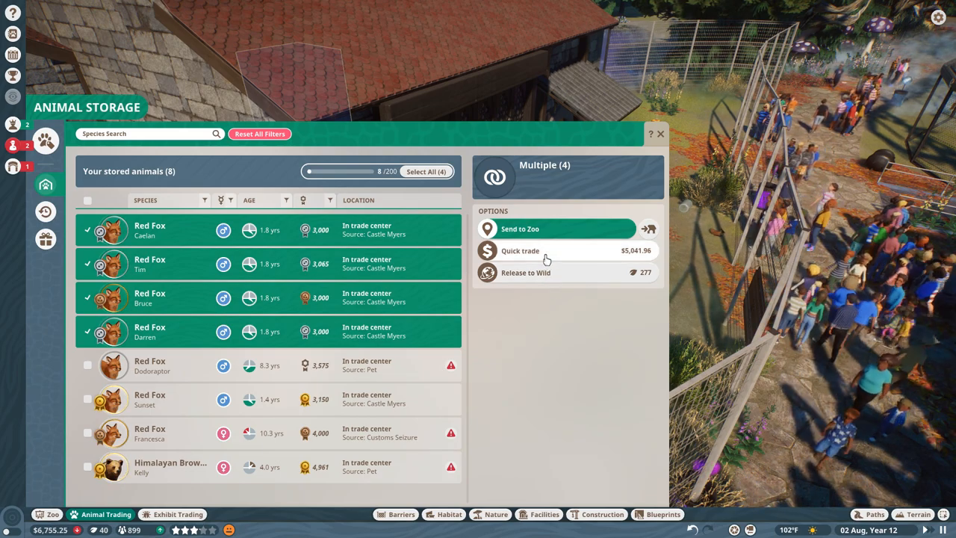
{"action": "left_click", "coordinate": [519, 251]}
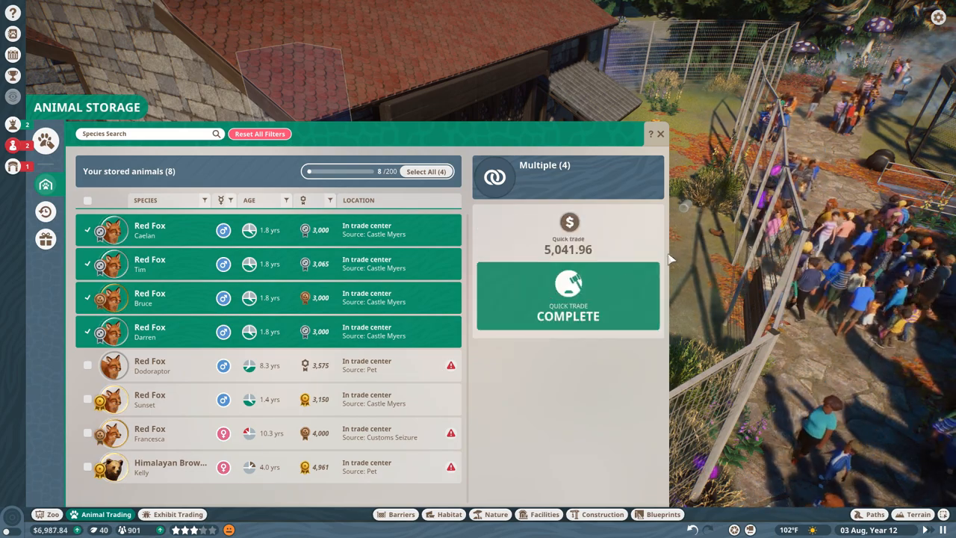
{"action": "left_click", "coordinate": [568, 296]}
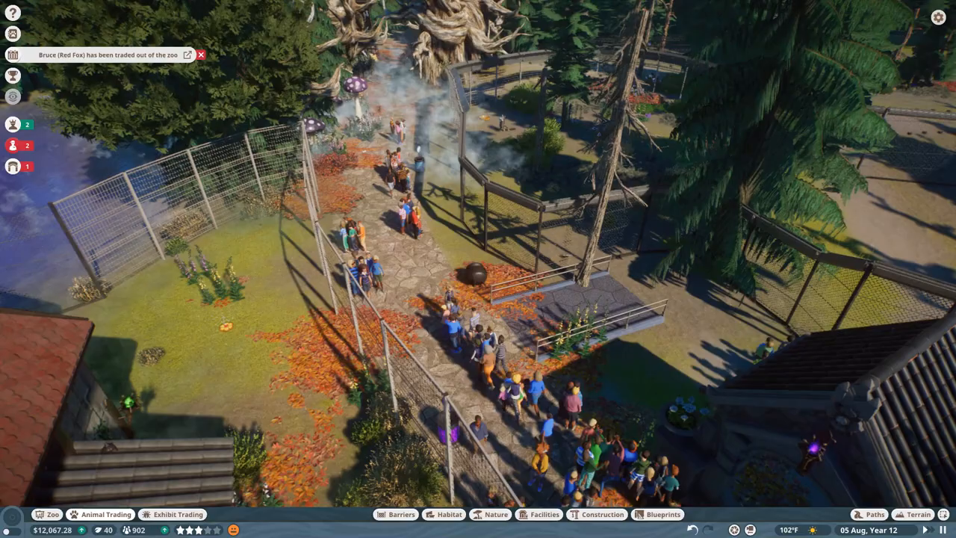
Review Habitat 11's raccoons and striped skunks and bring up the raccoon Ember's welfare
{"action": "left_click", "coordinate": [869, 514]}
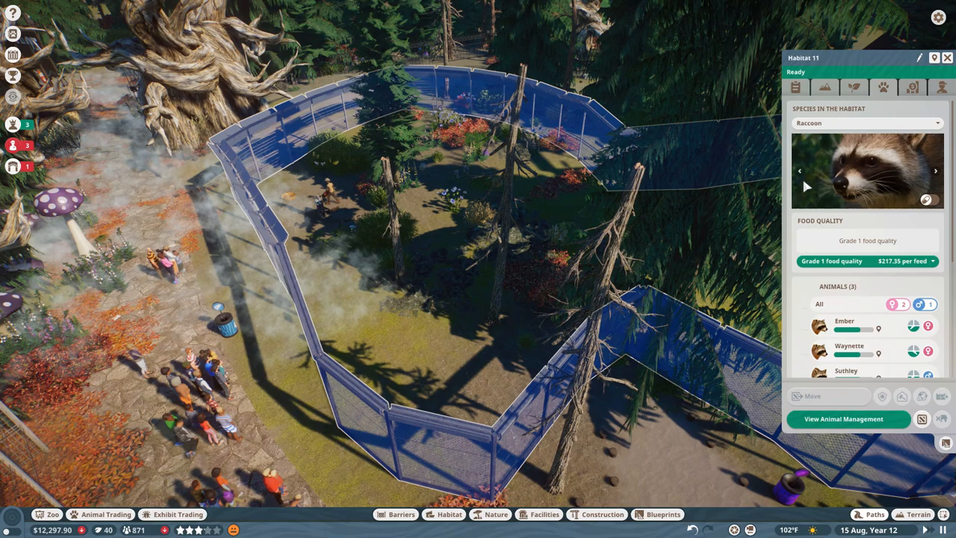
{"action": "scroll", "scroll_direction": "down", "scroll_amount": 3}
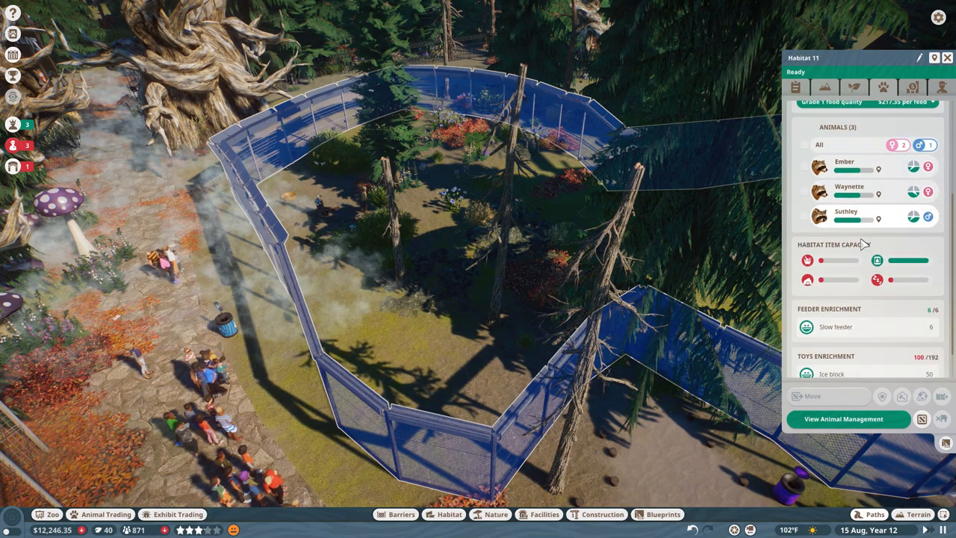
{"action": "left_click", "coordinate": [882, 86]}
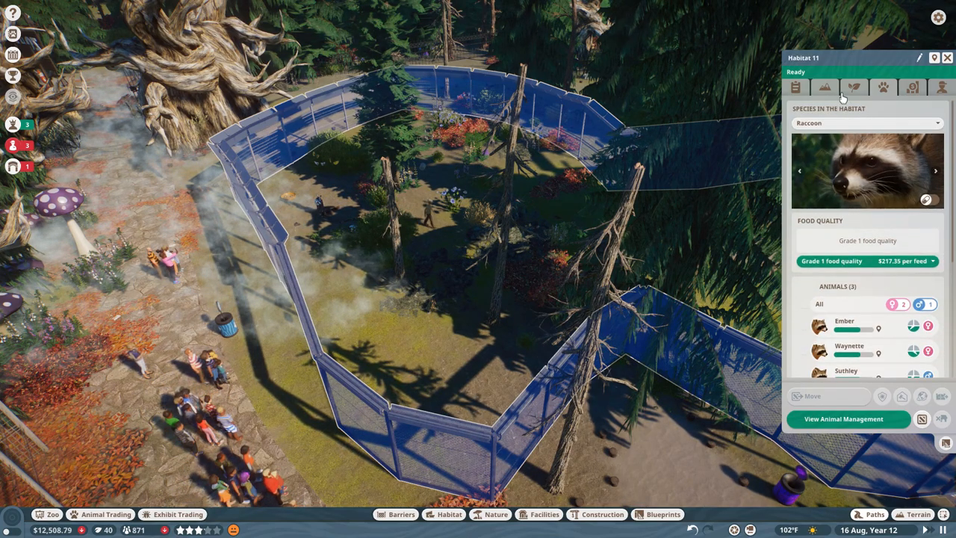
{"action": "left_click", "coordinate": [935, 171]}
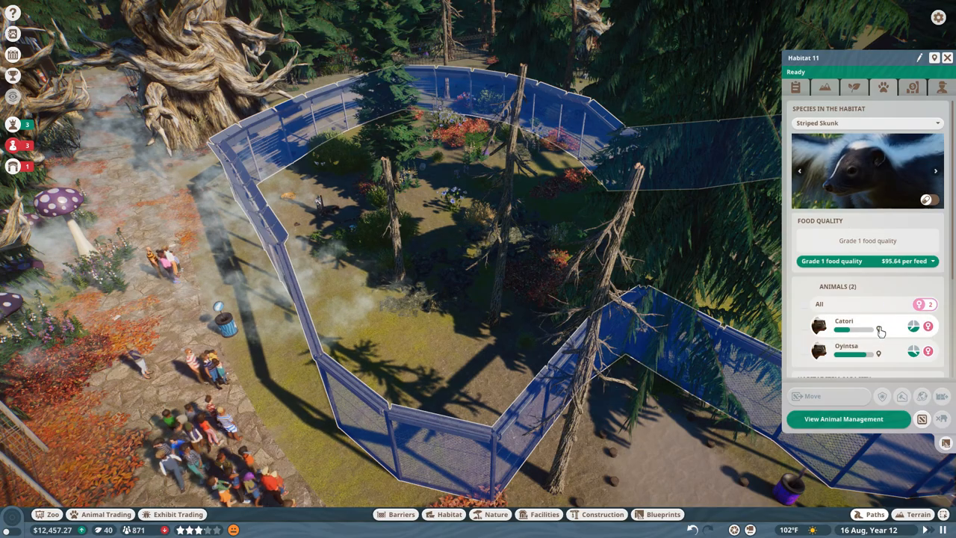
{"action": "left_click", "coordinate": [843, 325]}
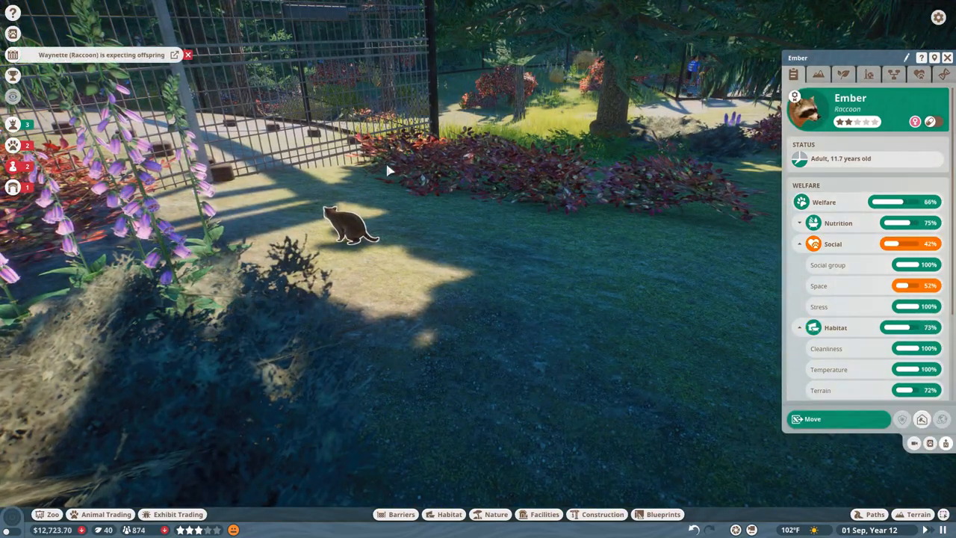
Review Habitat 11's raccoons and check skunk Oyintsa's welfare showing poor terrain
{"action": "left_click", "coordinate": [883, 86]}
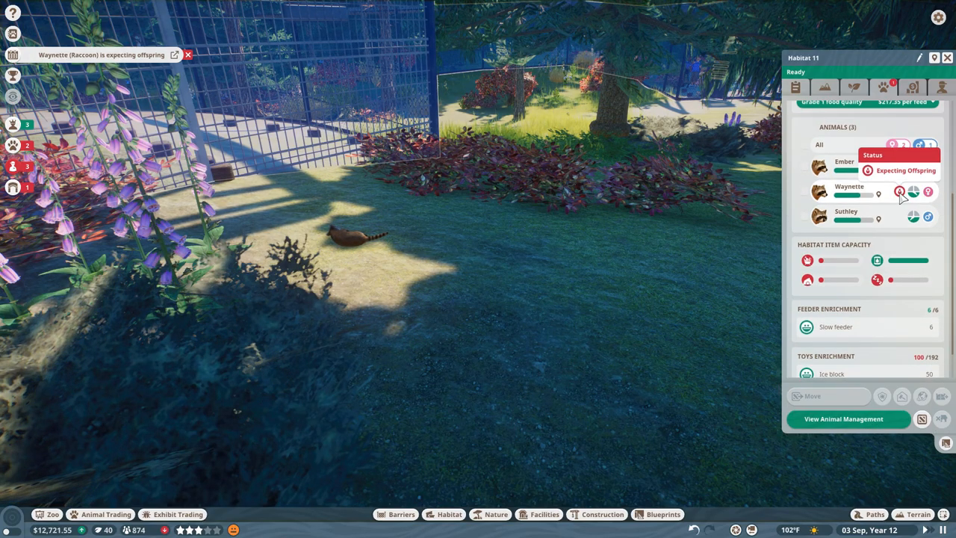
{"action": "left_click", "coordinate": [848, 191]}
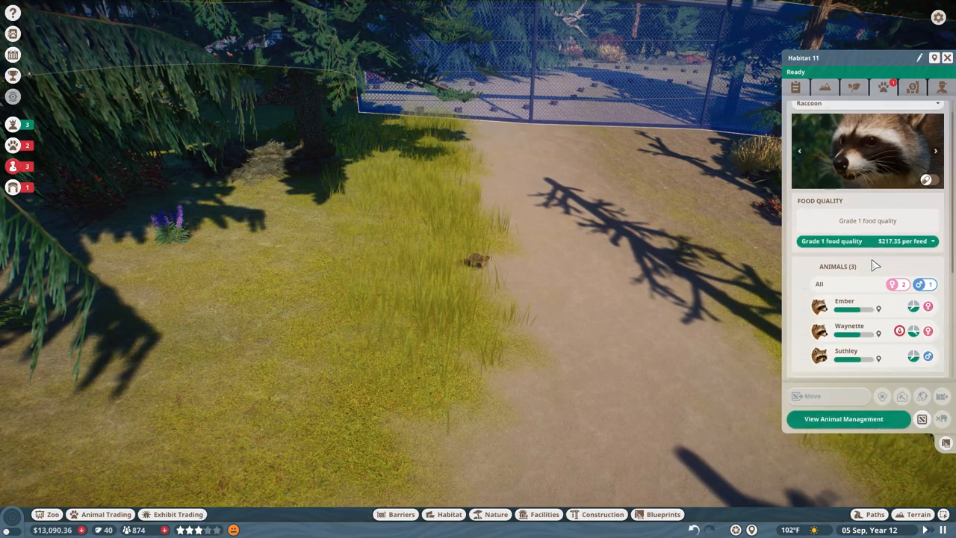
{"action": "left_click", "coordinate": [845, 350]}
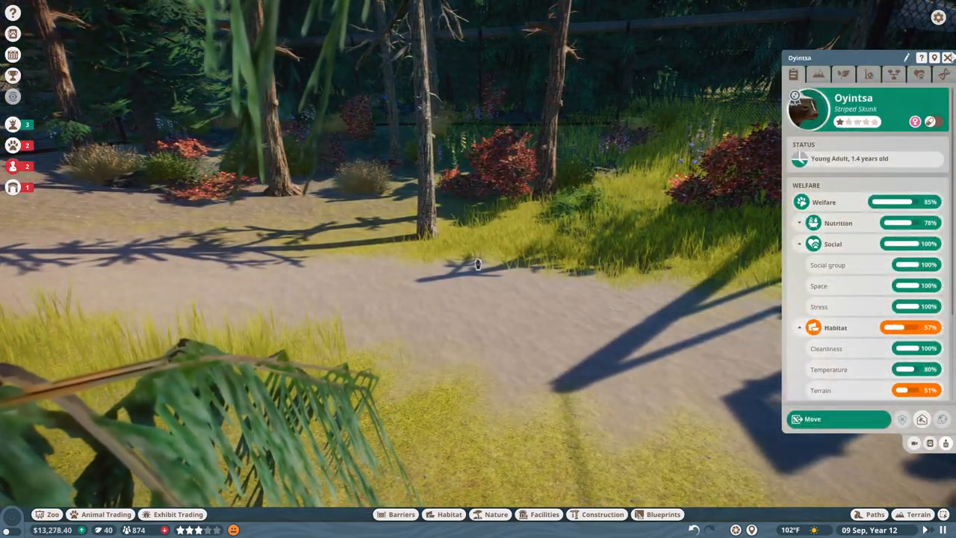
Rename the skunk Oyintsa to 'Untitled Bird' from the habitat panel
{"action": "left_click", "coordinate": [882, 87]}
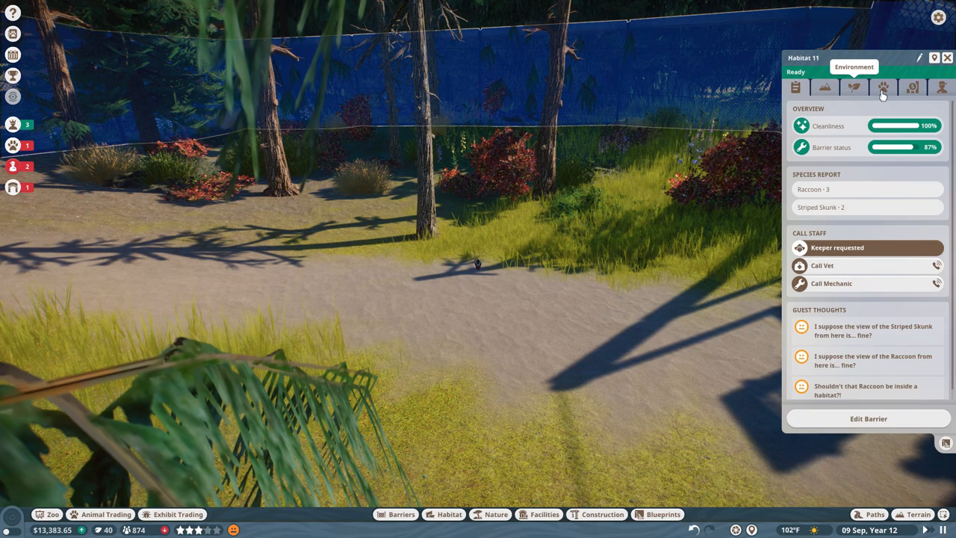
{"action": "left_click", "coordinate": [881, 87]}
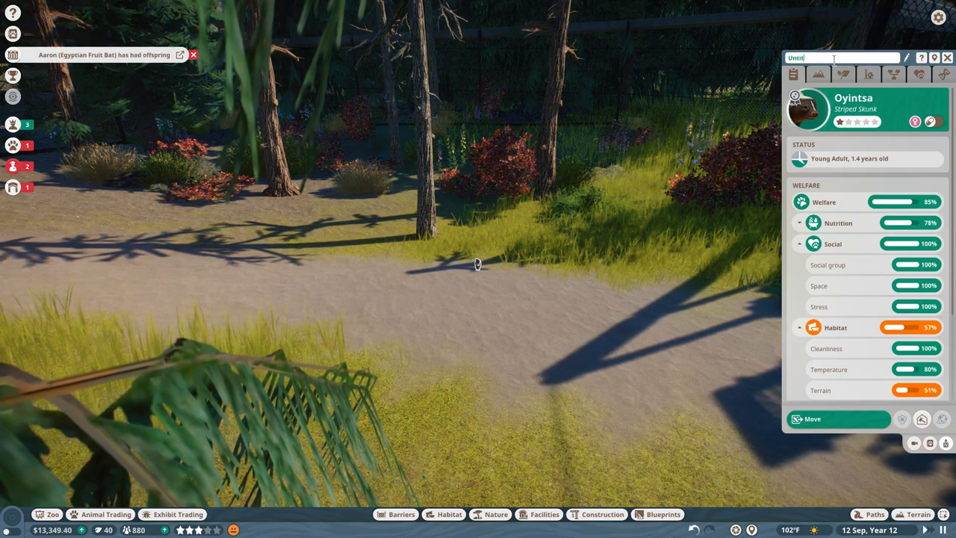
{"action": "type", "text": "Untitled Bird"}
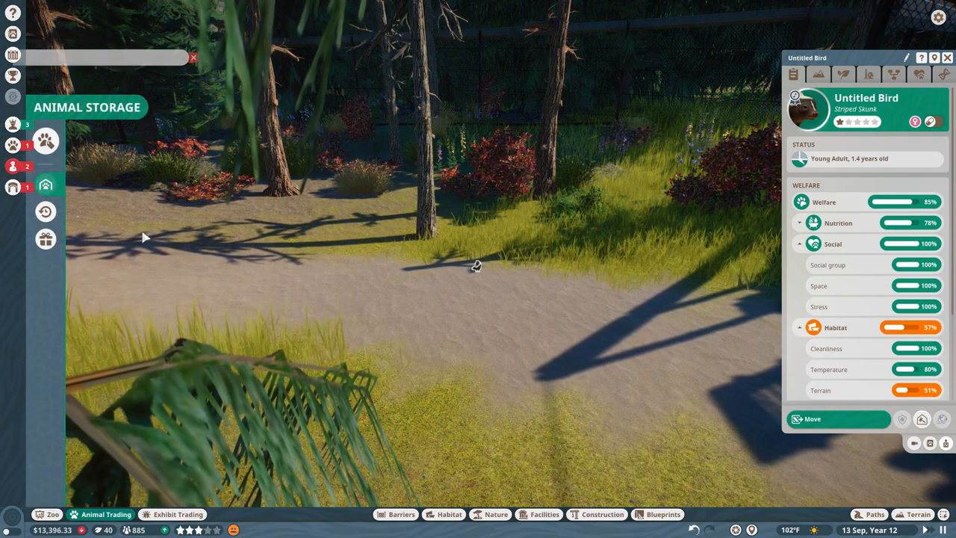
Browse the Animal Market striped skunk listings and adopt Chankowashtay
{"action": "left_click", "coordinate": [45, 140]}
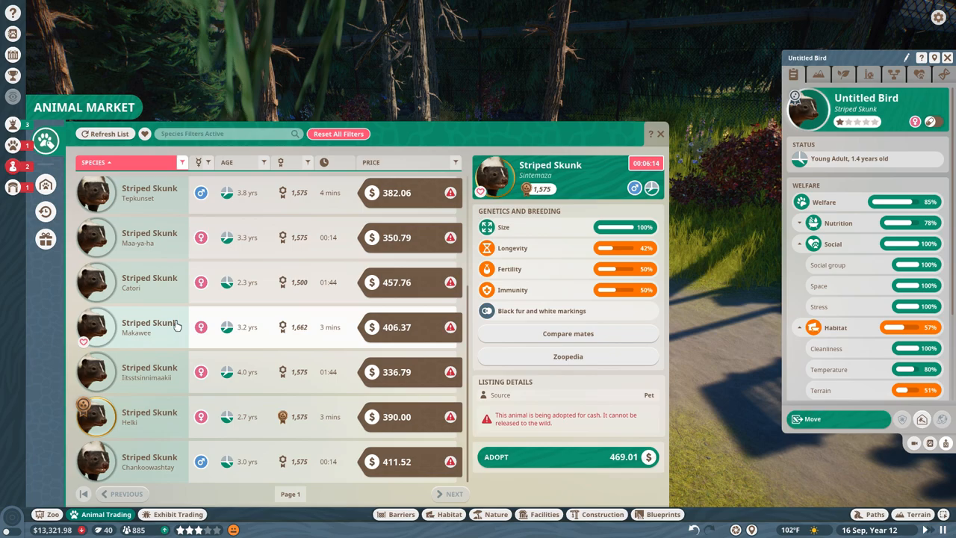
{"action": "left_click", "coordinate": [105, 133]}
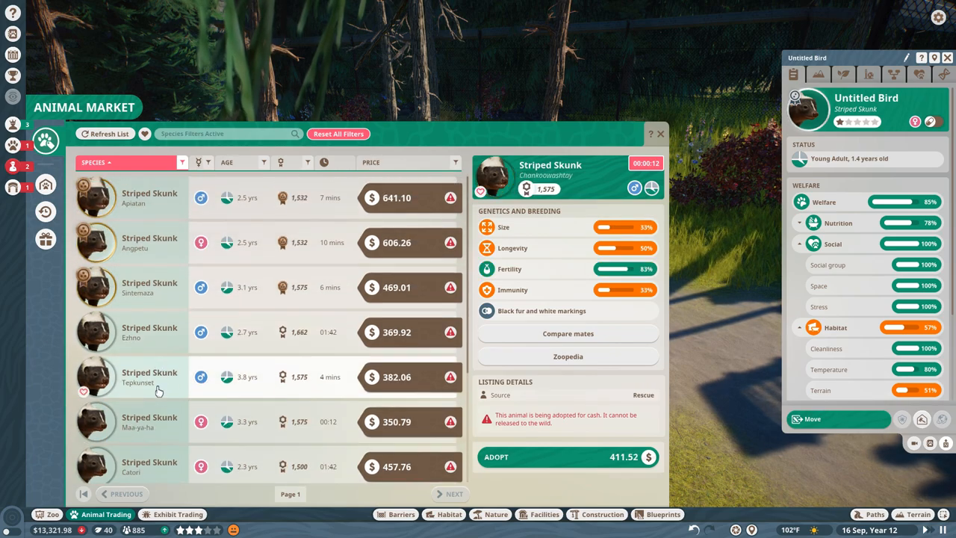
{"action": "scroll", "scroll_direction": "down", "scroll_amount": 3}
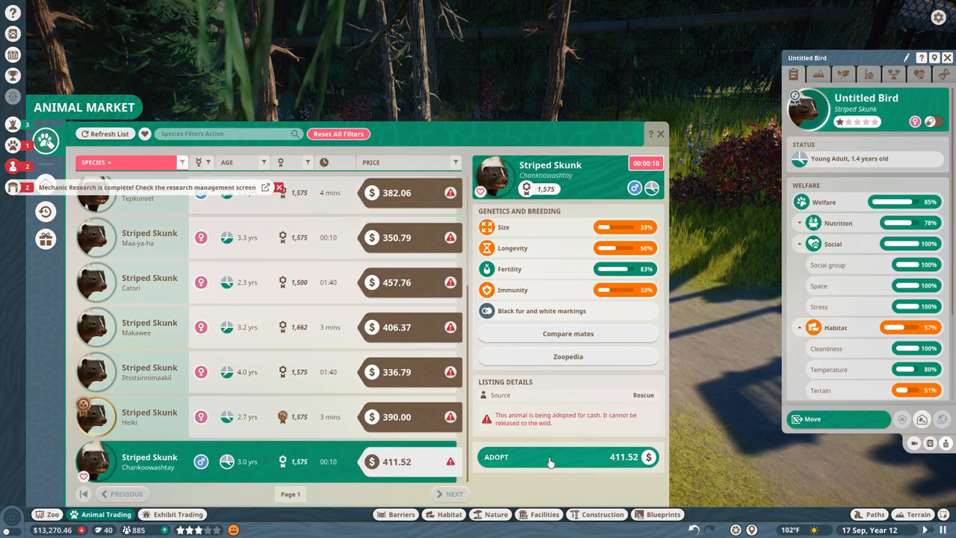
{"action": "left_click", "coordinate": [568, 457]}
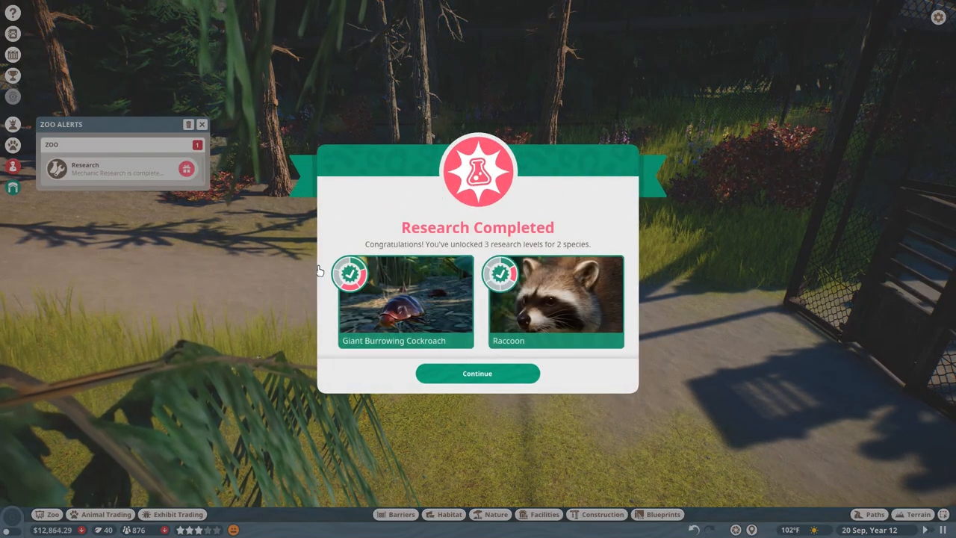
Dismiss the Research Completed notice and follow one of Habitat 11's striped skunks up close
{"action": "left_click", "coordinate": [476, 373]}
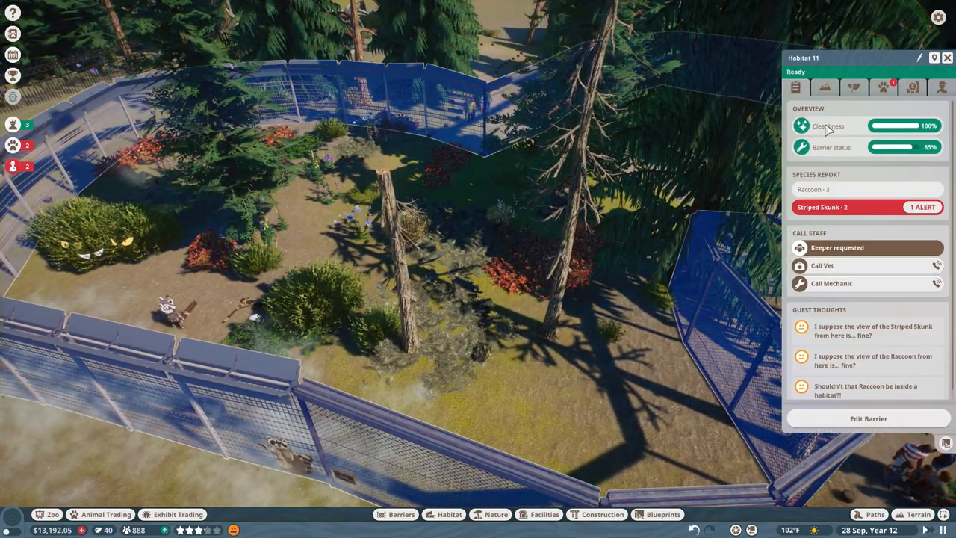
{"action": "left_click", "coordinate": [854, 87]}
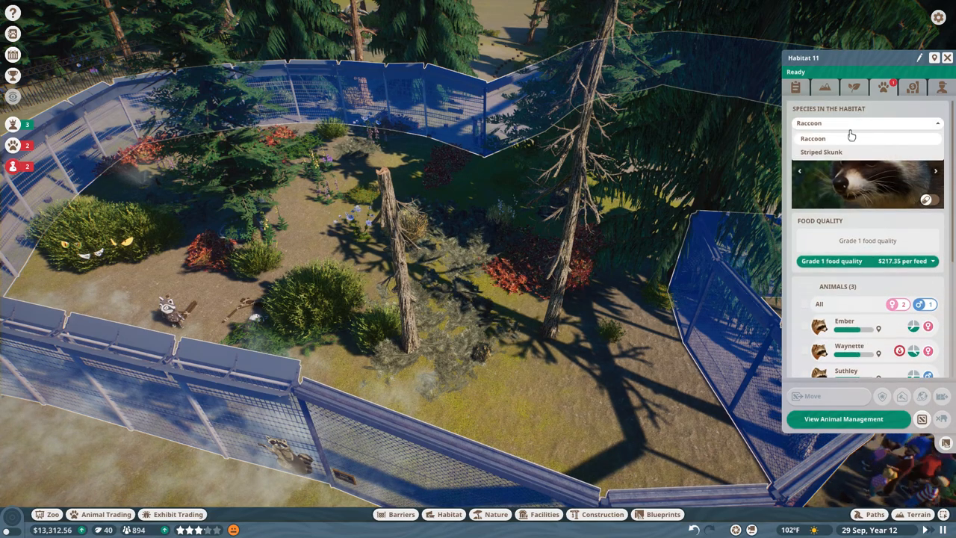
{"action": "left_click", "coordinate": [821, 152]}
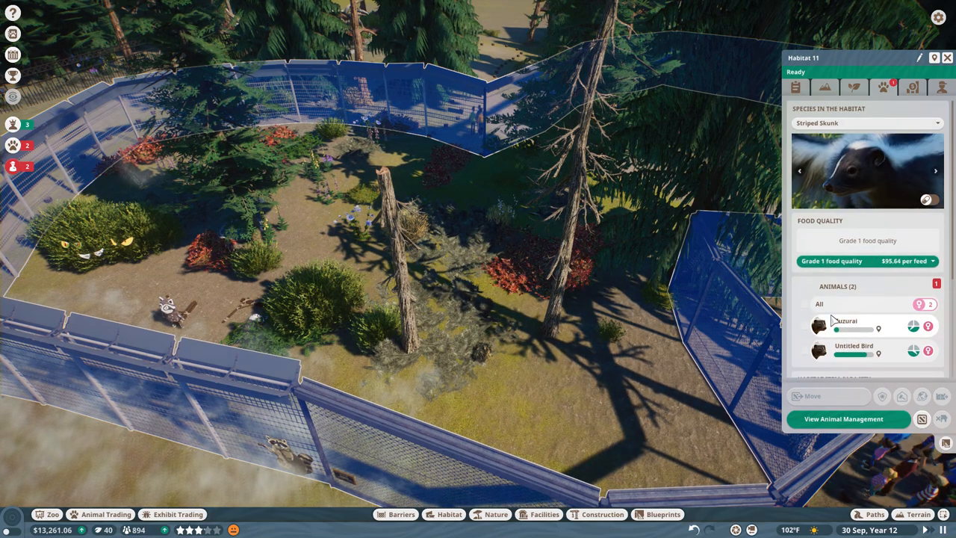
{"action": "left_click", "coordinate": [845, 326]}
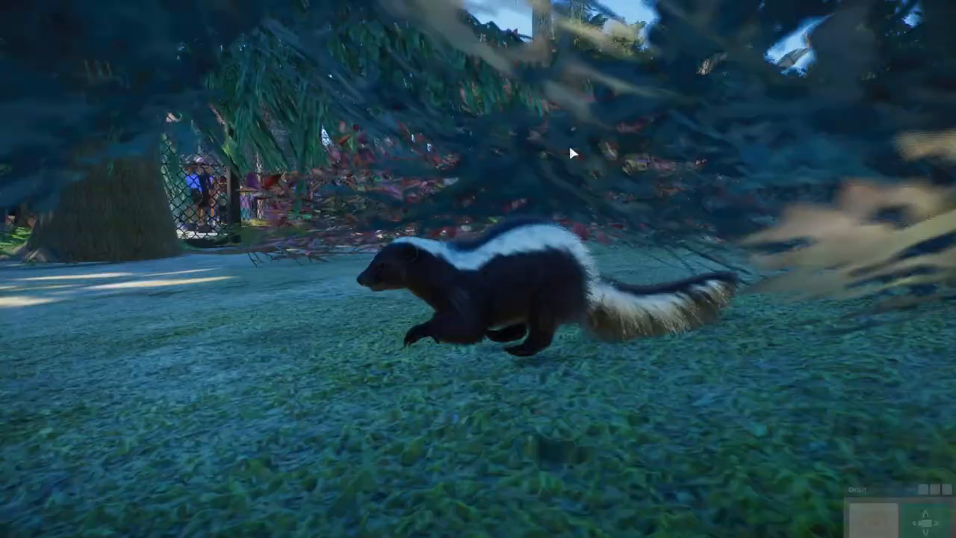
Review the Flying Fruit Cave Cafe's stats and its Villager Cauldron Brewer staff entry
{"action": "left_click", "coordinate": [485, 291]}
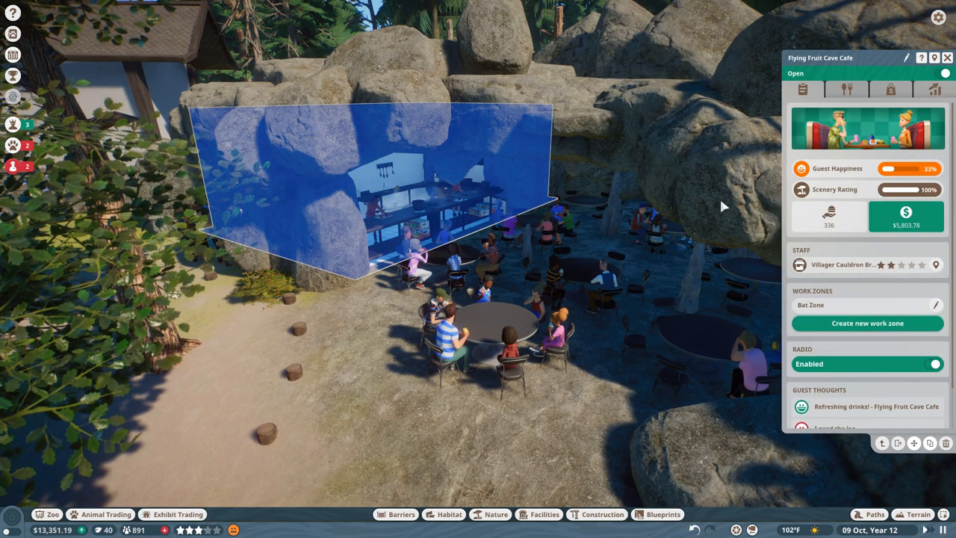
{"action": "mouse_move", "coordinate": [890, 89]}
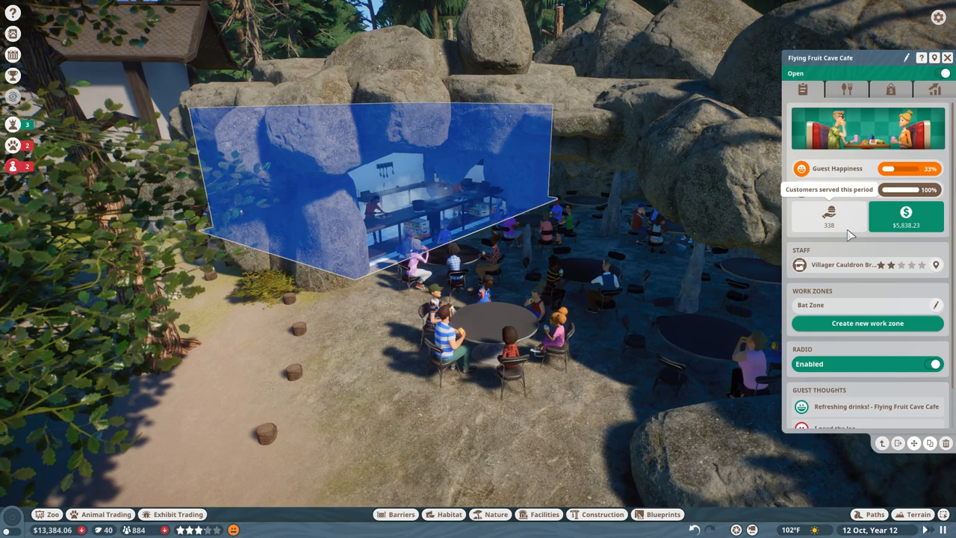
{"action": "scroll", "scroll_direction": "down", "scroll_amount": 3}
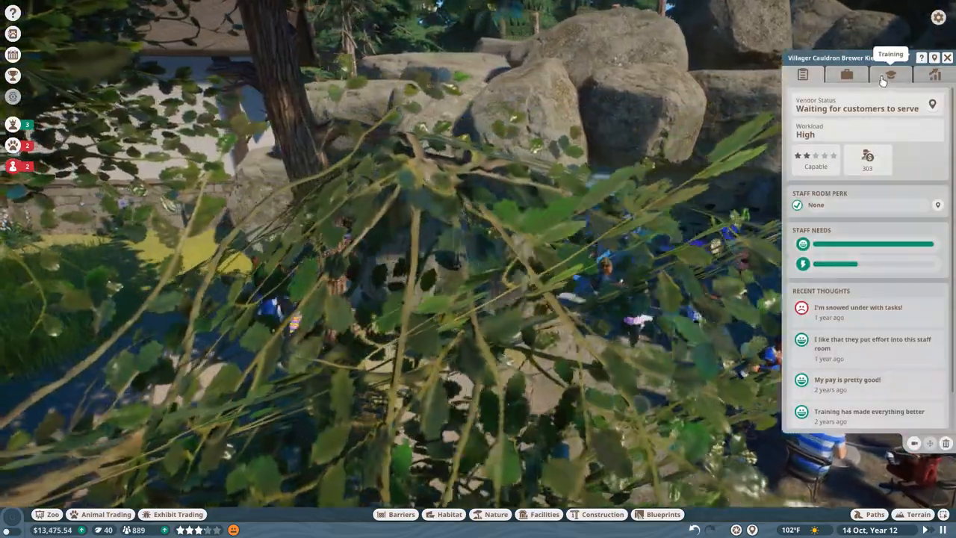
Return to Habitat 11 and show its striped skunk species details
{"action": "left_click", "coordinate": [935, 74]}
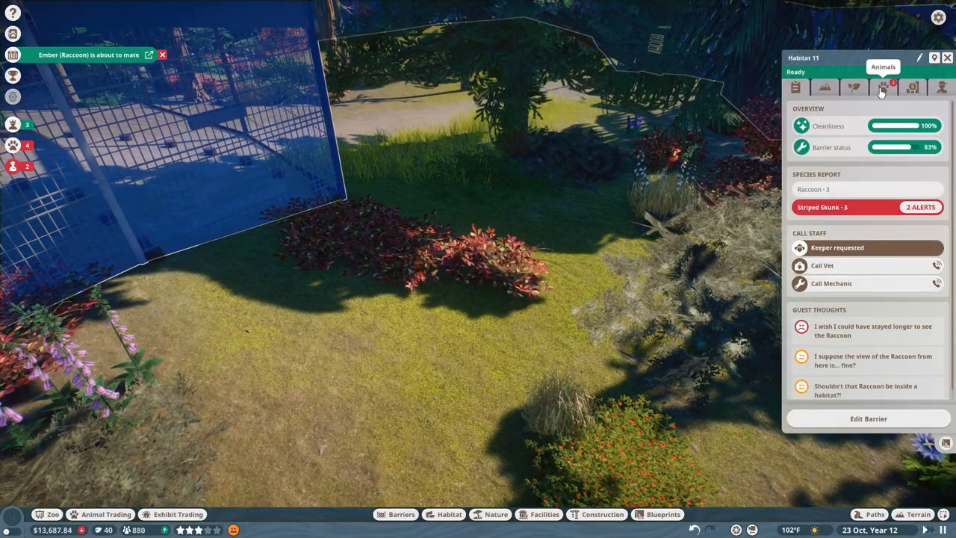
{"action": "left_click", "coordinate": [881, 87]}
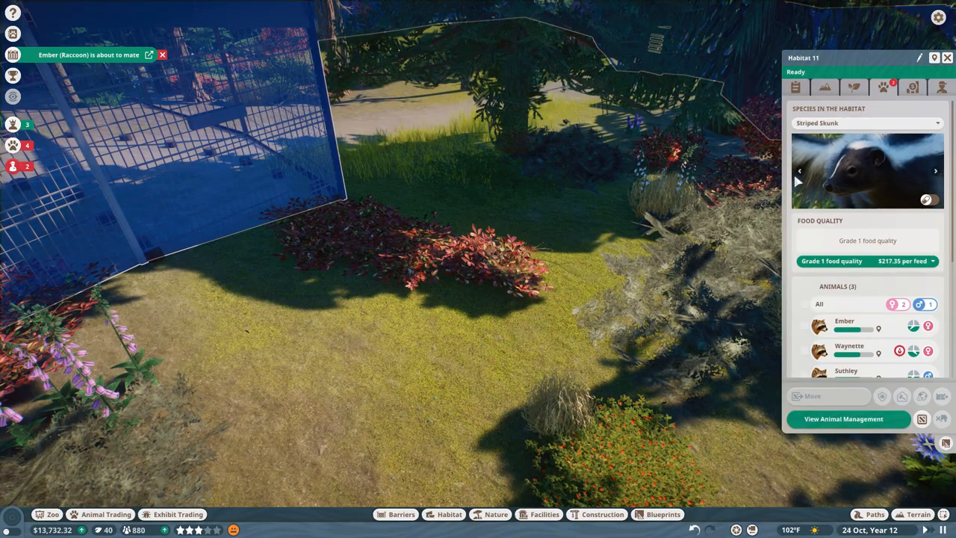